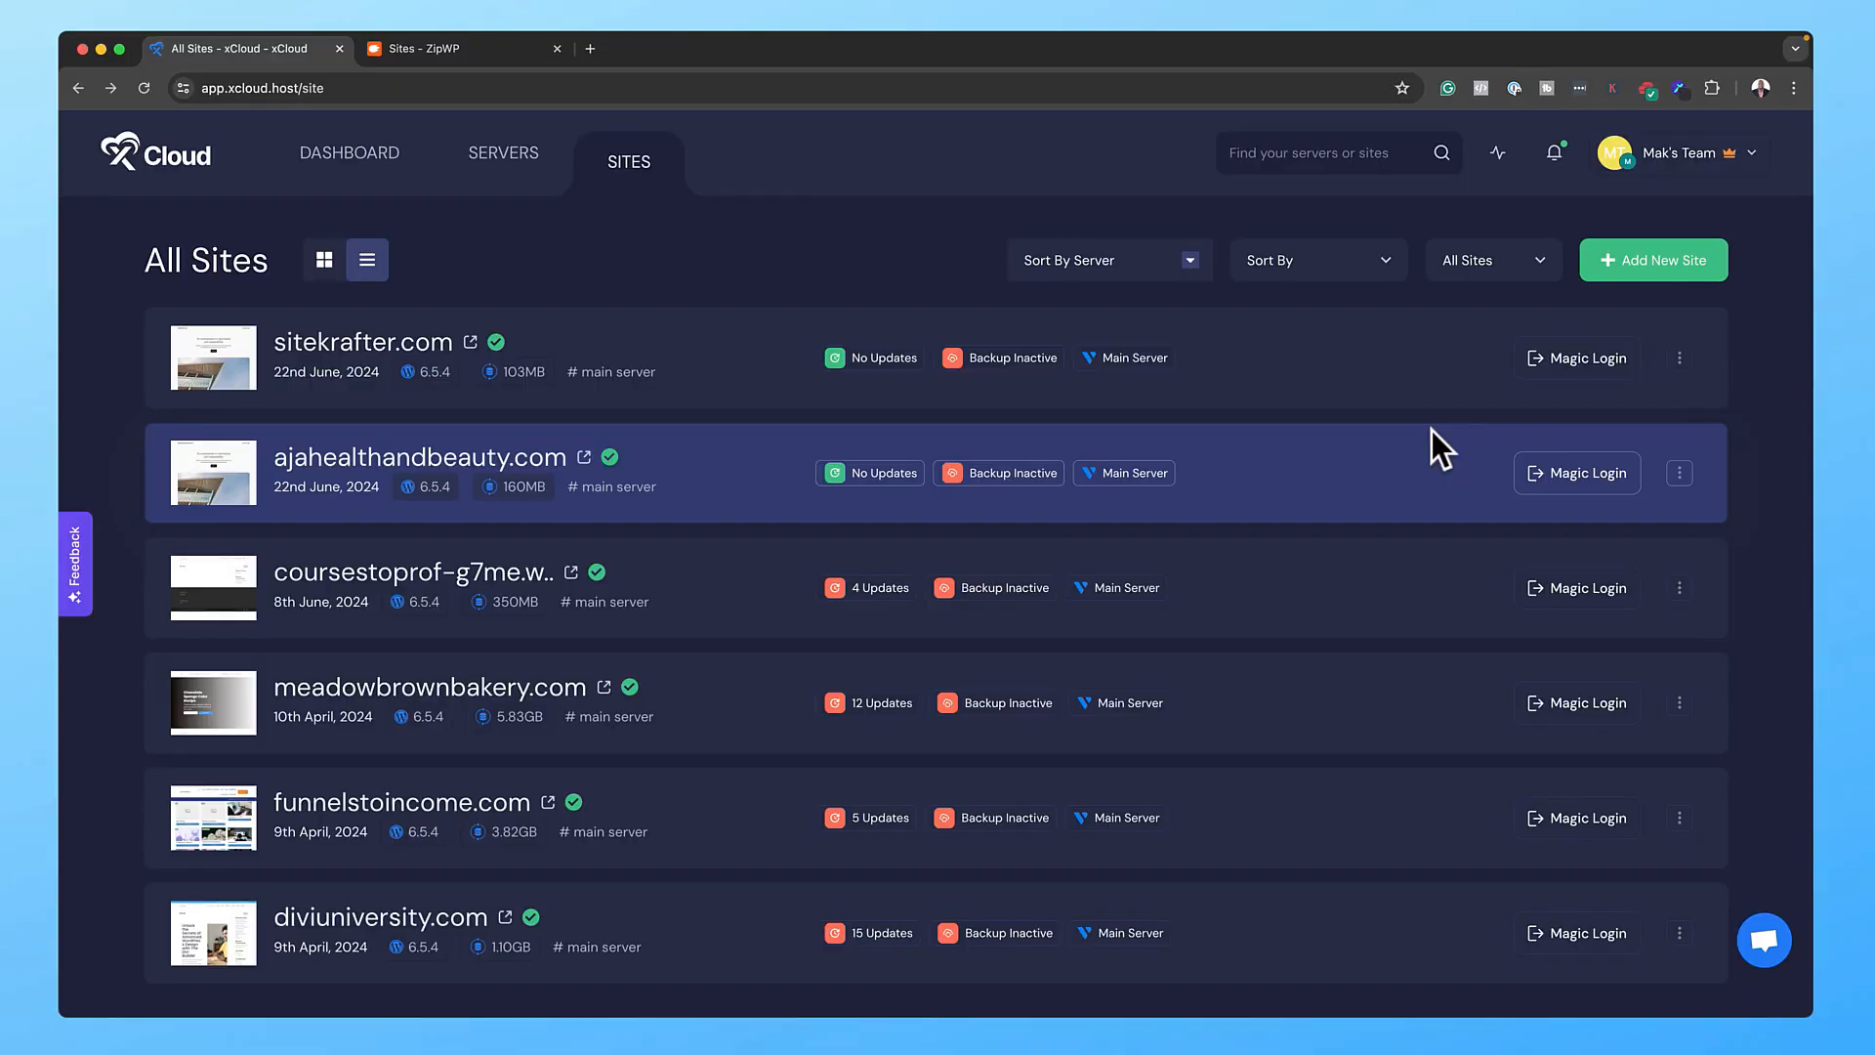
{"action": "mouse_move", "coordinate": [1393, 460]}
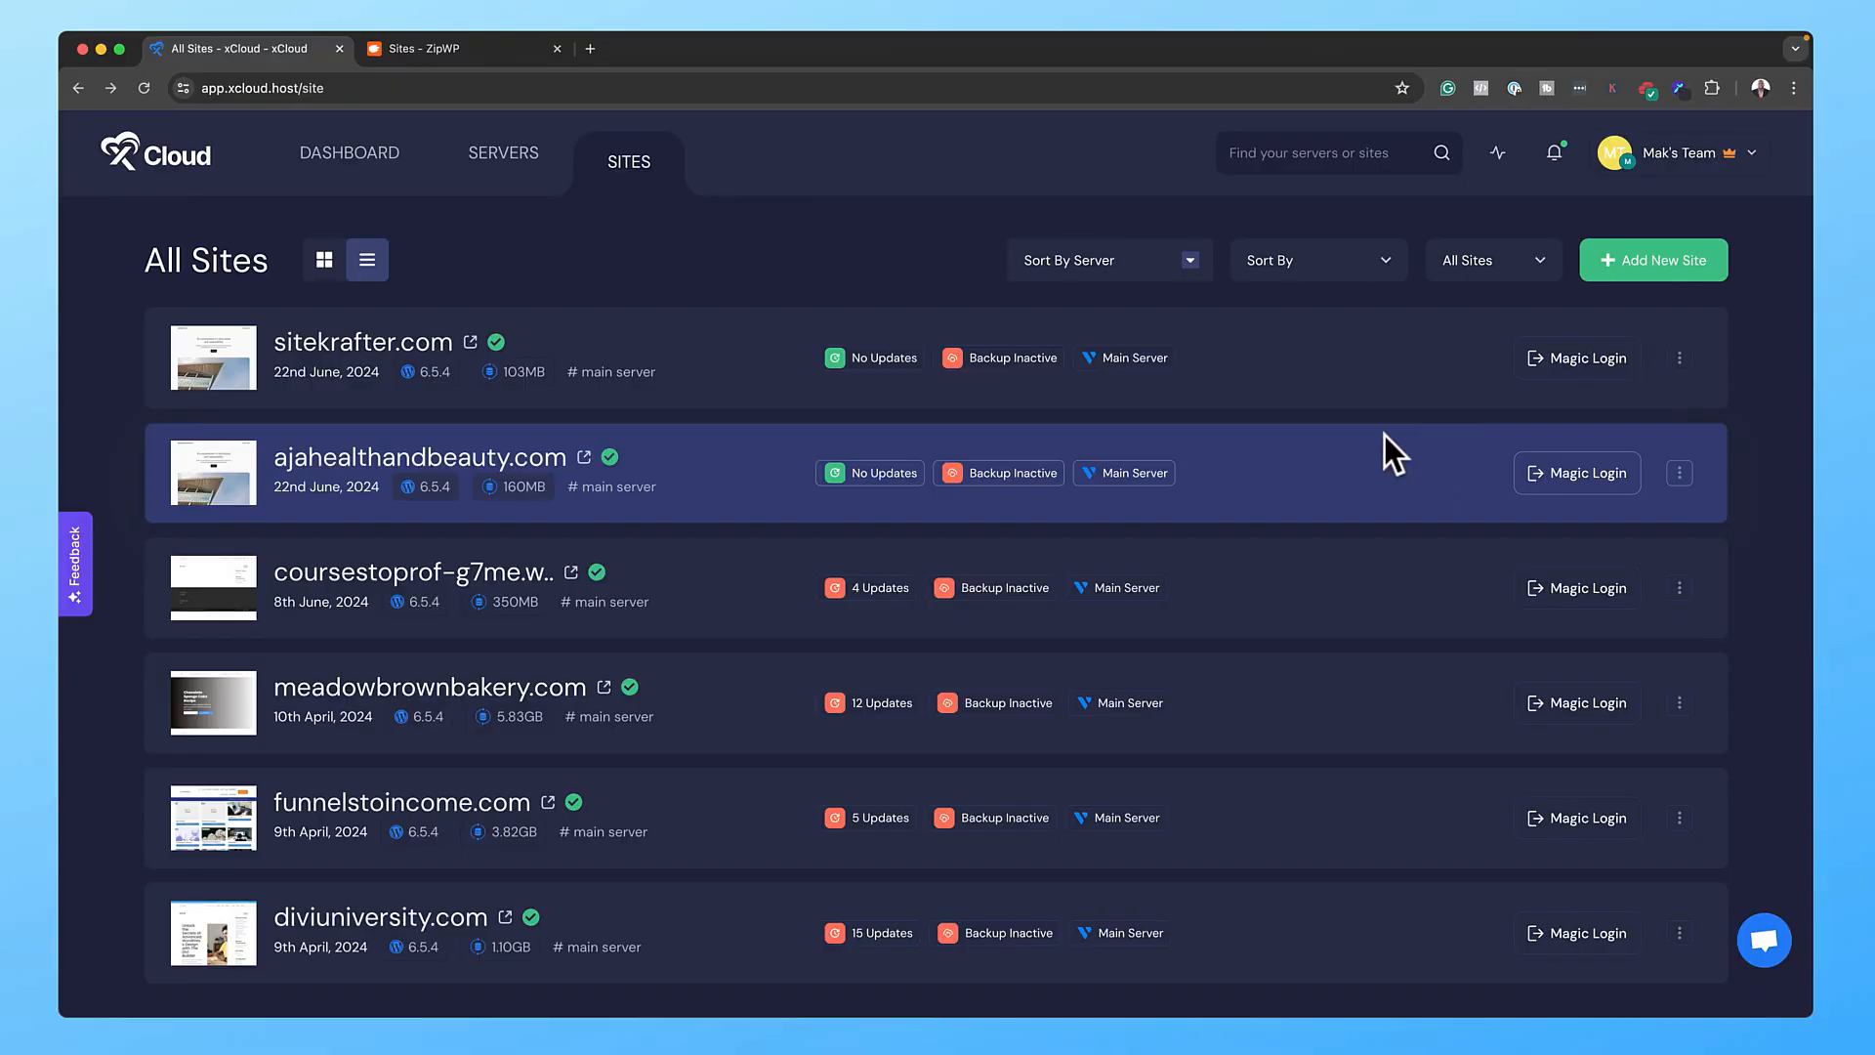
{"action": "mouse_move", "coordinate": [448, 372]}
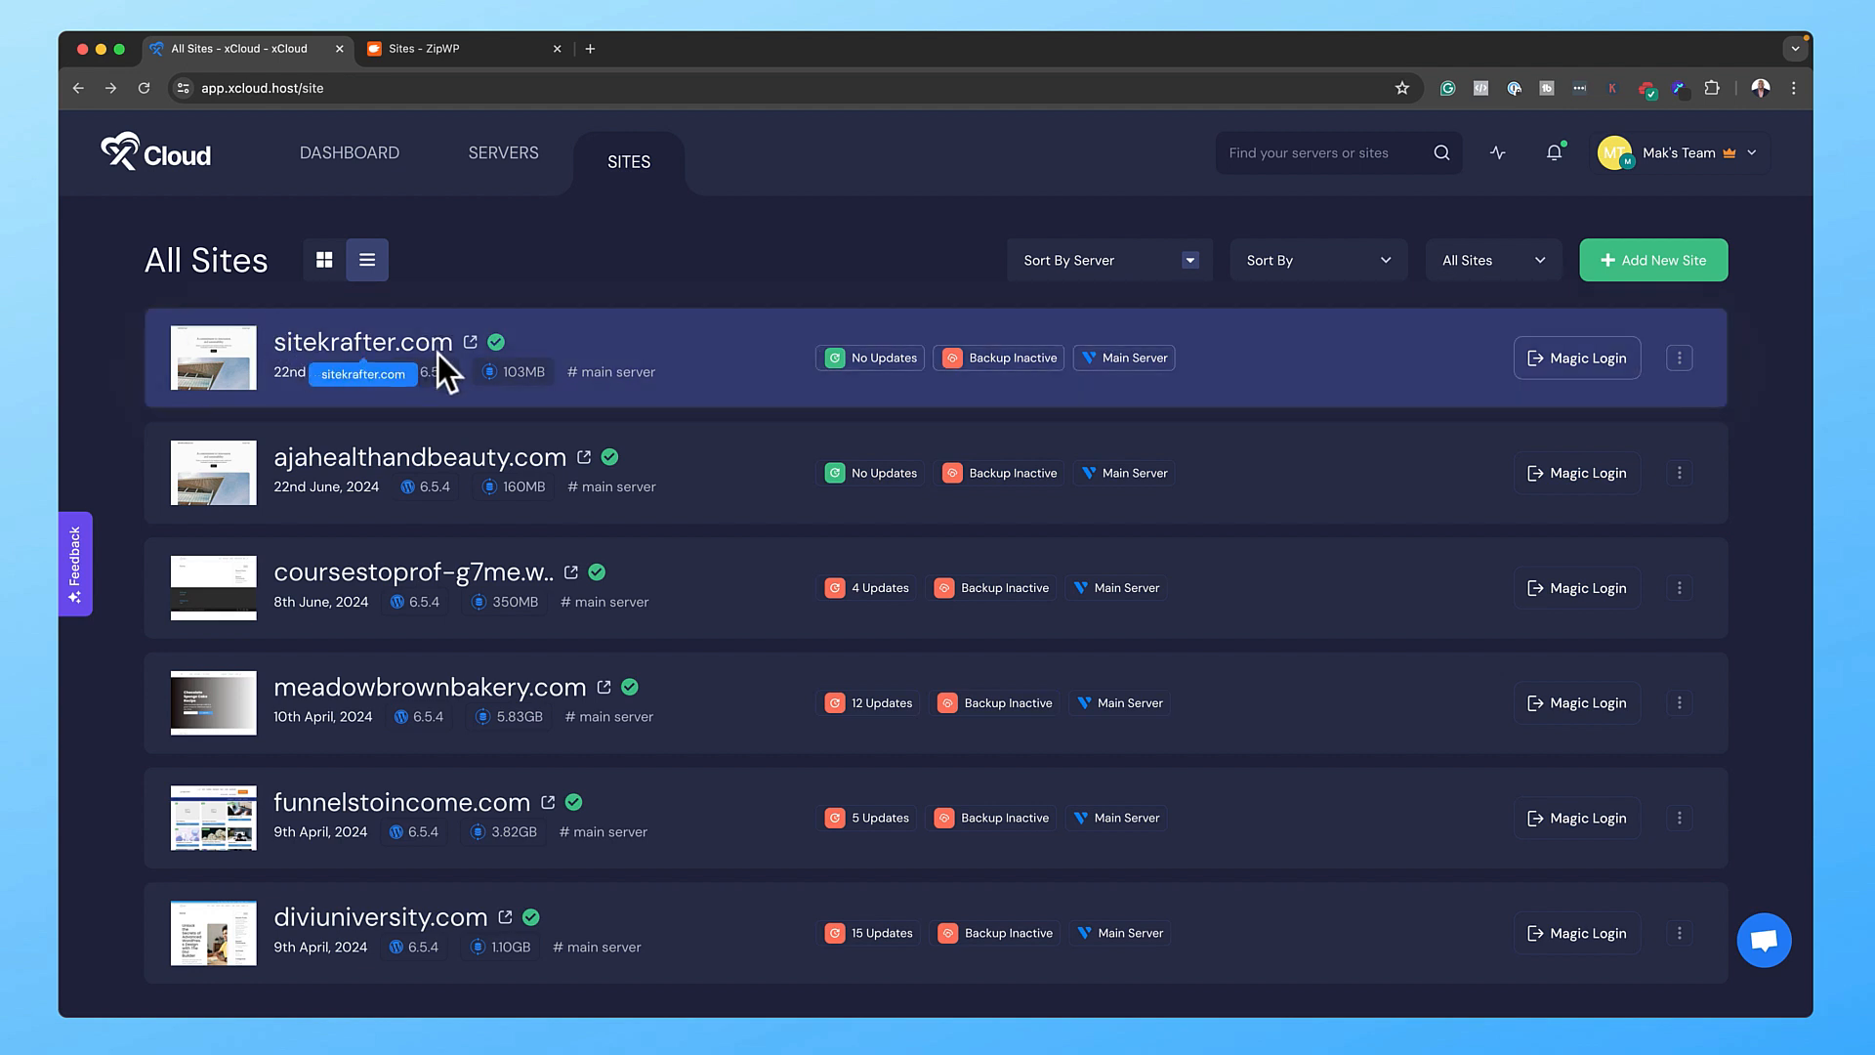
{"action": "mouse_move", "coordinate": [1576, 358]}
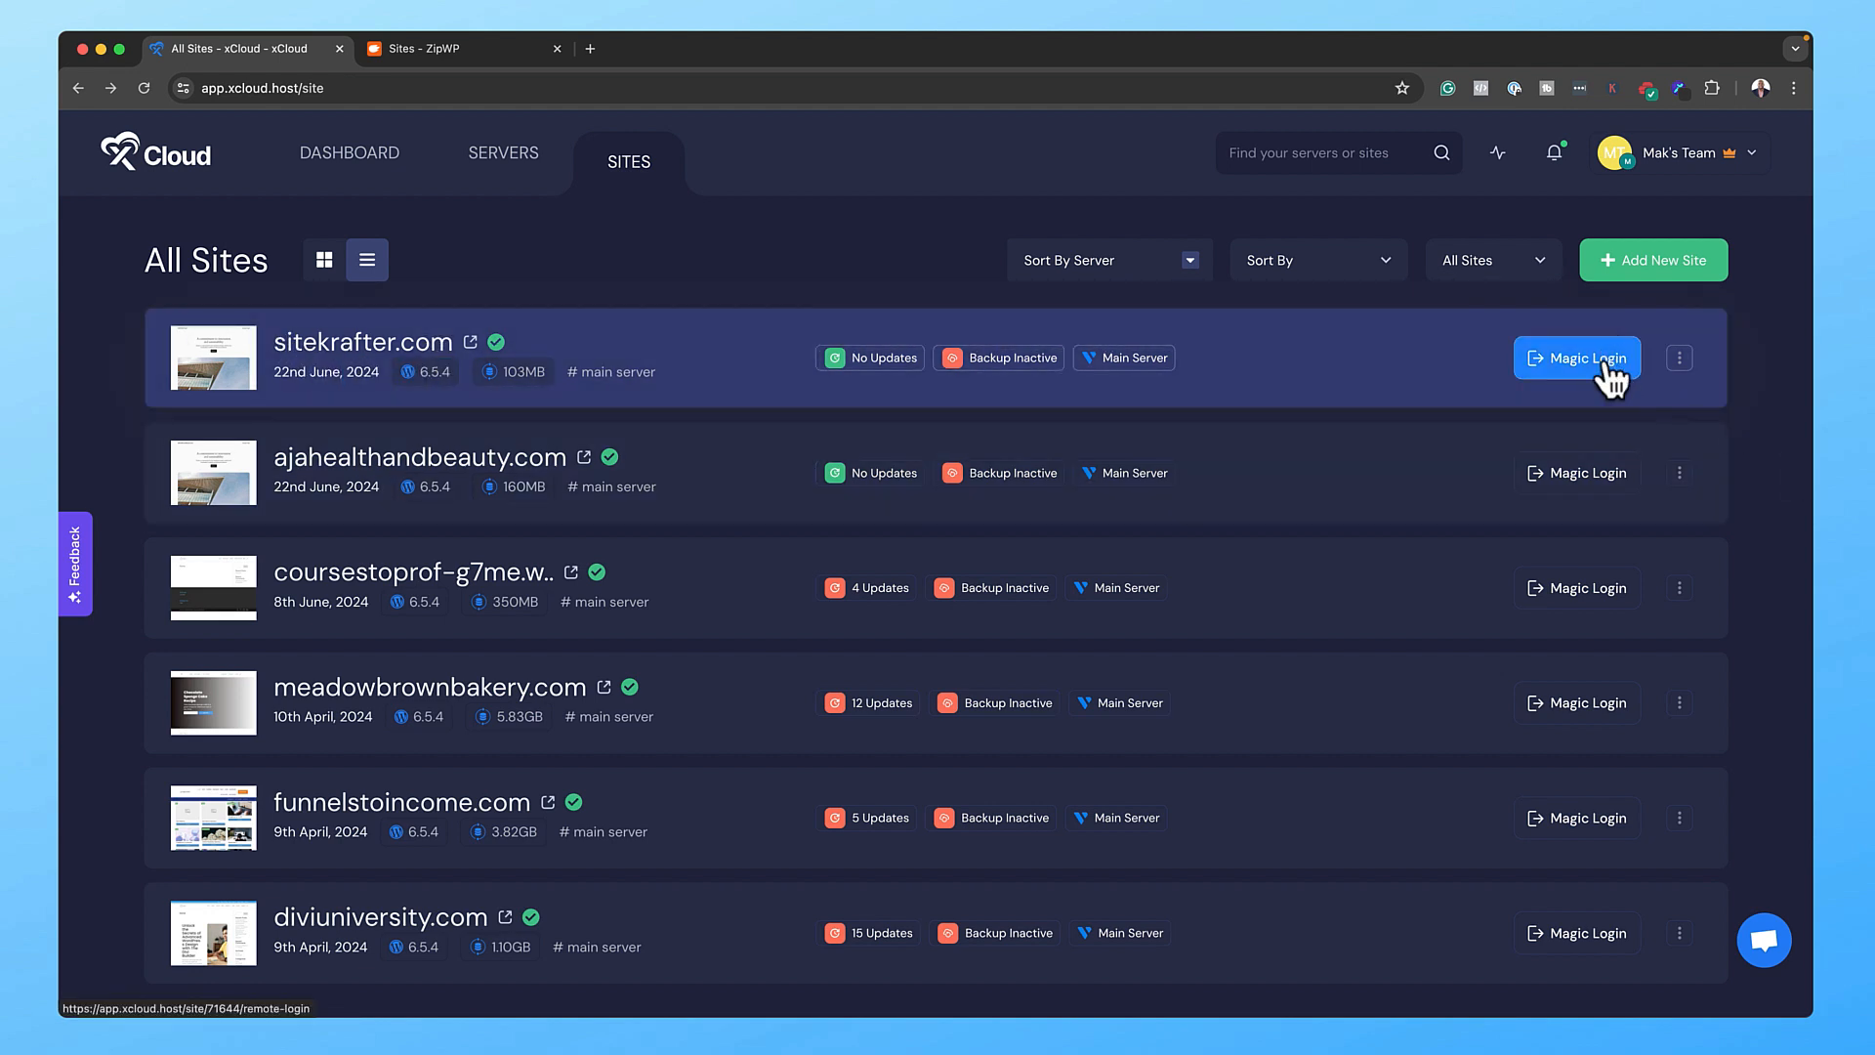
- Magic-login to sitekrafter.com, open its front page in a new tab, return to Dashboard
{"action": "left_click", "coordinate": [1577, 358]}
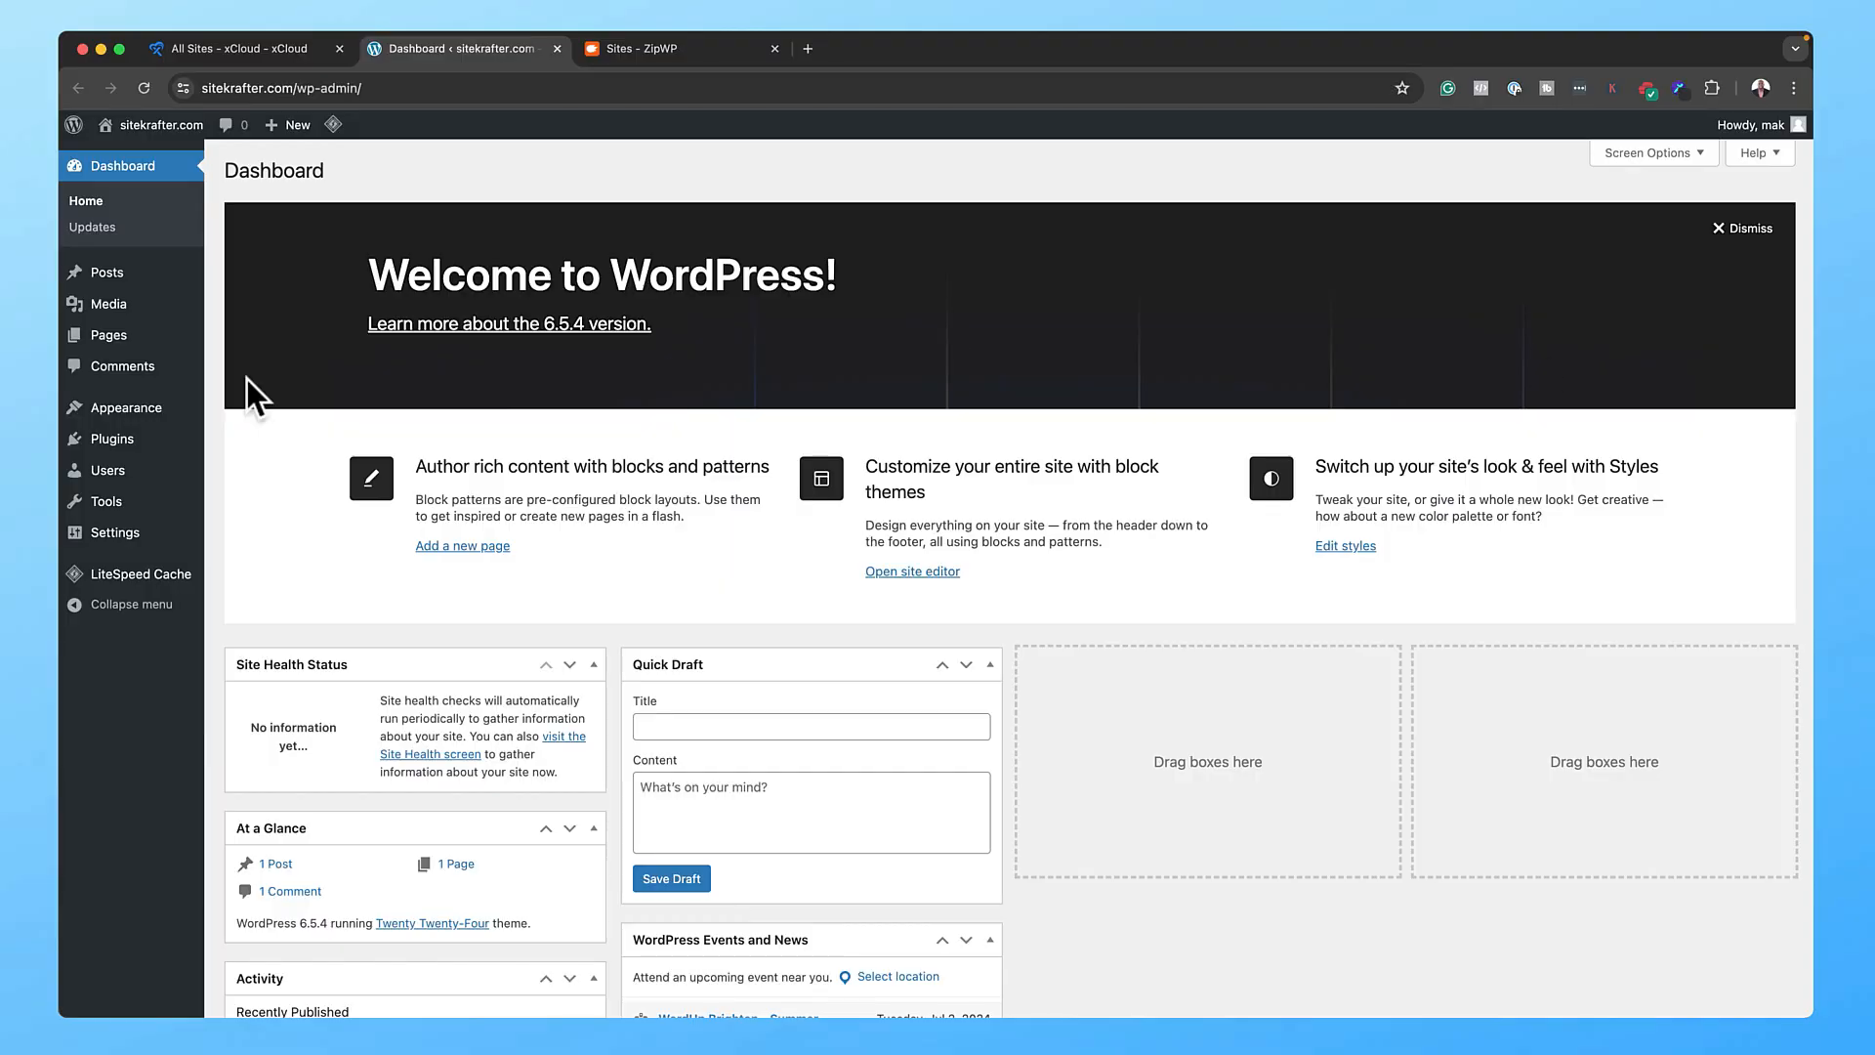
{"action": "mouse_move", "coordinate": [155, 124]}
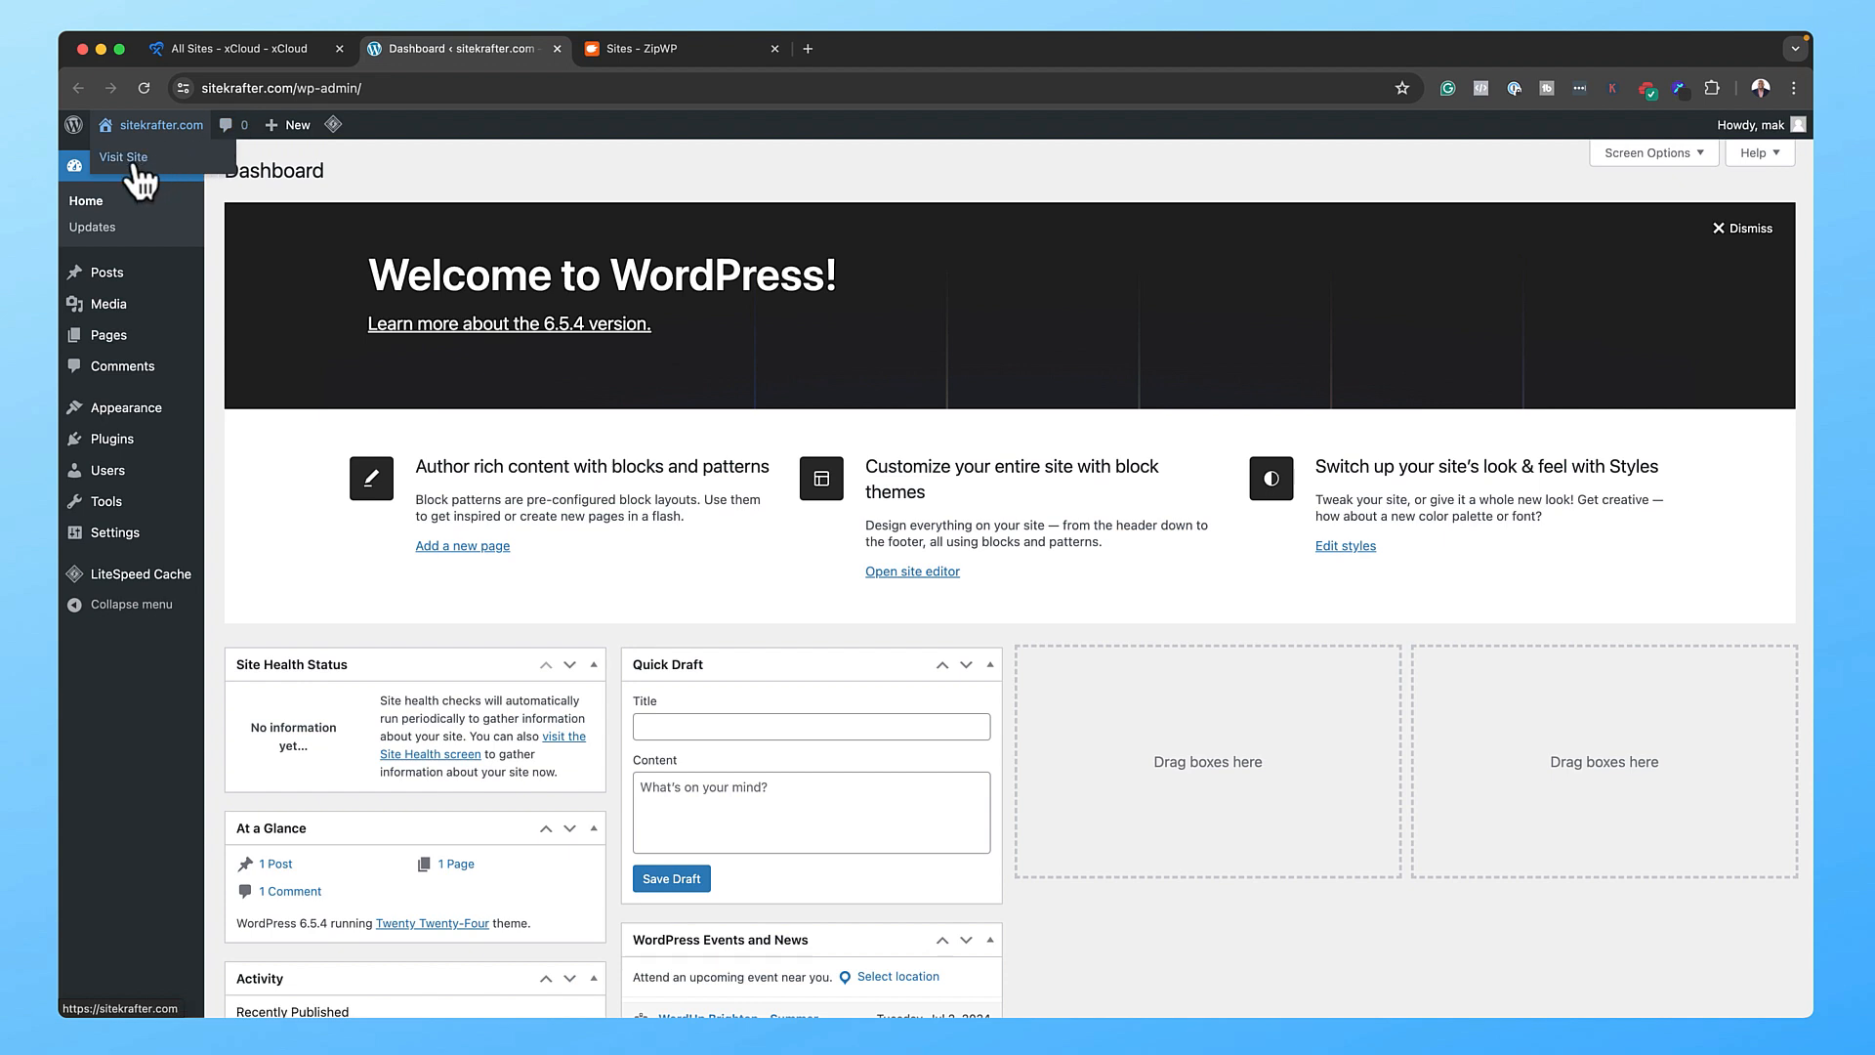
{"action": "left_click", "coordinate": [123, 156]}
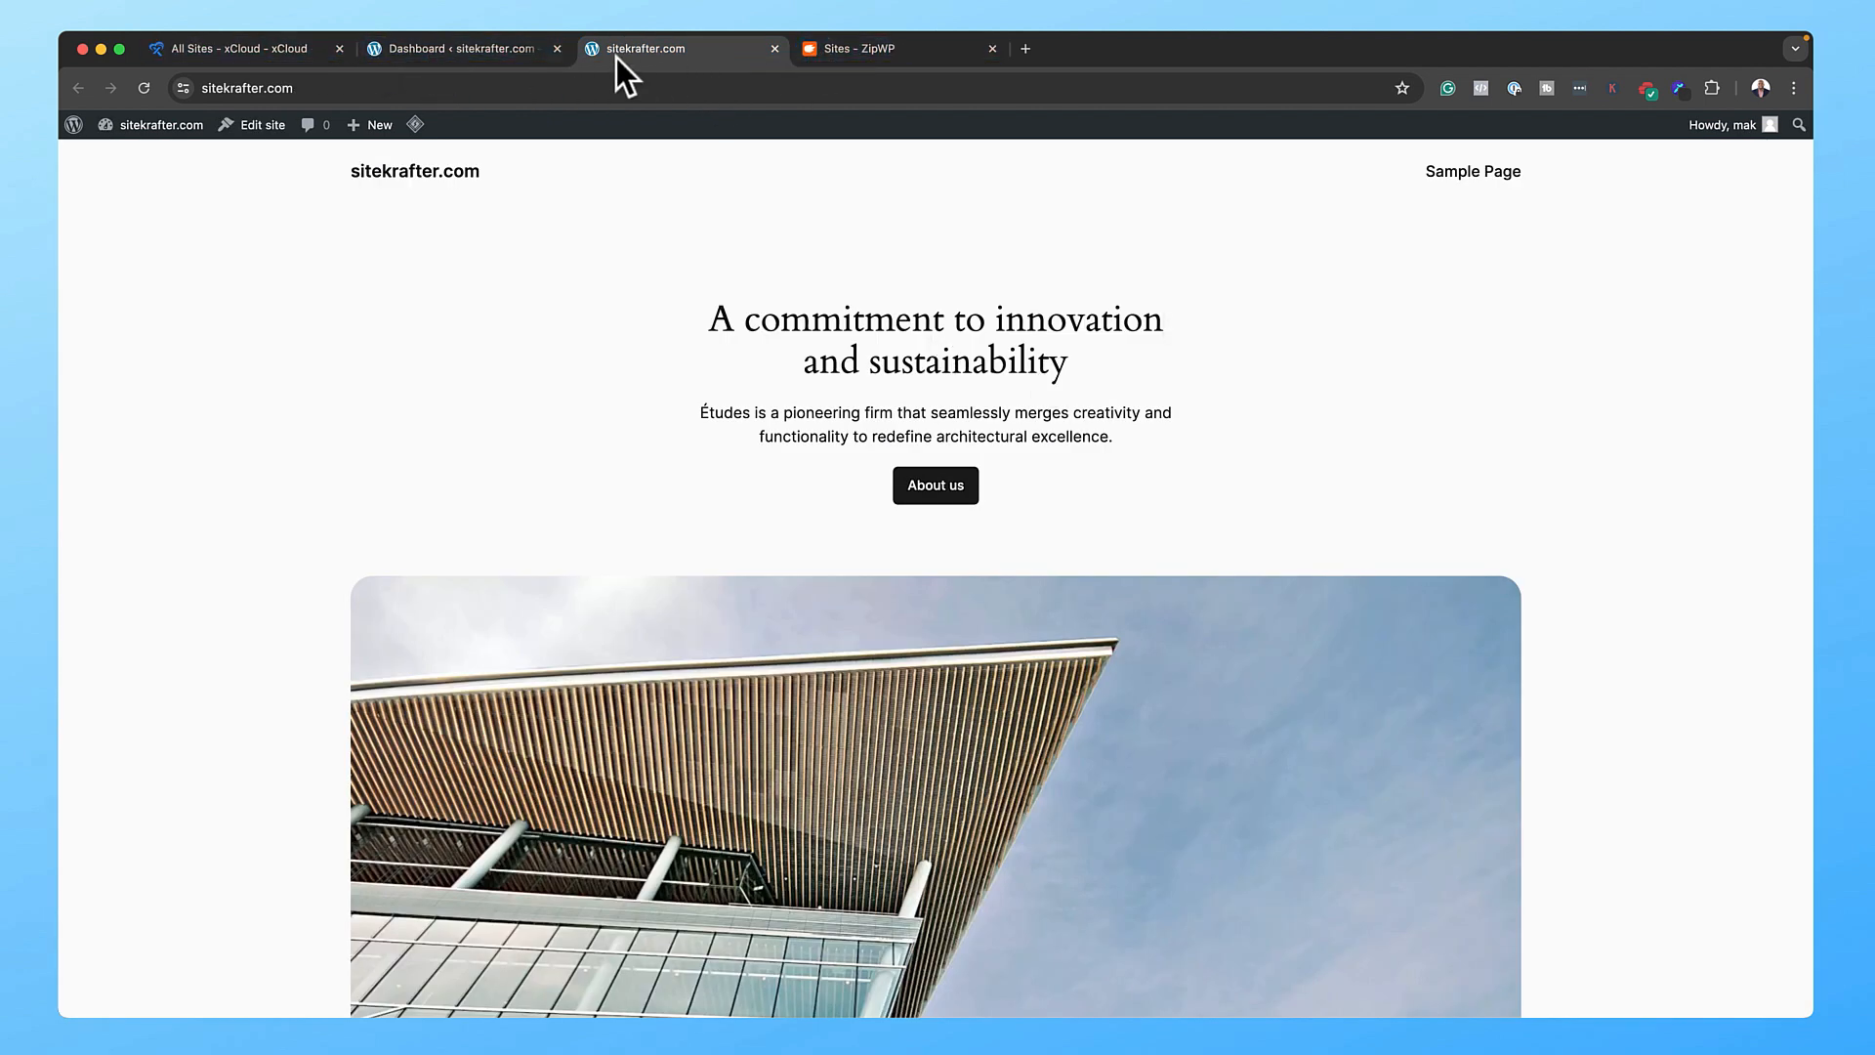
{"action": "left_click", "coordinate": [464, 49]}
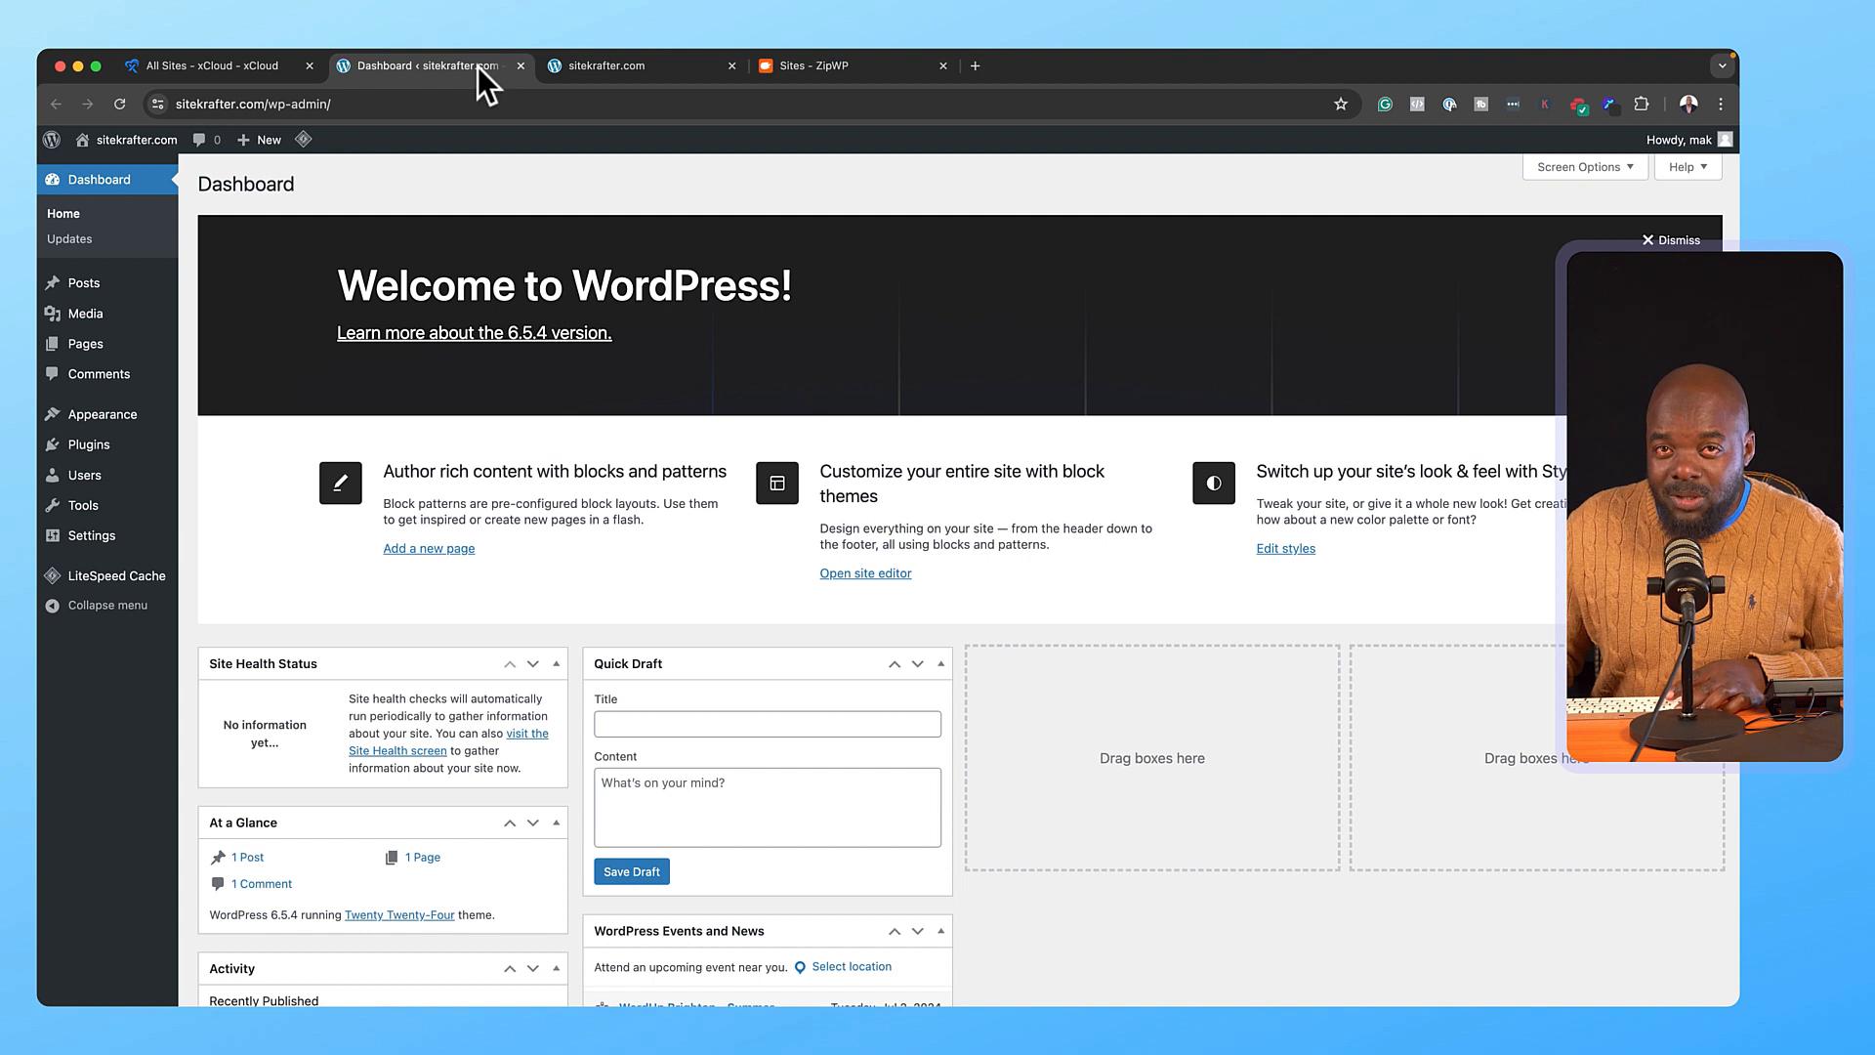
{"action": "mouse_move", "coordinate": [247, 523]}
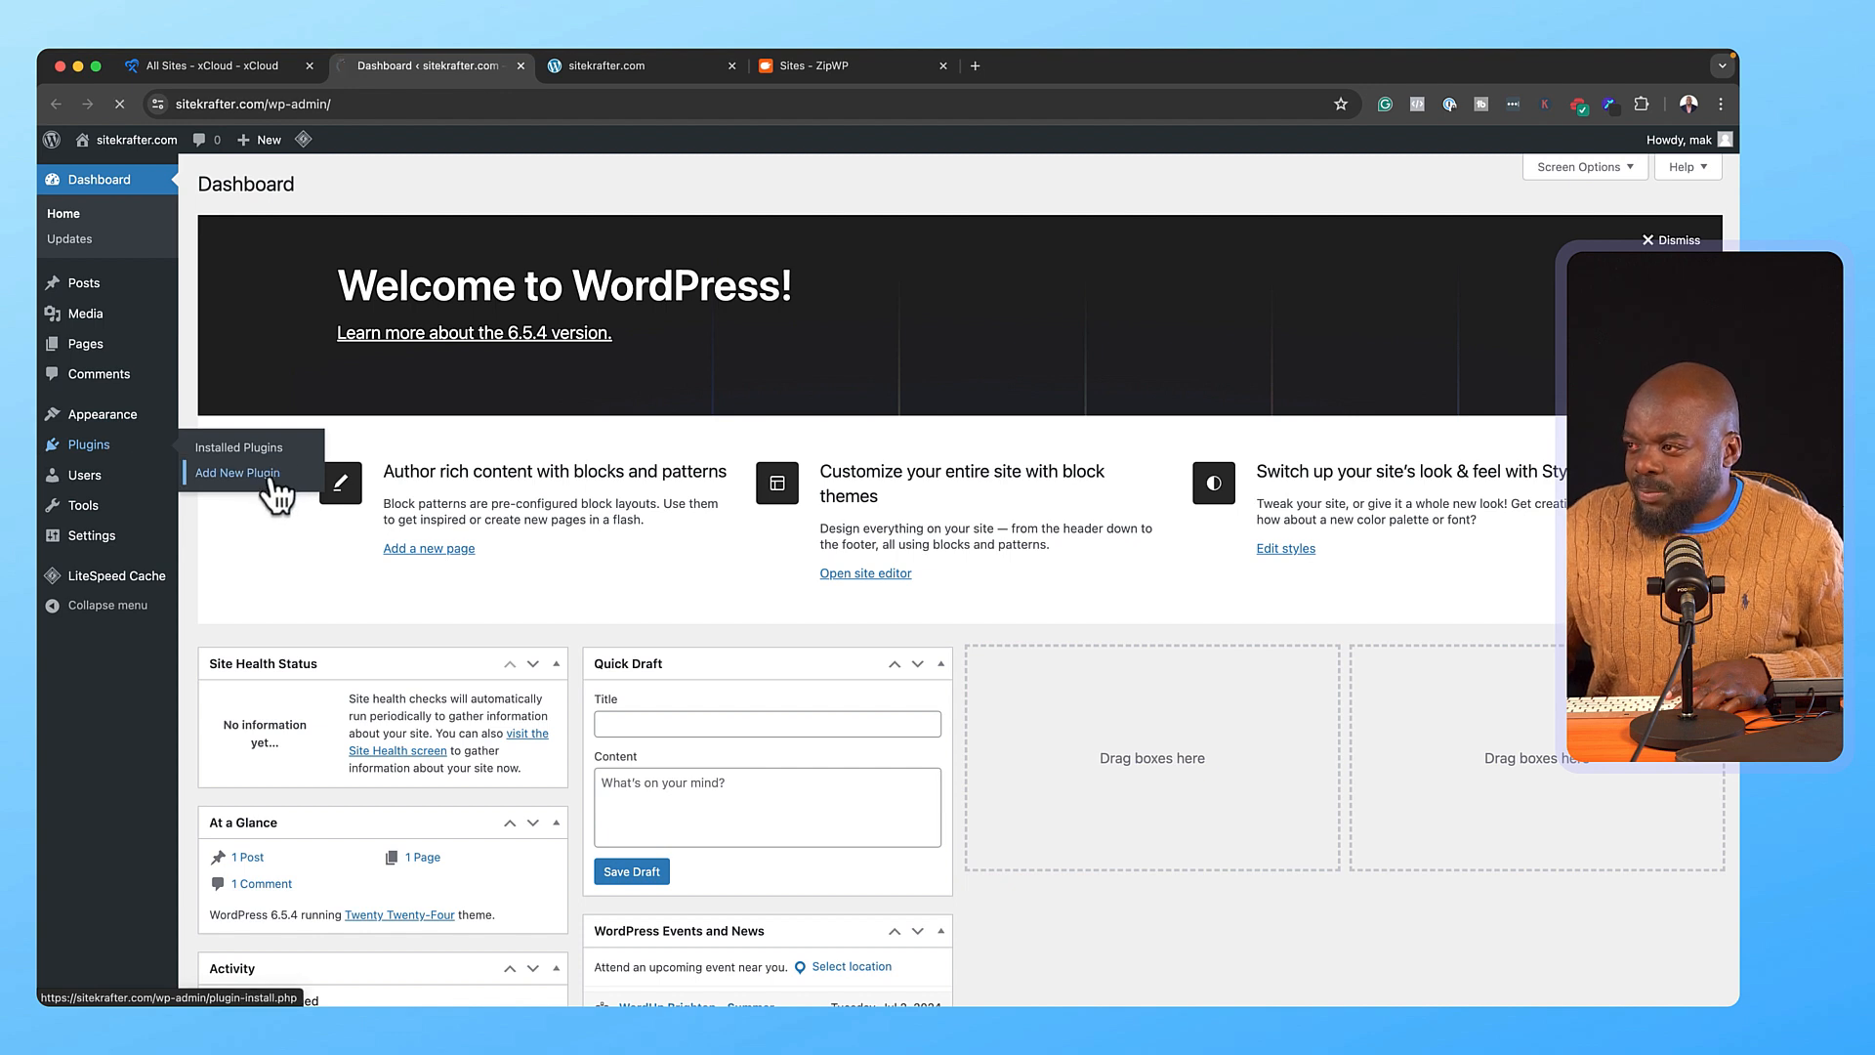
- Search plugins for 'wpvivid', then install and activate Migration, Backup, Staging – WPvivid
{"action": "left_click", "coordinate": [236, 472]}
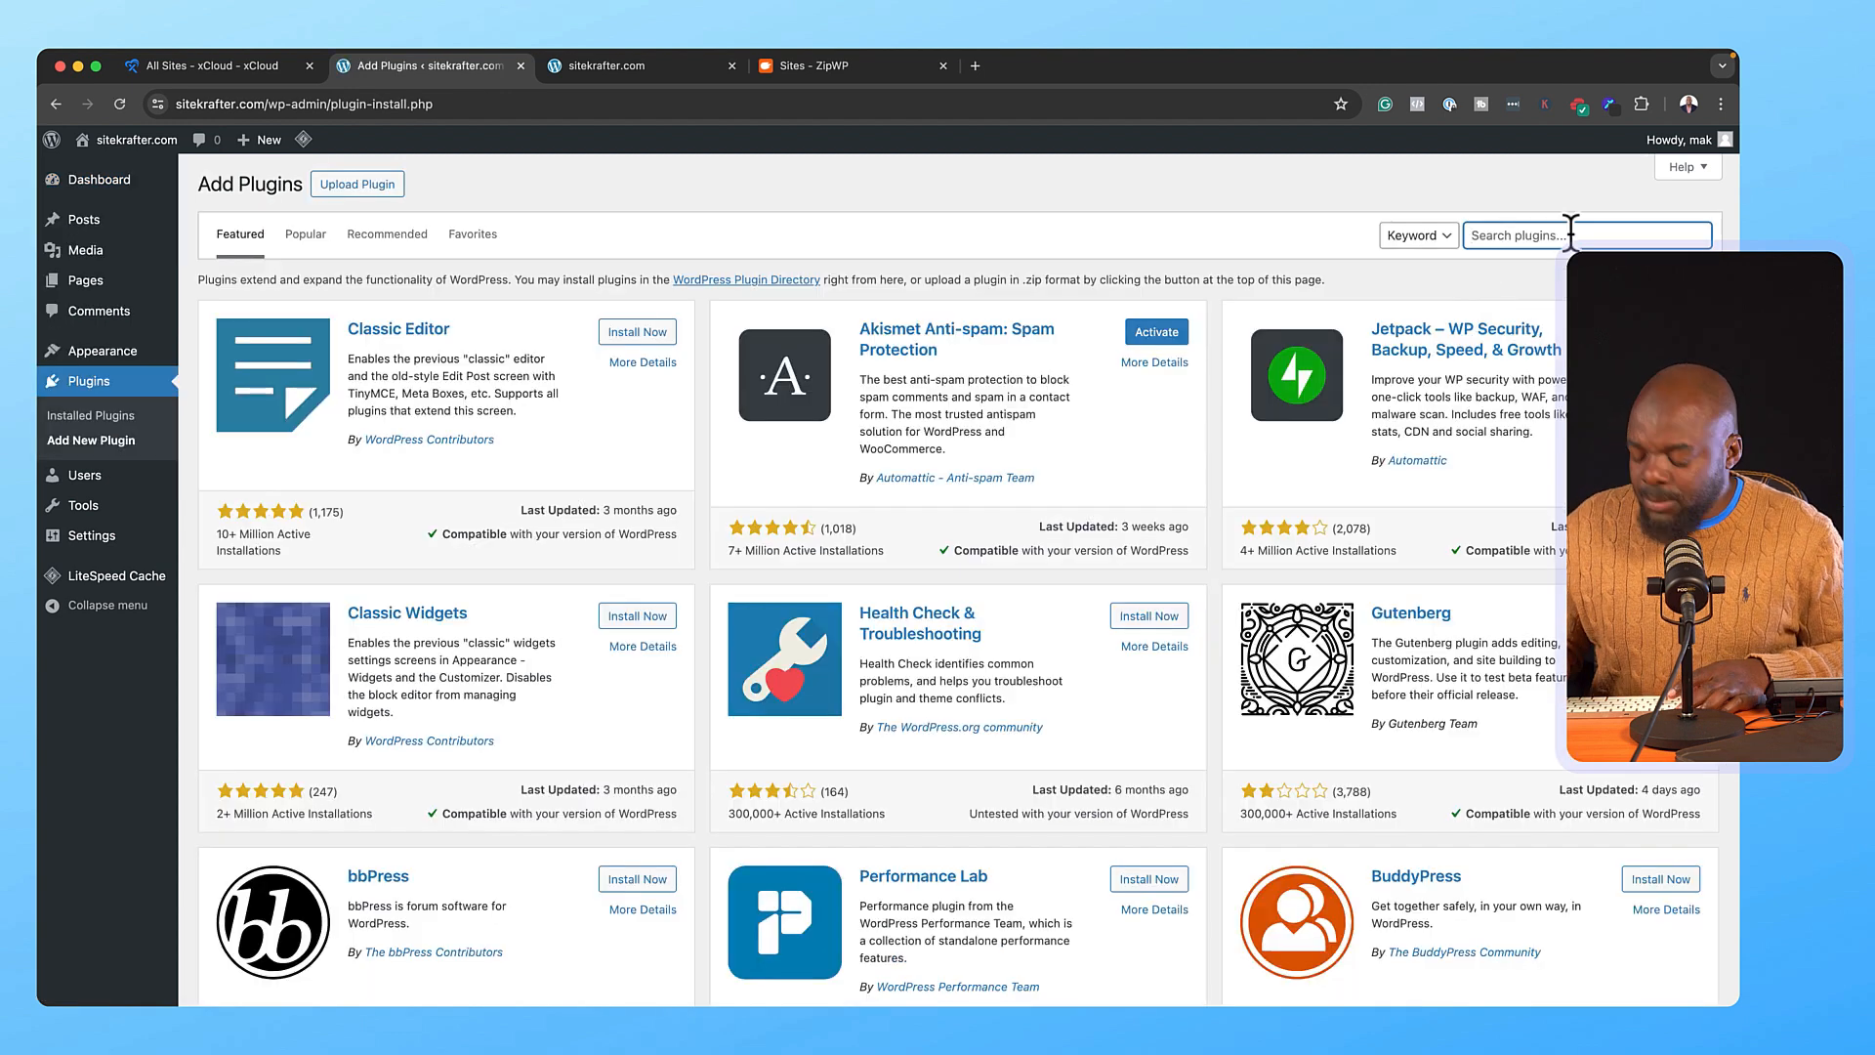
{"action": "type", "text": "wpvivi"}
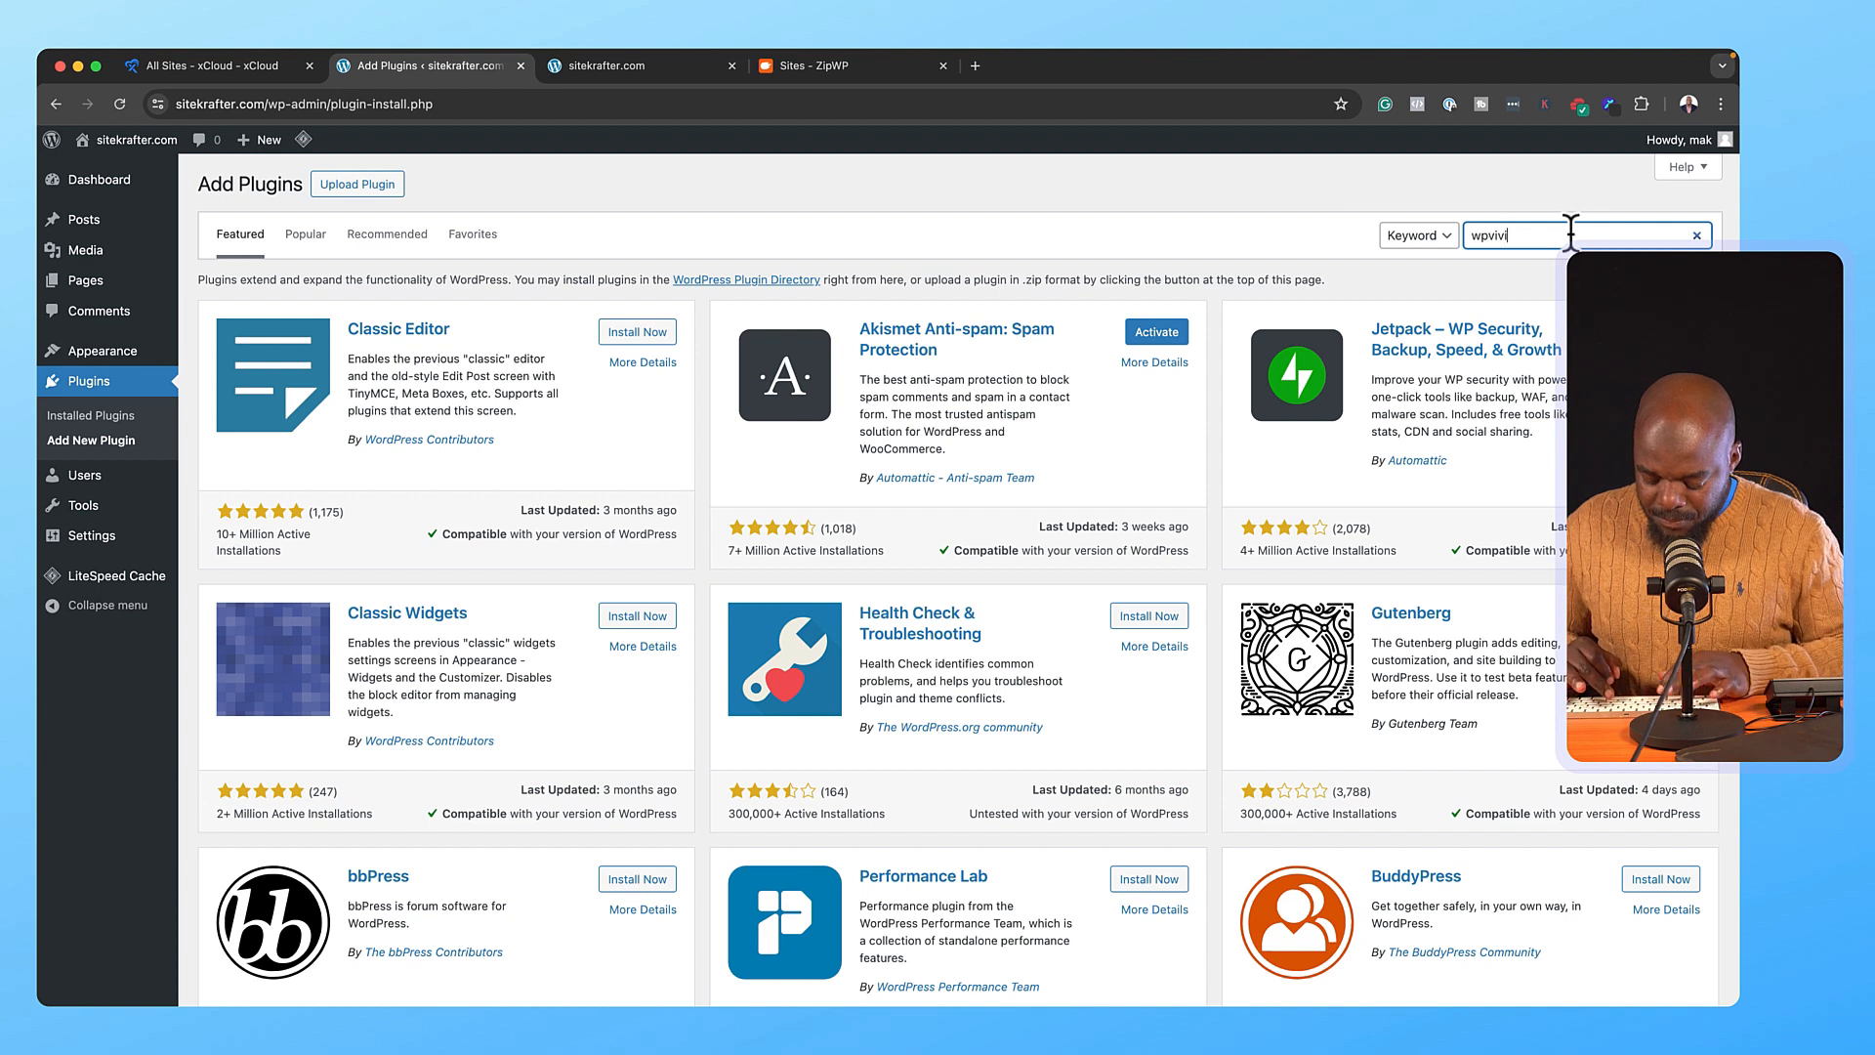
{"action": "left_click", "coordinate": [638, 334]}
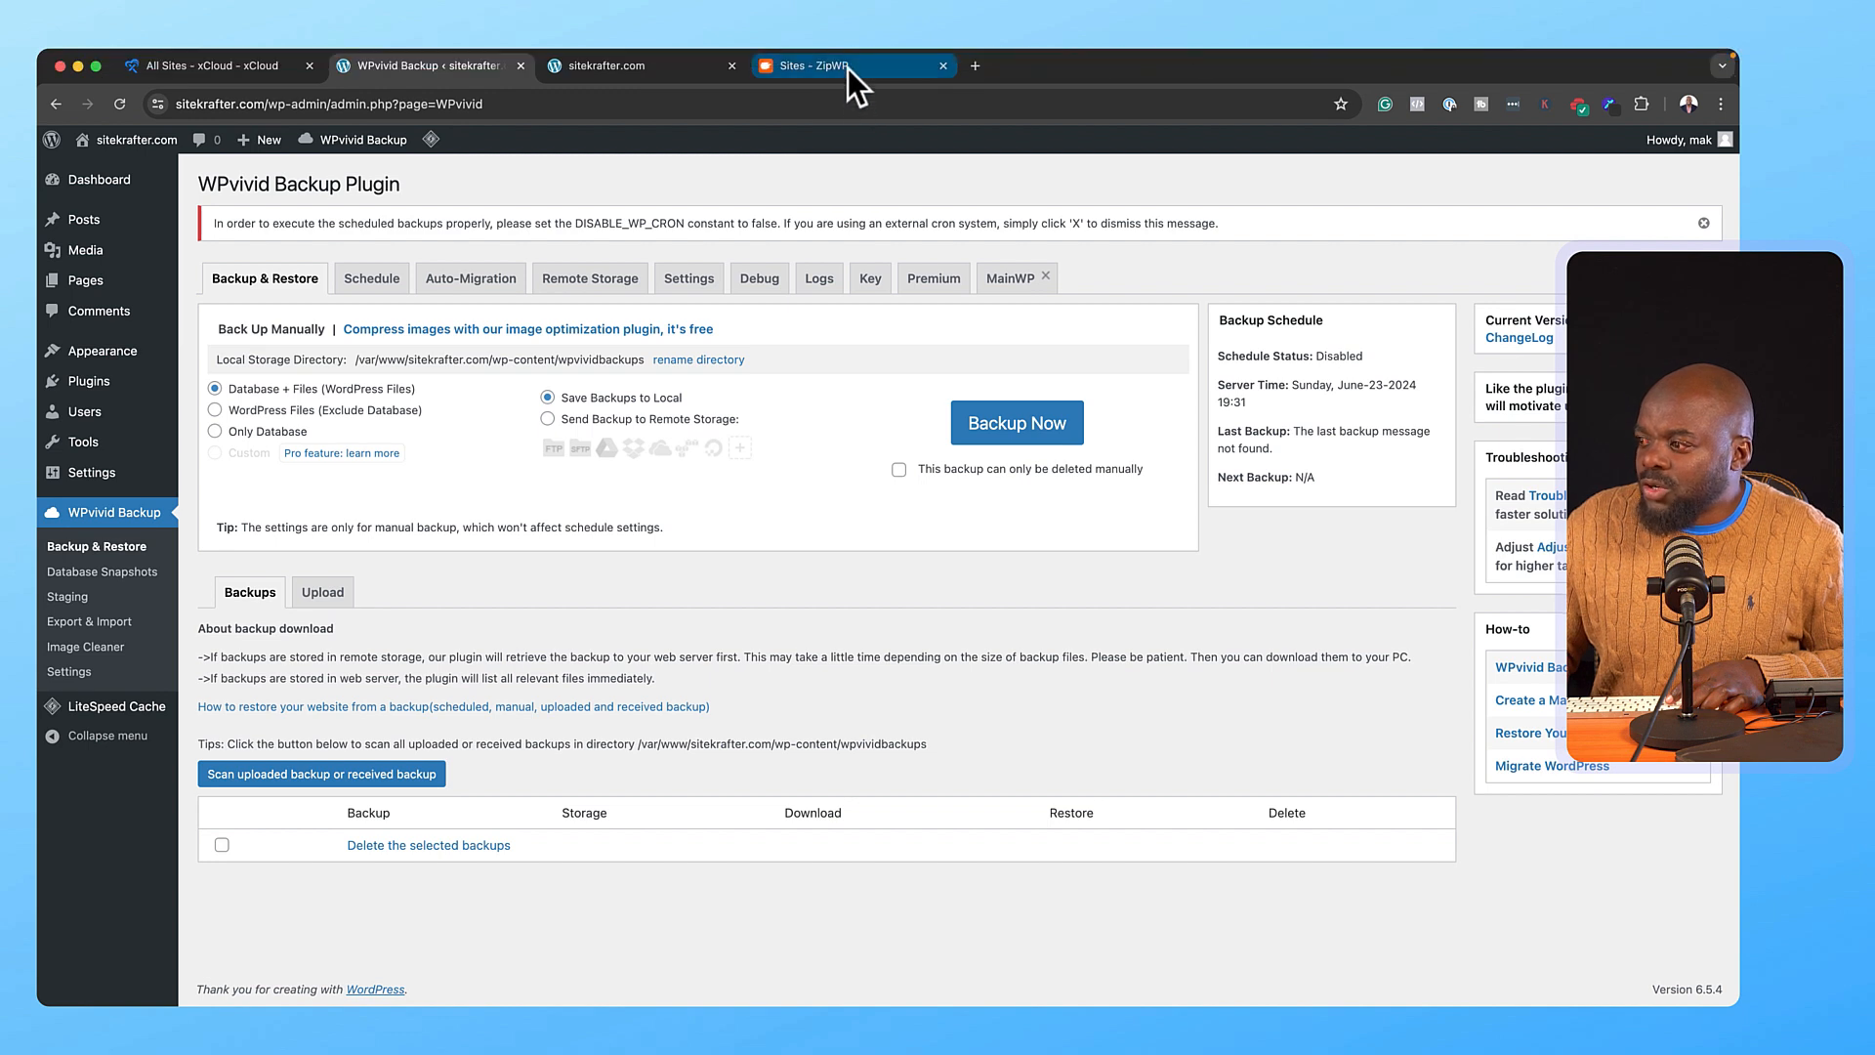
- From the ZipWP sites list, open the SiteKrafter site's WP Admin
{"action": "left_click", "coordinate": [825, 65]}
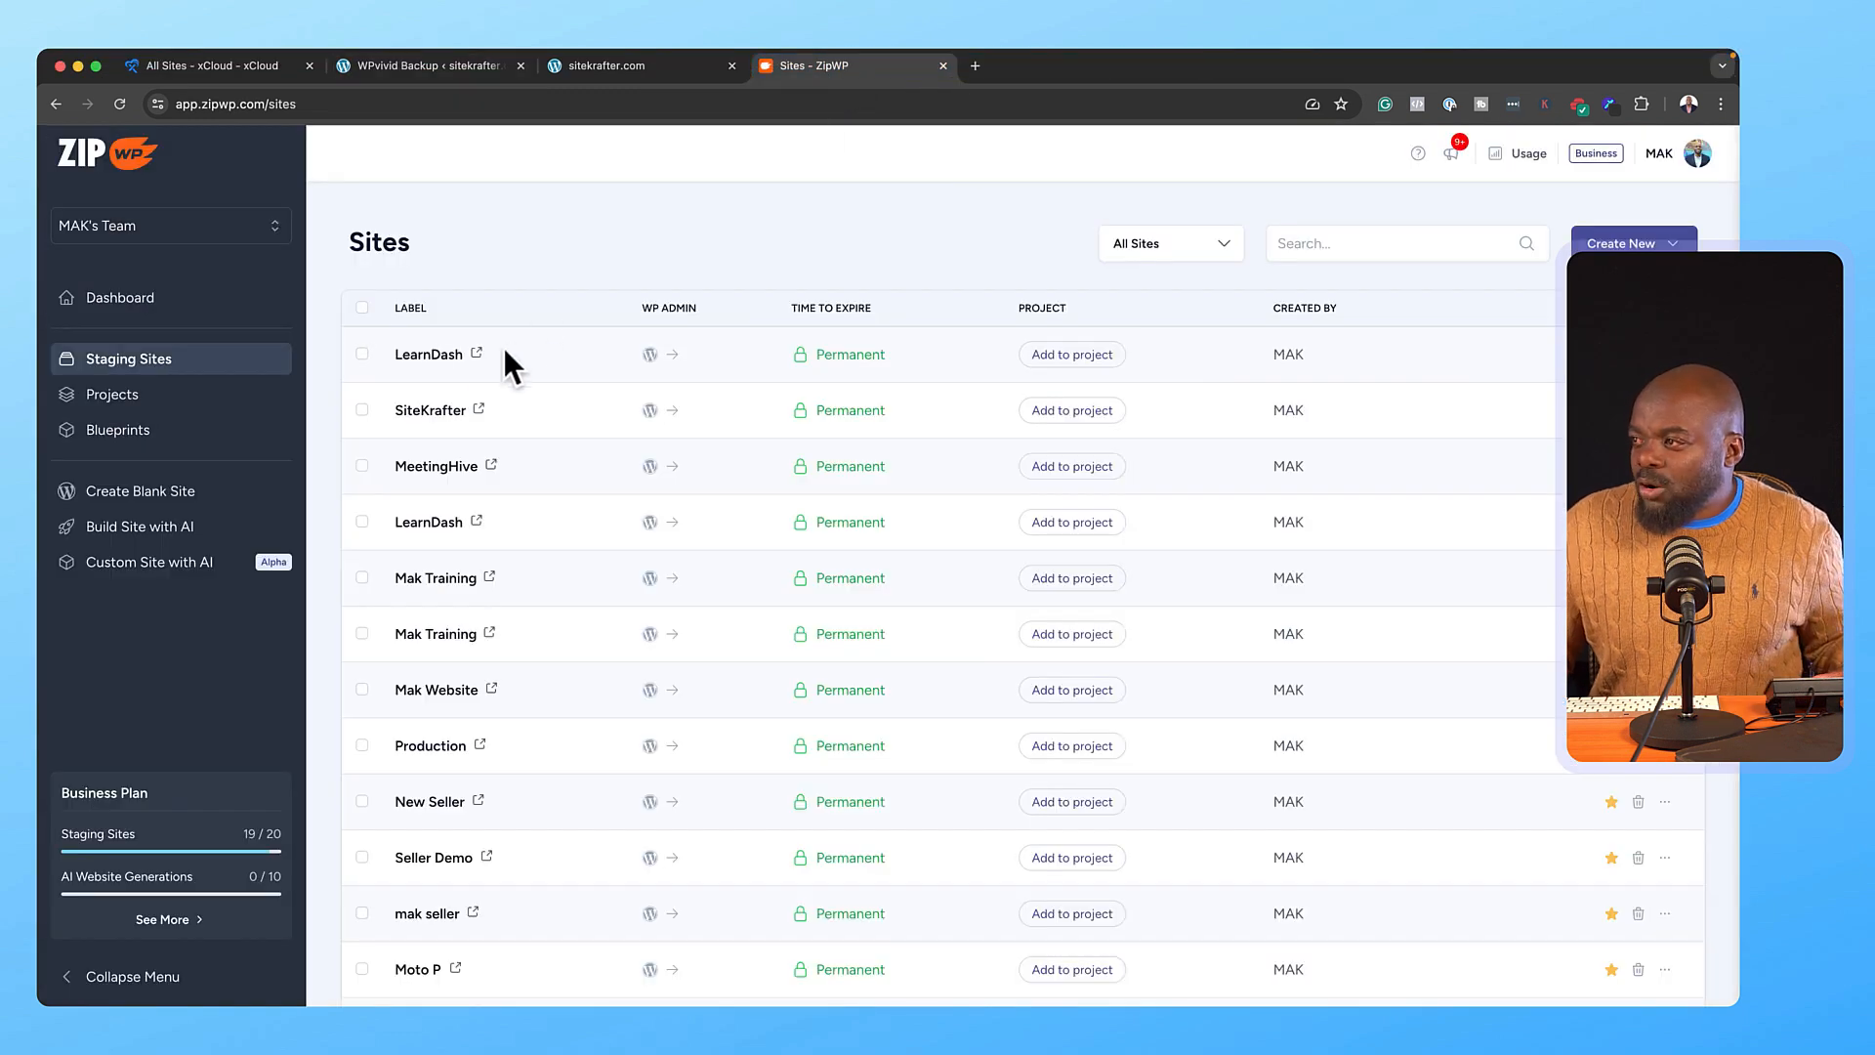
{"action": "mouse_move", "coordinate": [515, 426]}
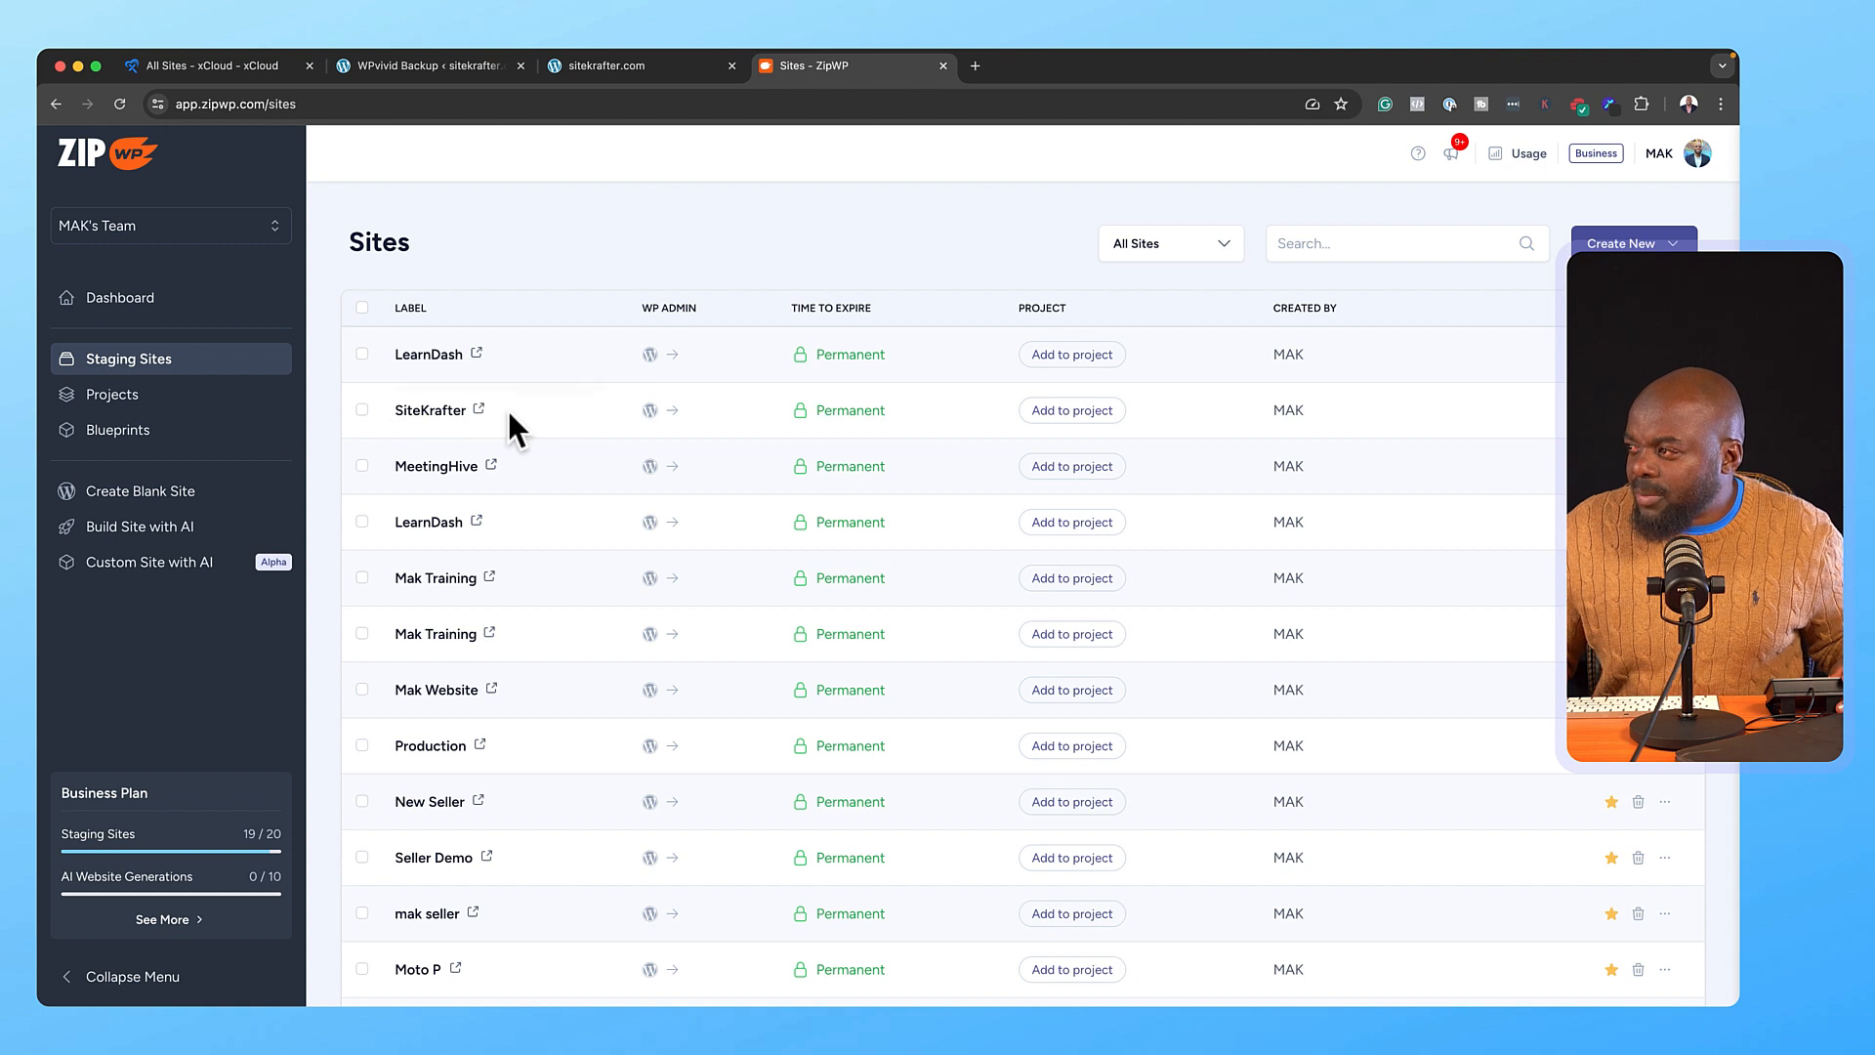
{"action": "mouse_move", "coordinate": [1189, 415]}
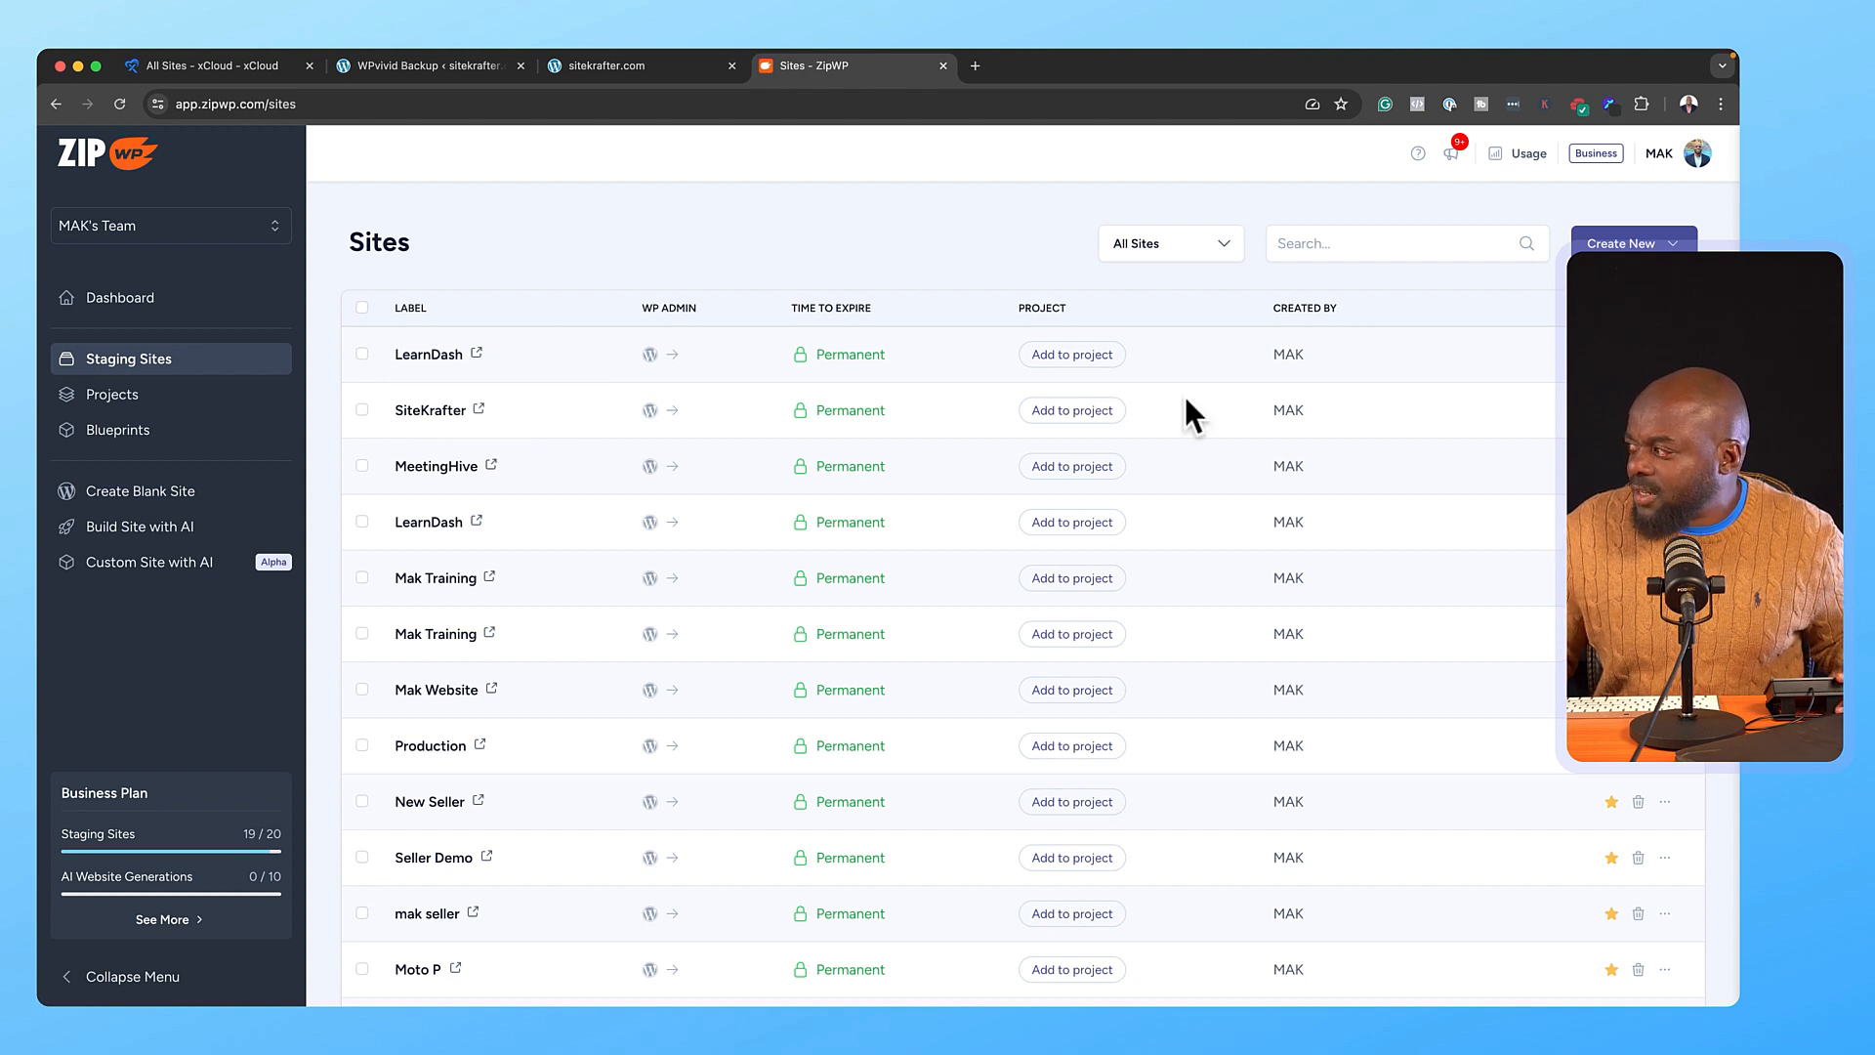
{"action": "mouse_move", "coordinate": [664, 419]}
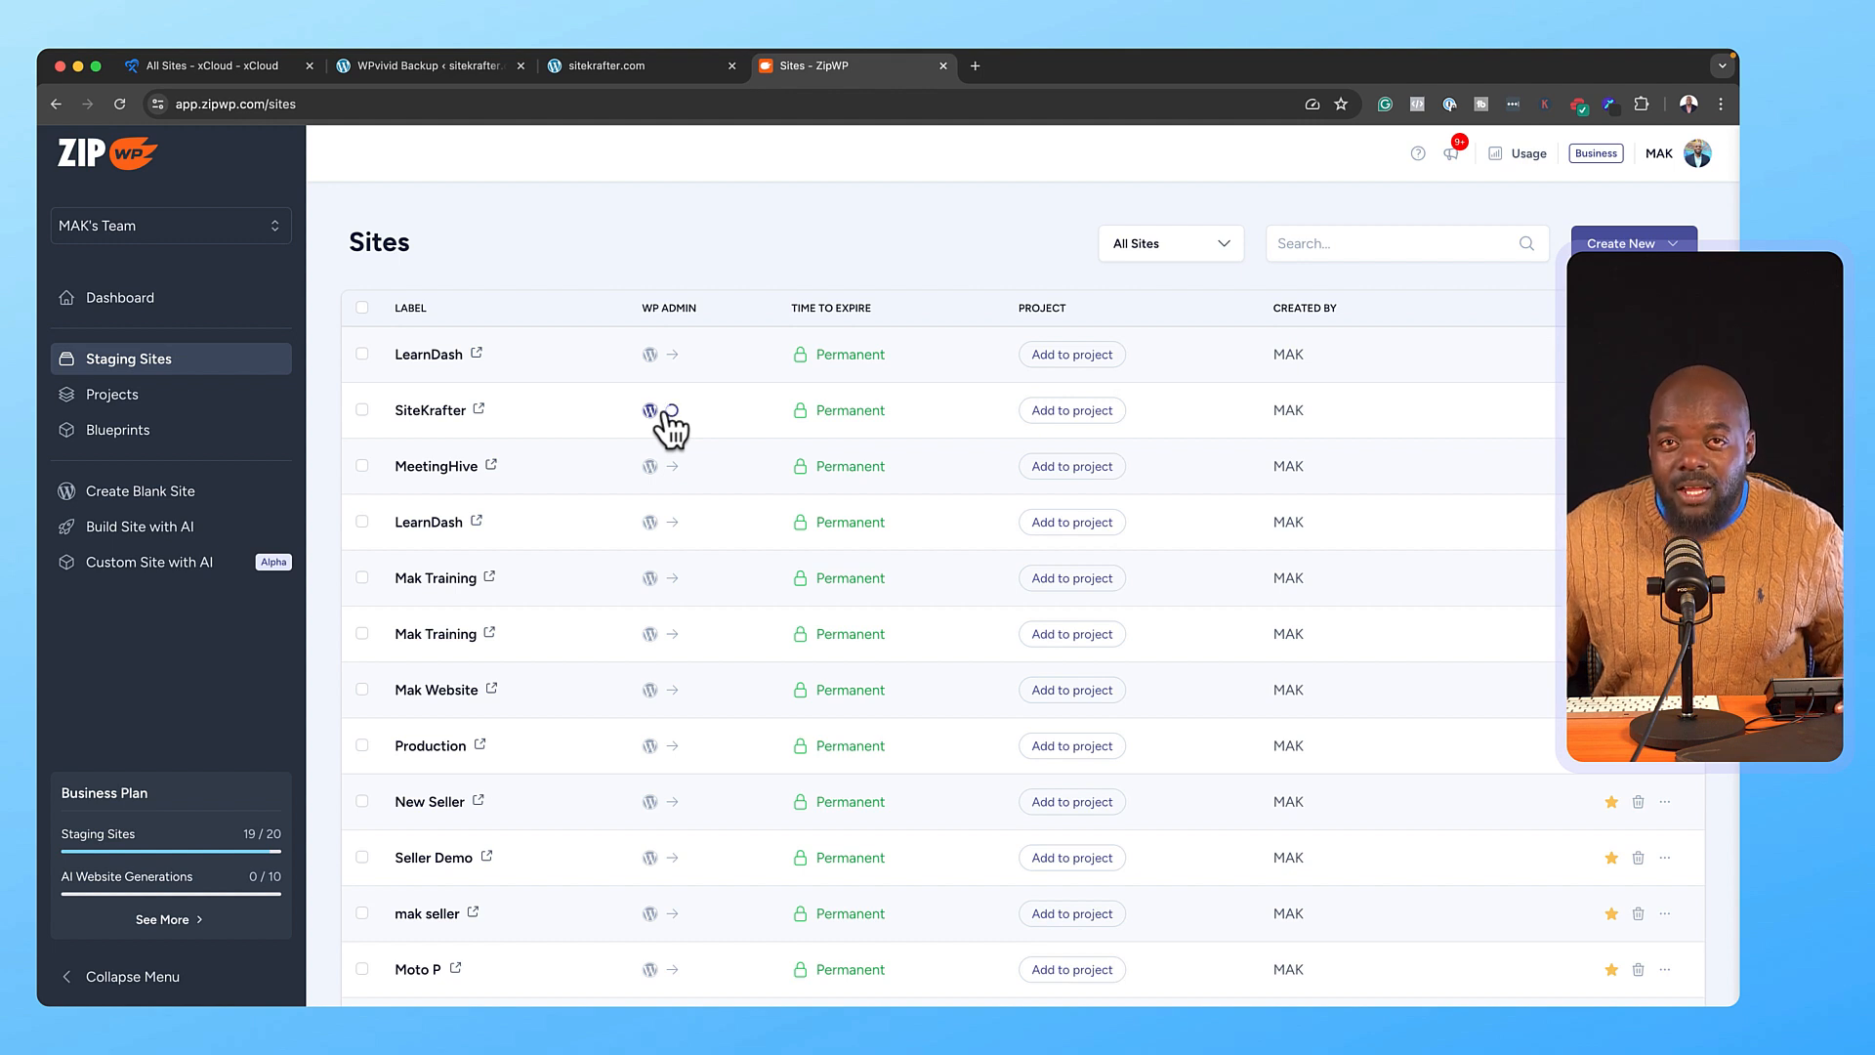
{"action": "left_click", "coordinate": [650, 410]}
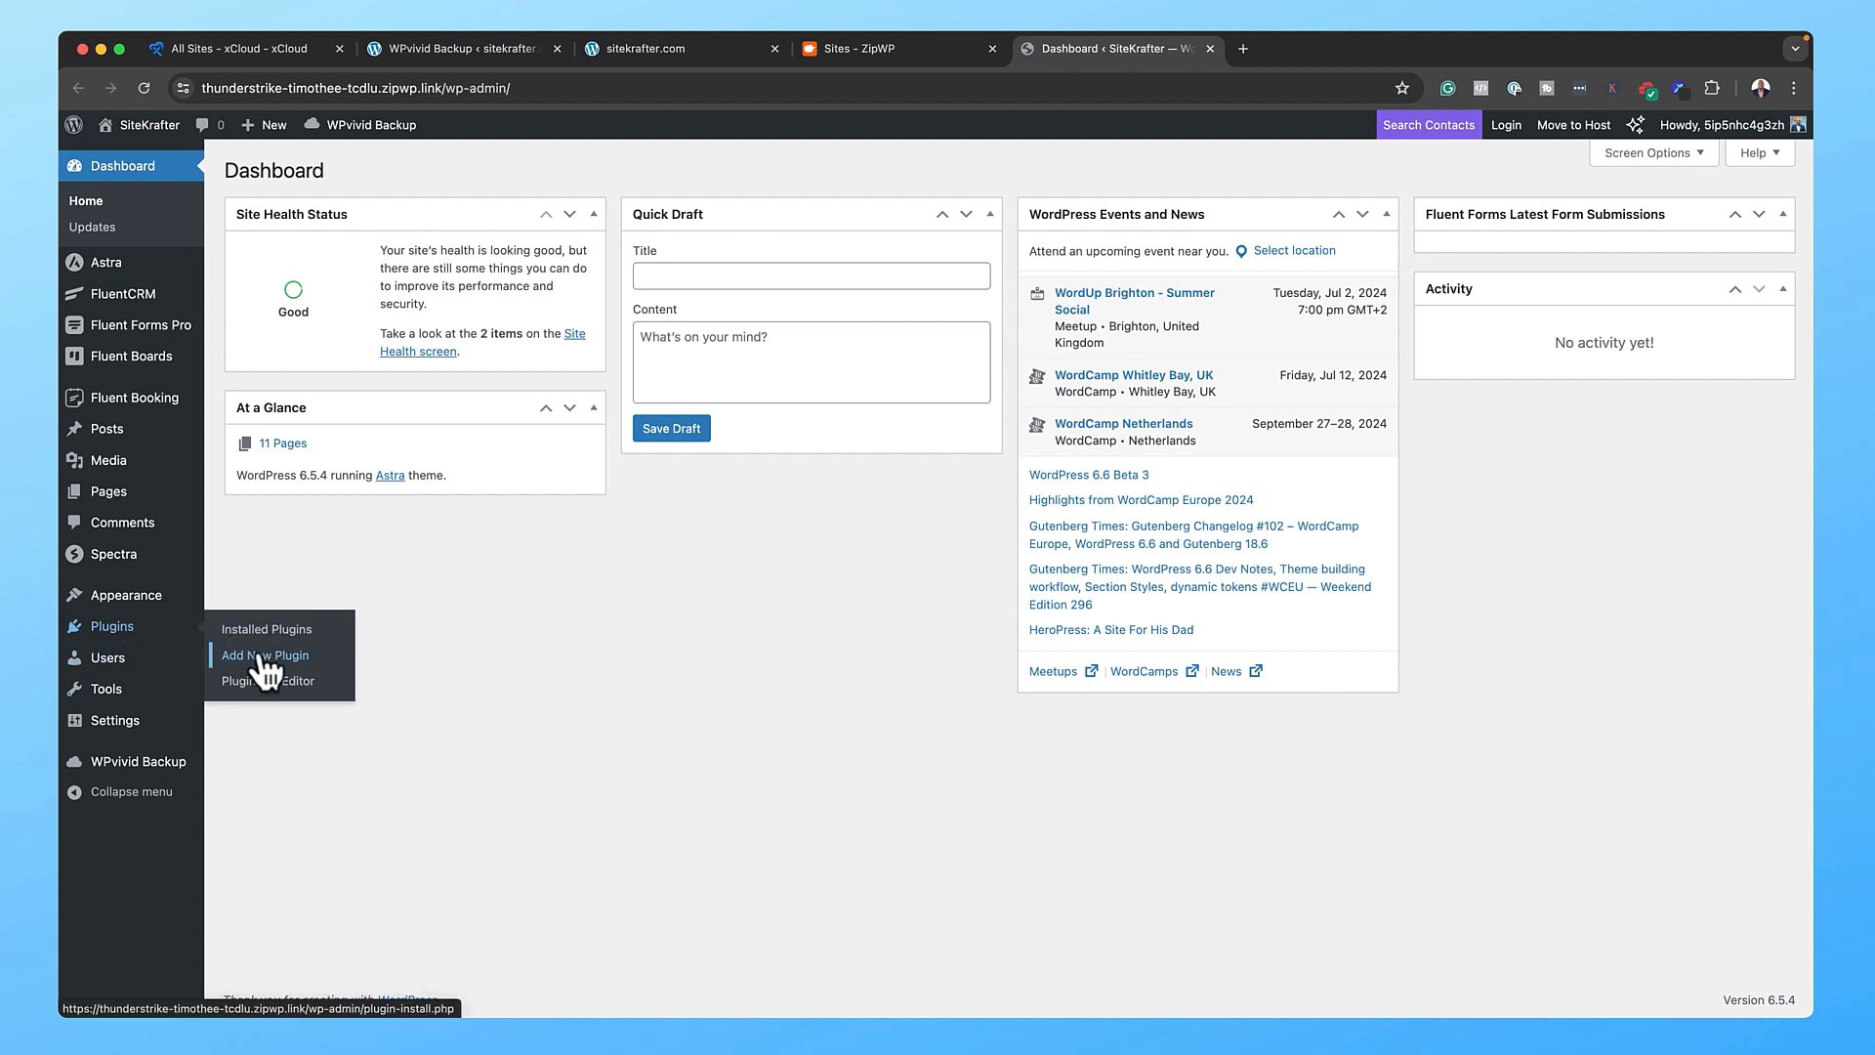
- Search Add New Plugin for 'wpvivid' and confirm WPvivid shows as Active
{"action": "left_click", "coordinate": [264, 654]}
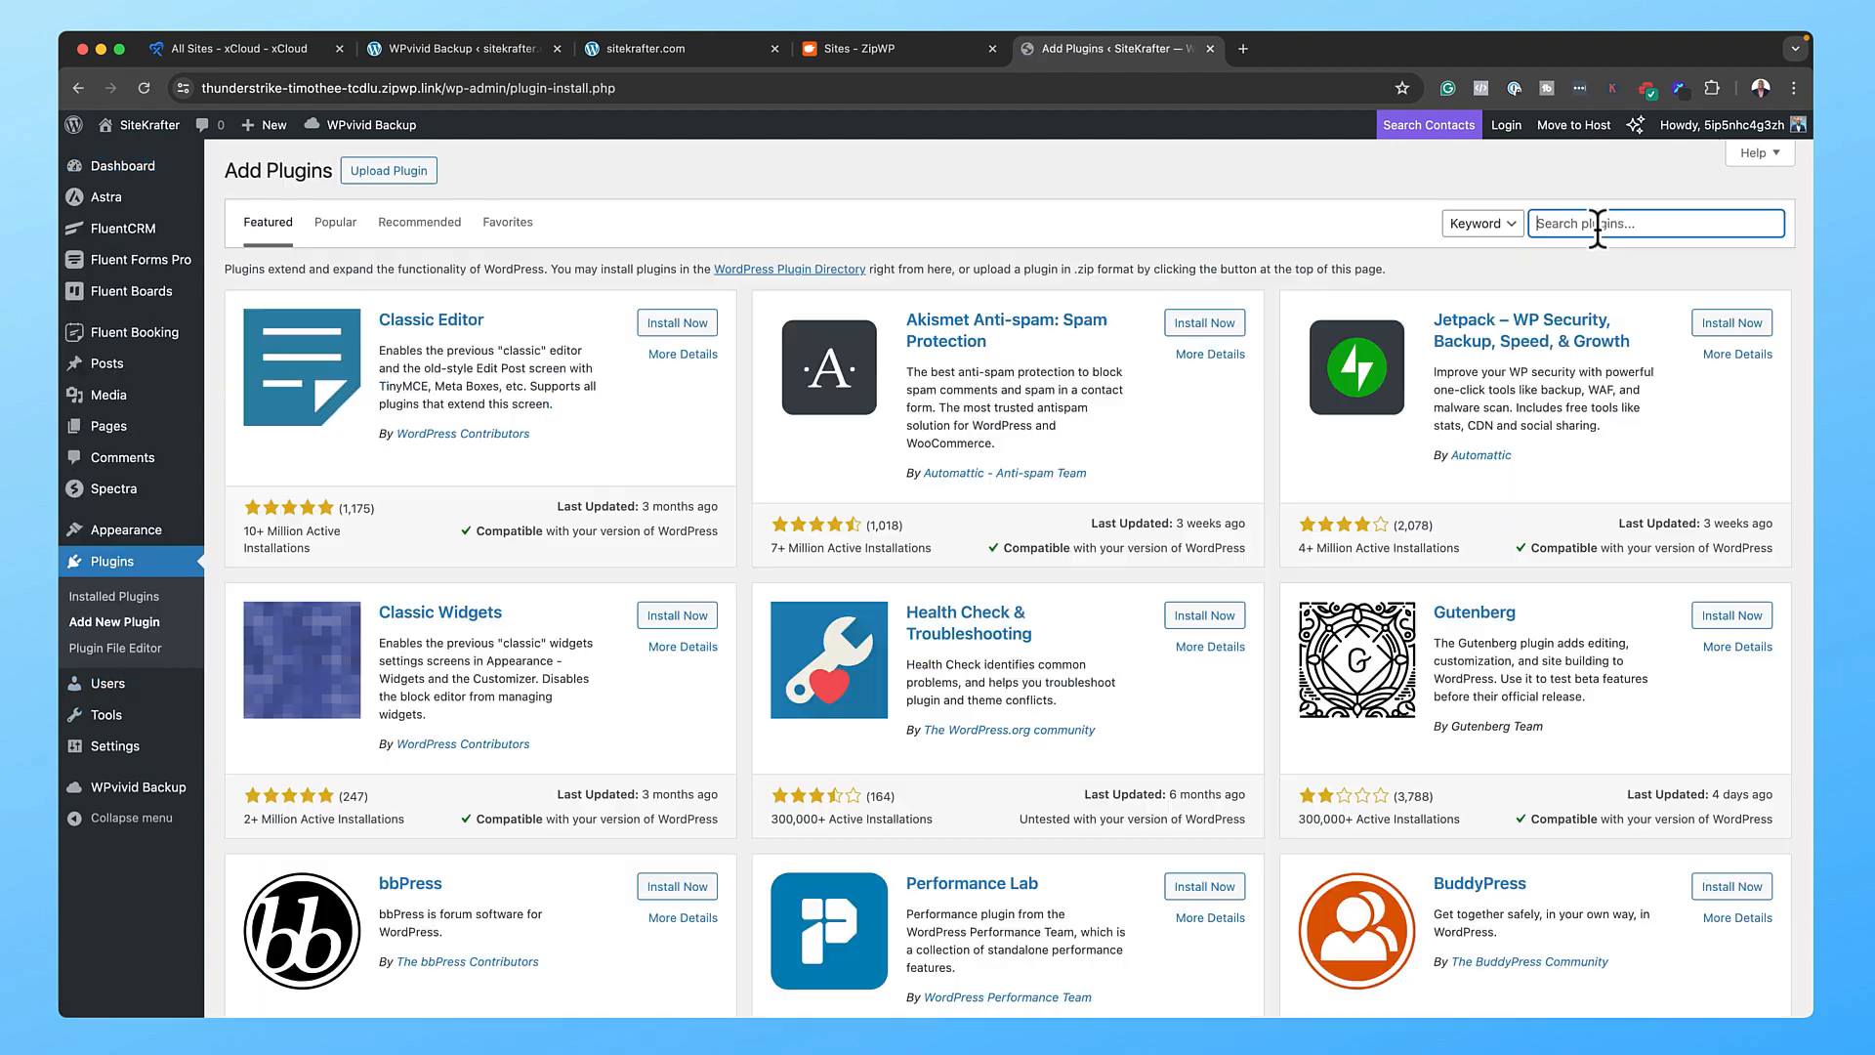
{"action": "type", "text": "wpvivi"}
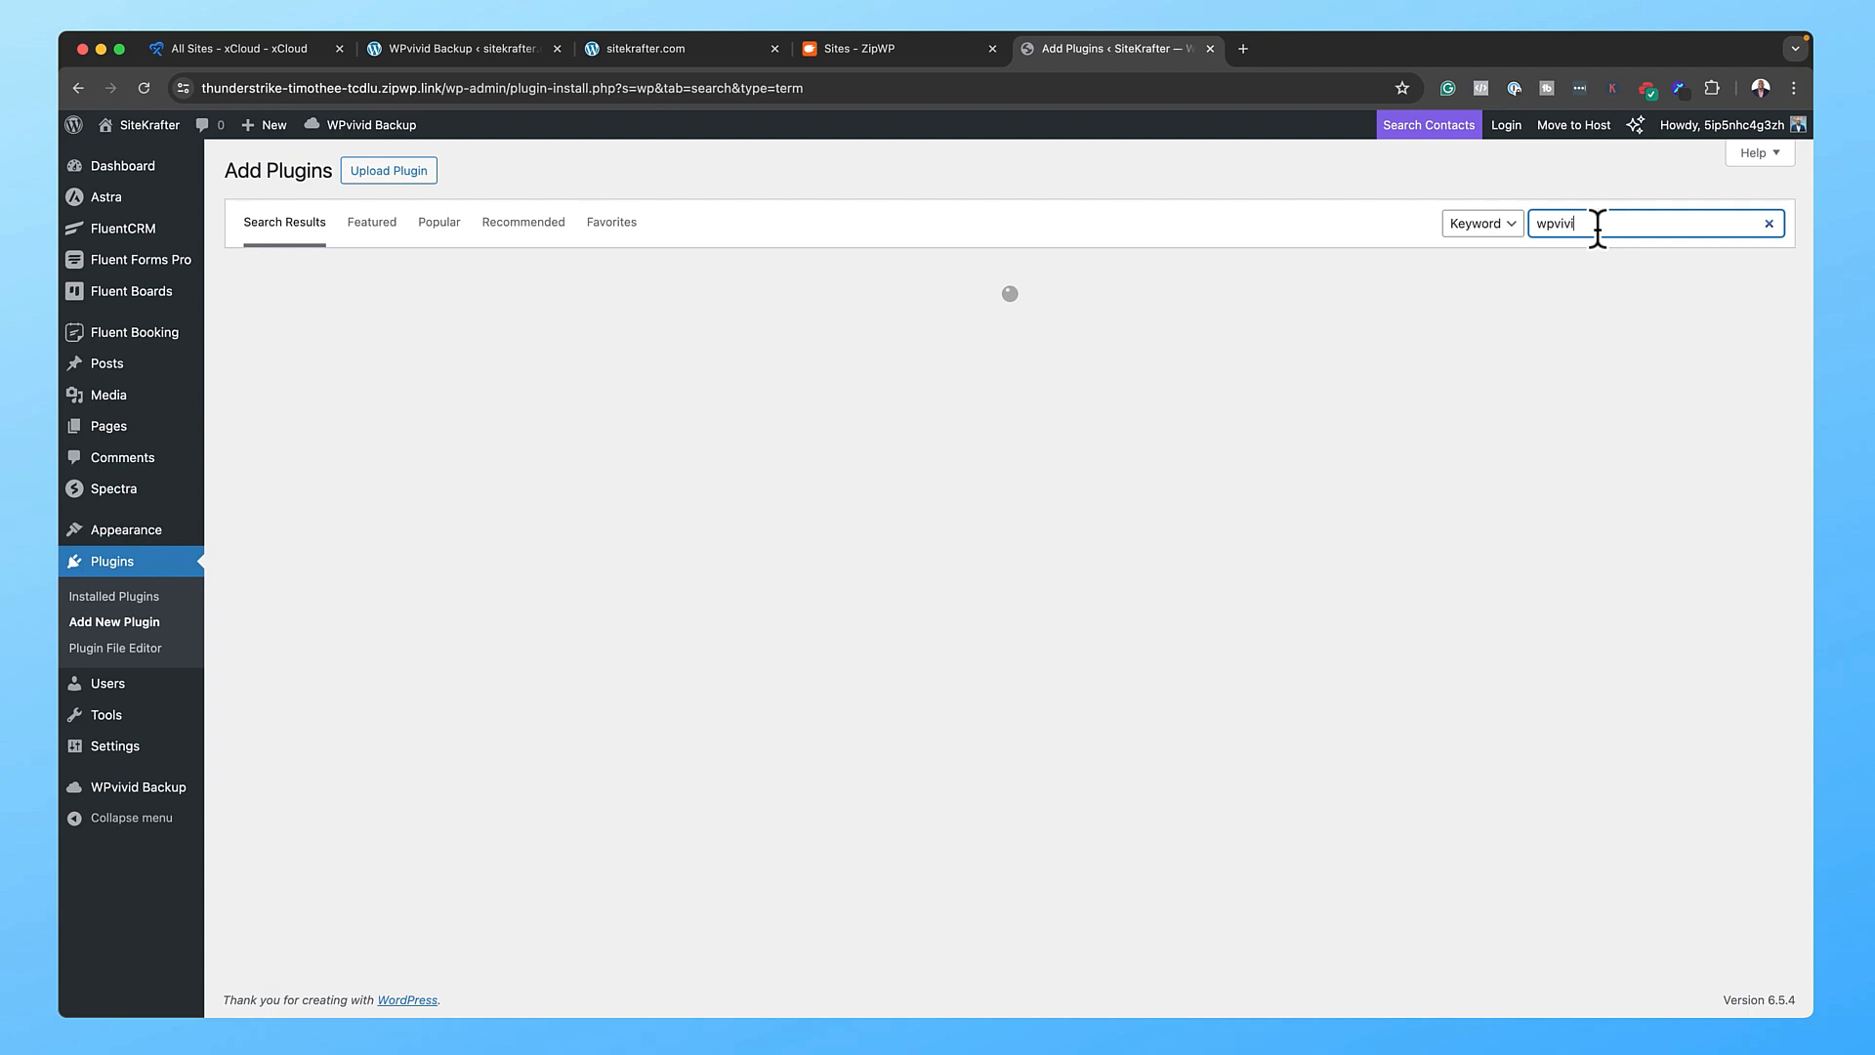
{"action": "key", "text": "Return"}
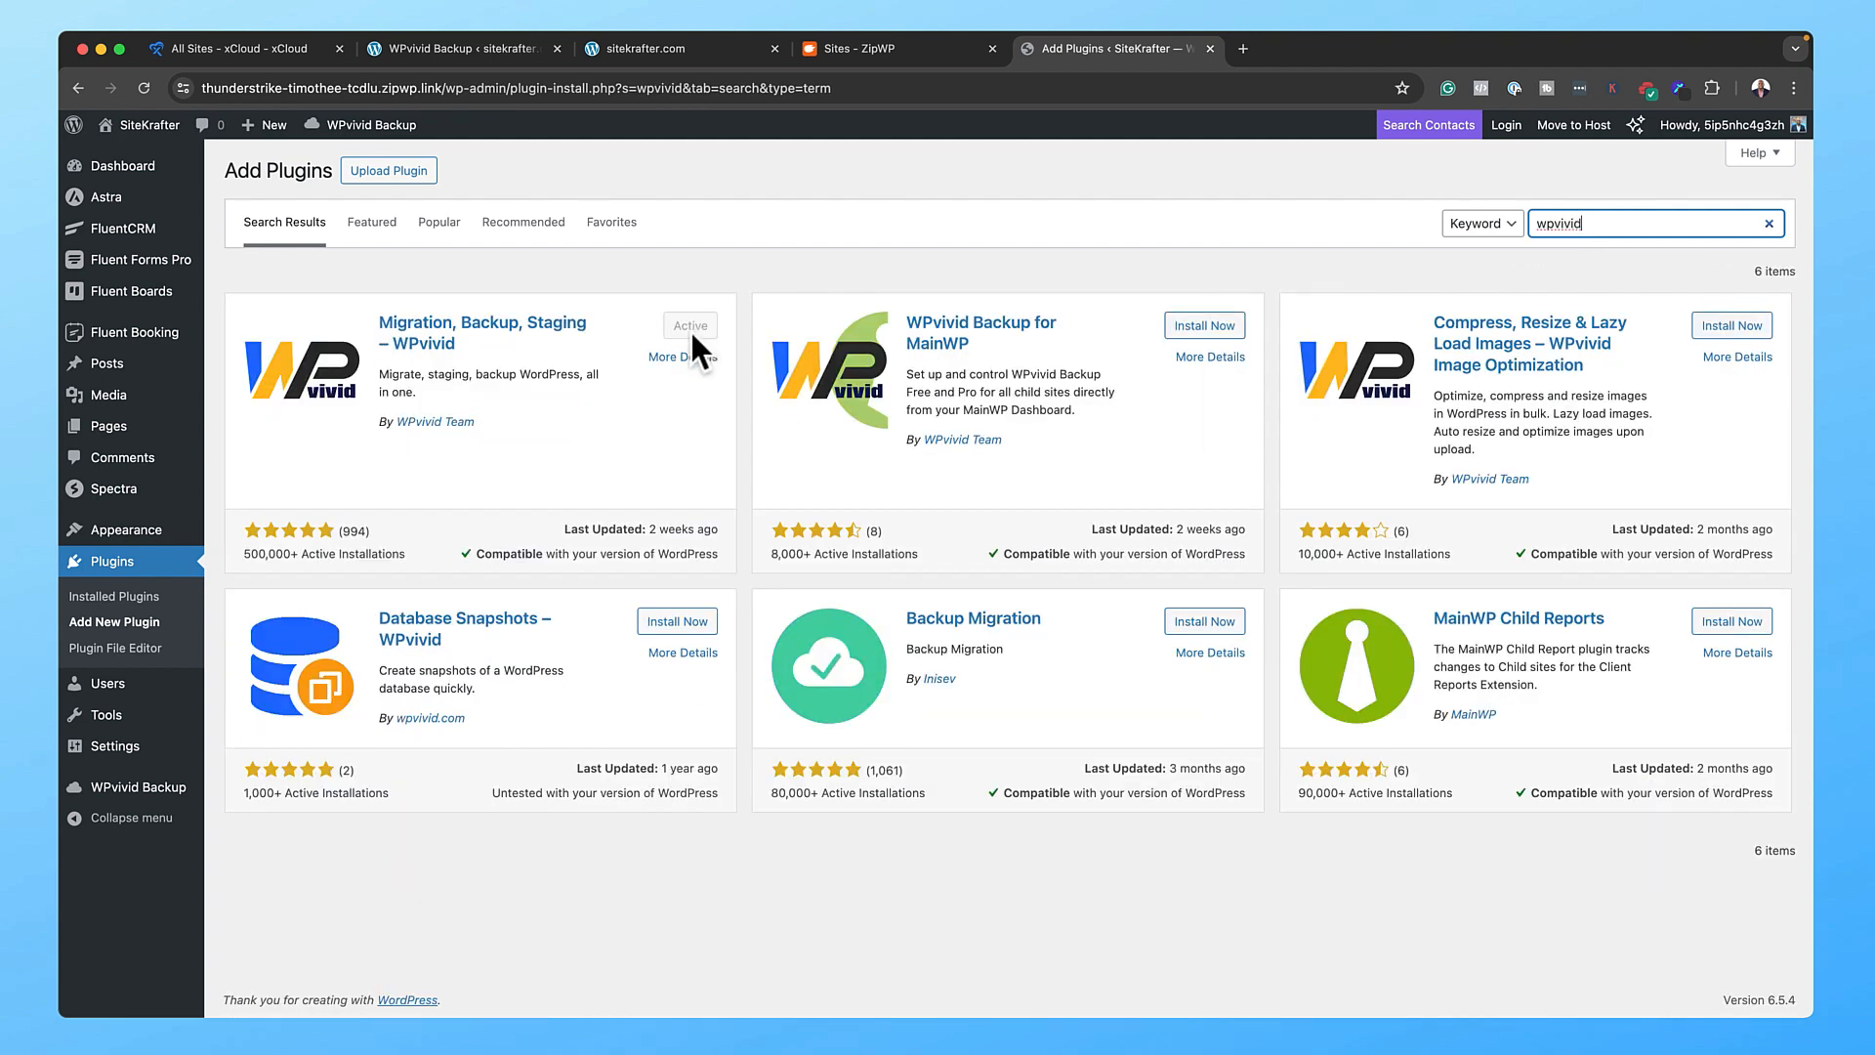
{"action": "mouse_move", "coordinate": [445, 454]}
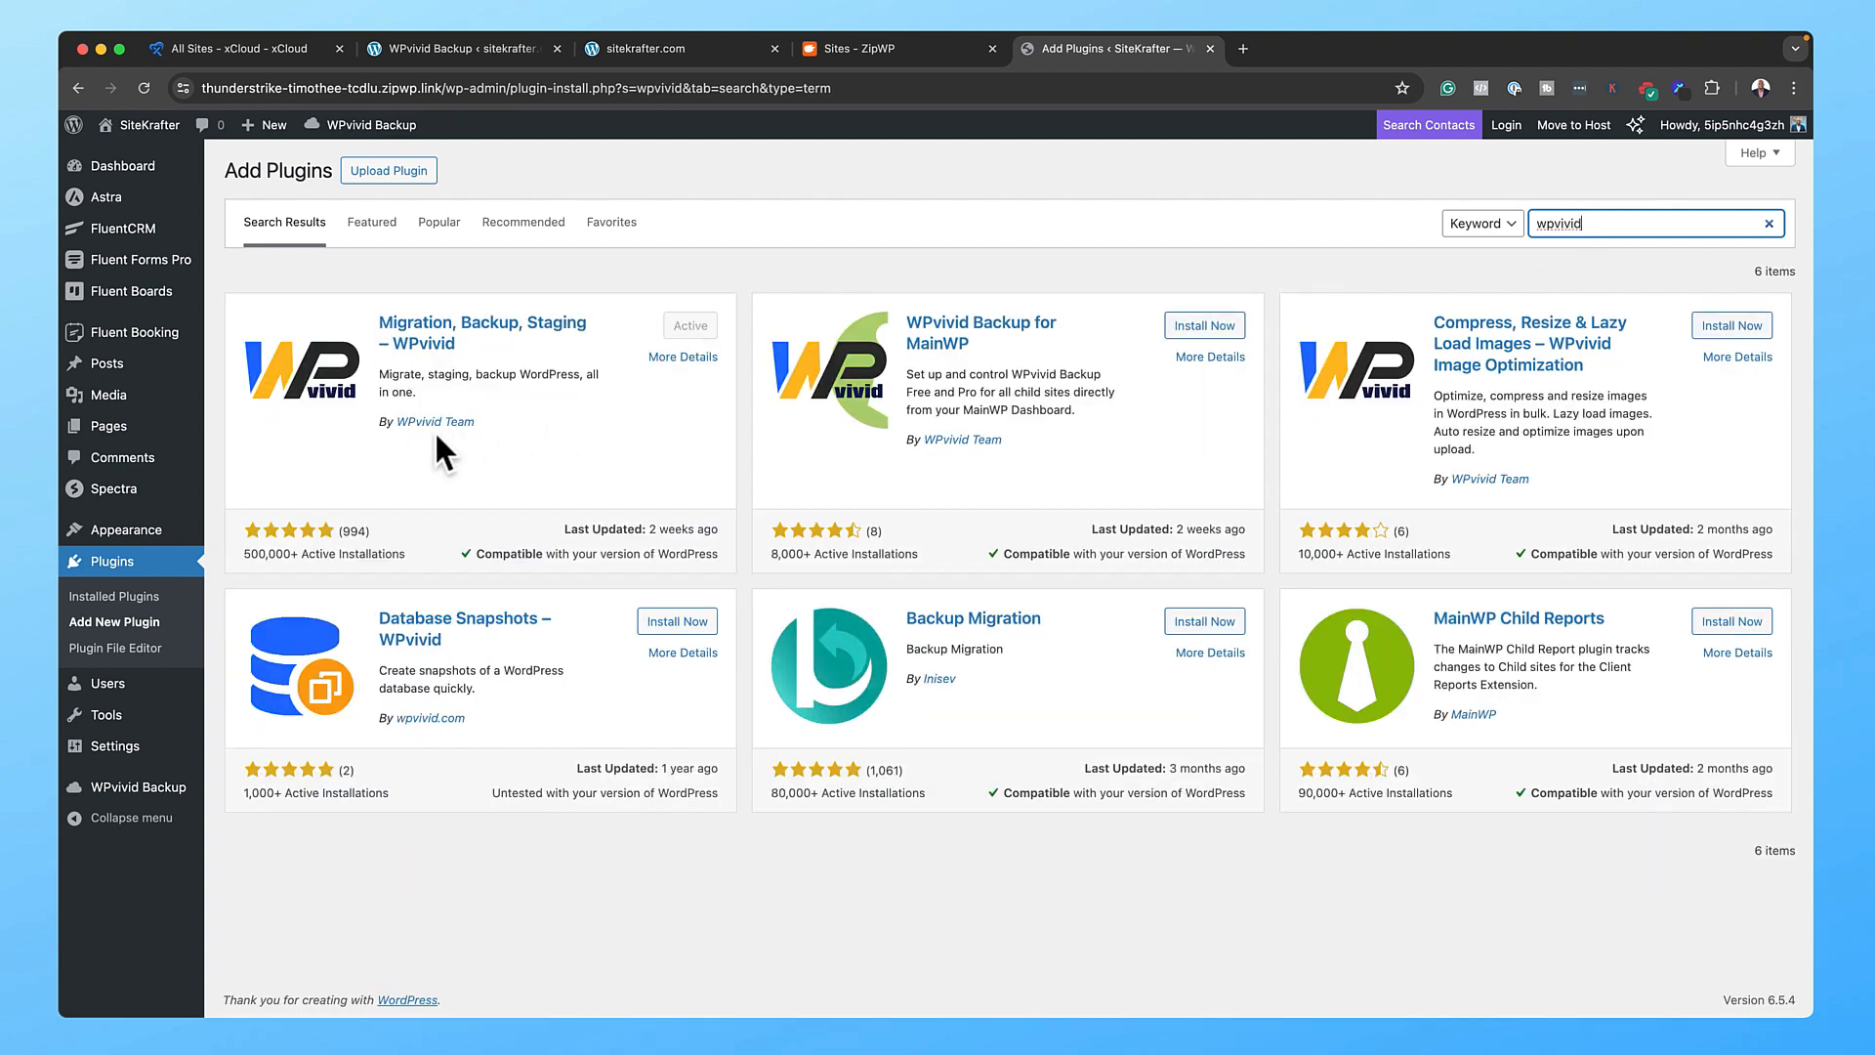
{"action": "mouse_move", "coordinate": [101, 825]}
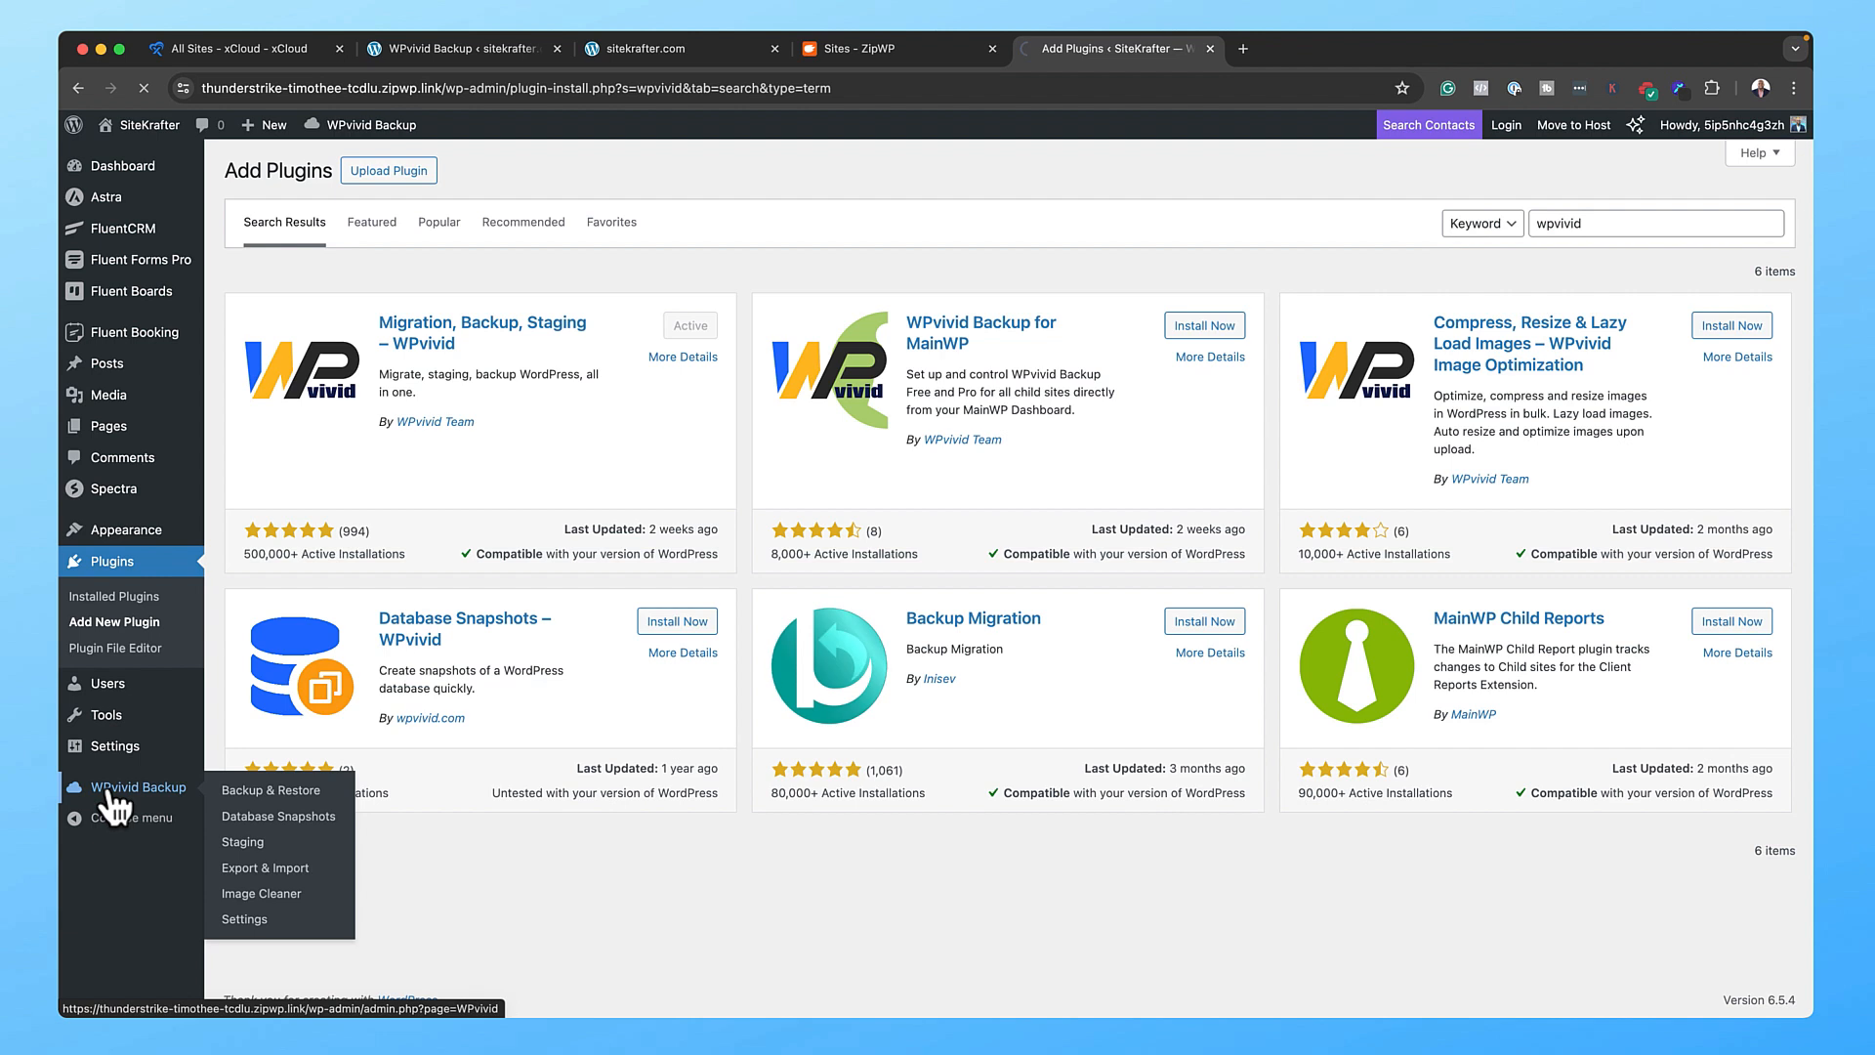
{"action": "left_click", "coordinate": [272, 789]}
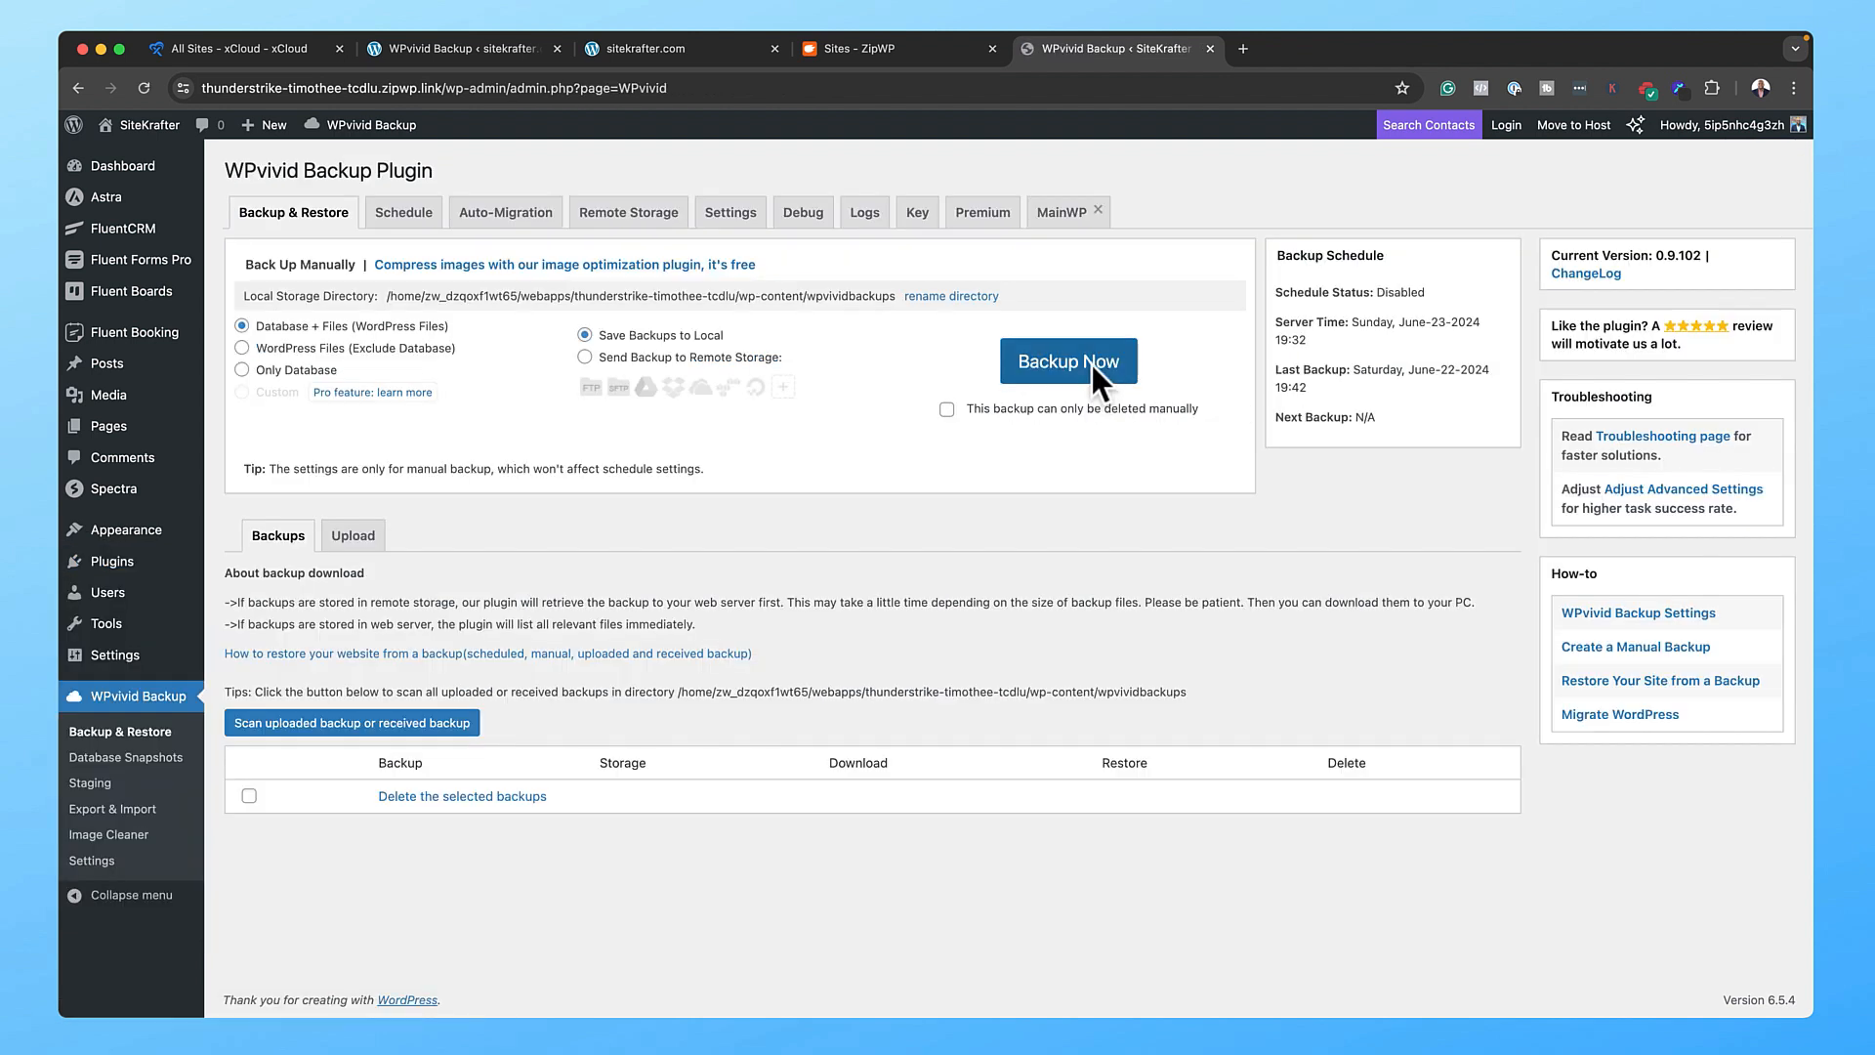
{"action": "mouse_move", "coordinate": [260, 348]}
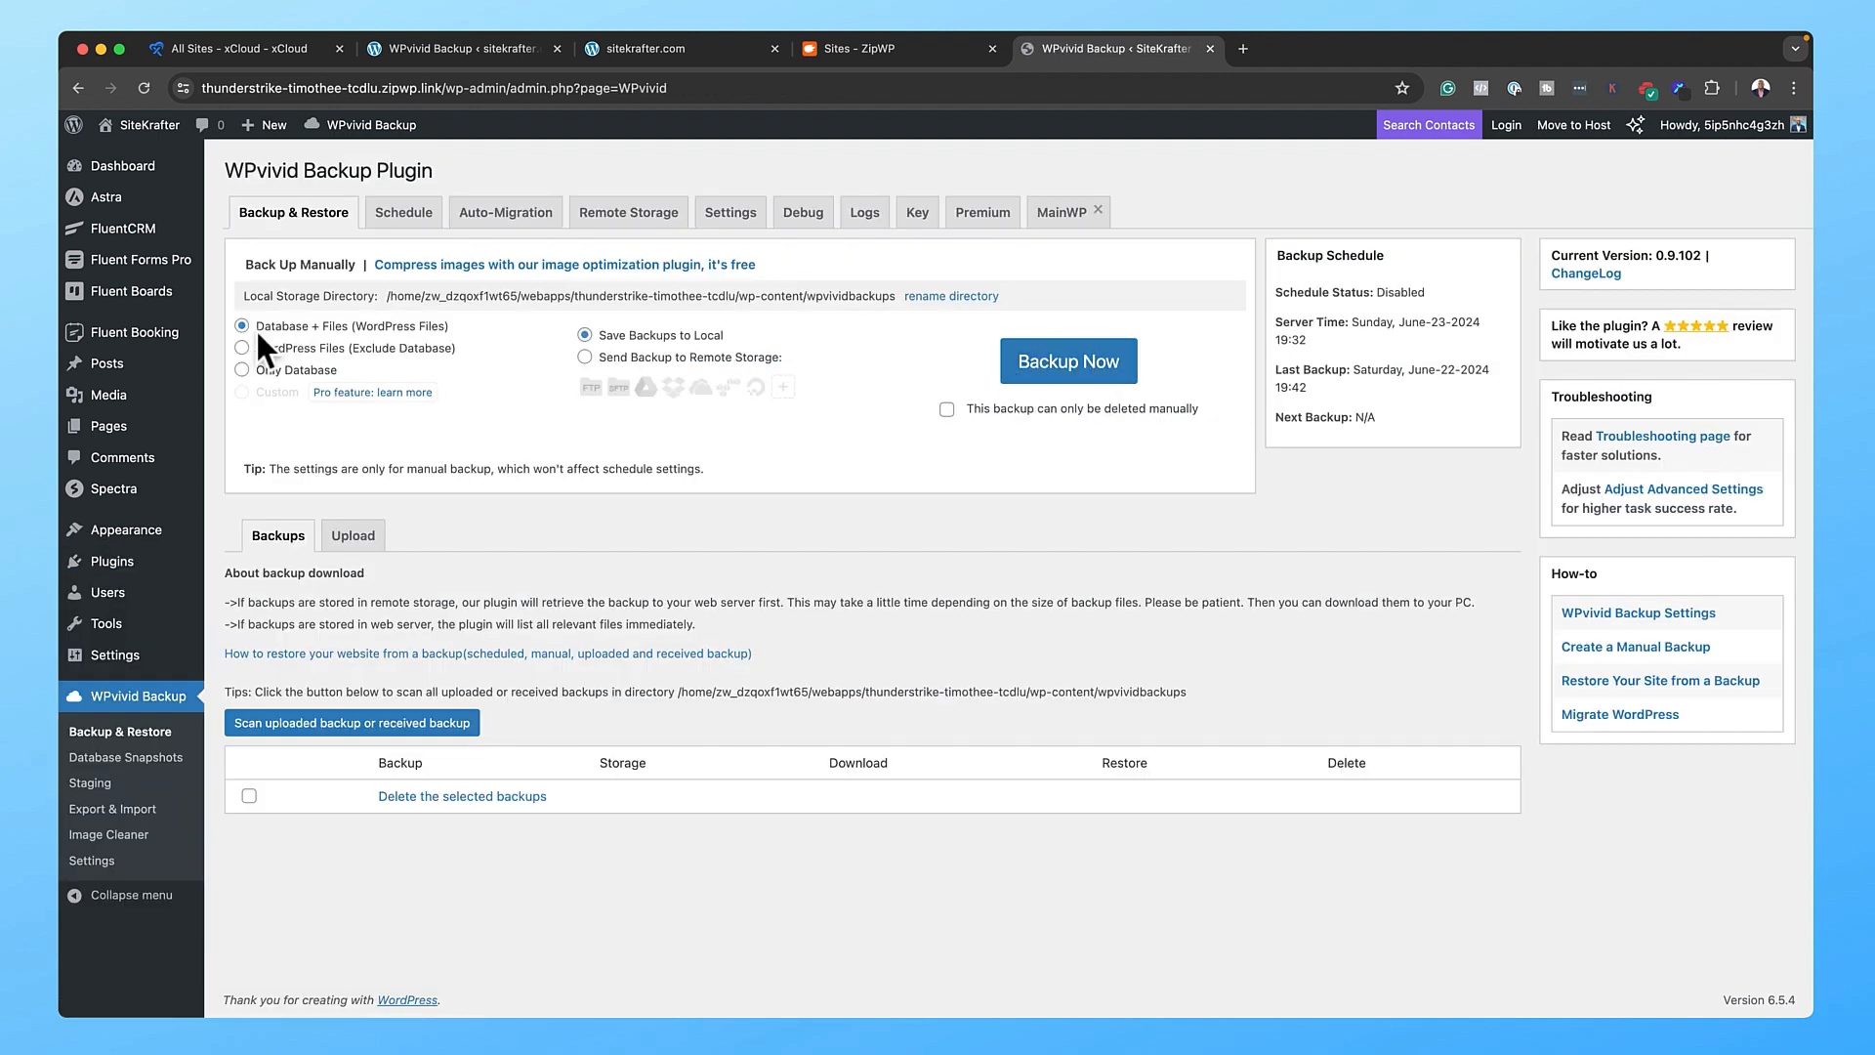
{"action": "mouse_move", "coordinate": [345, 364]}
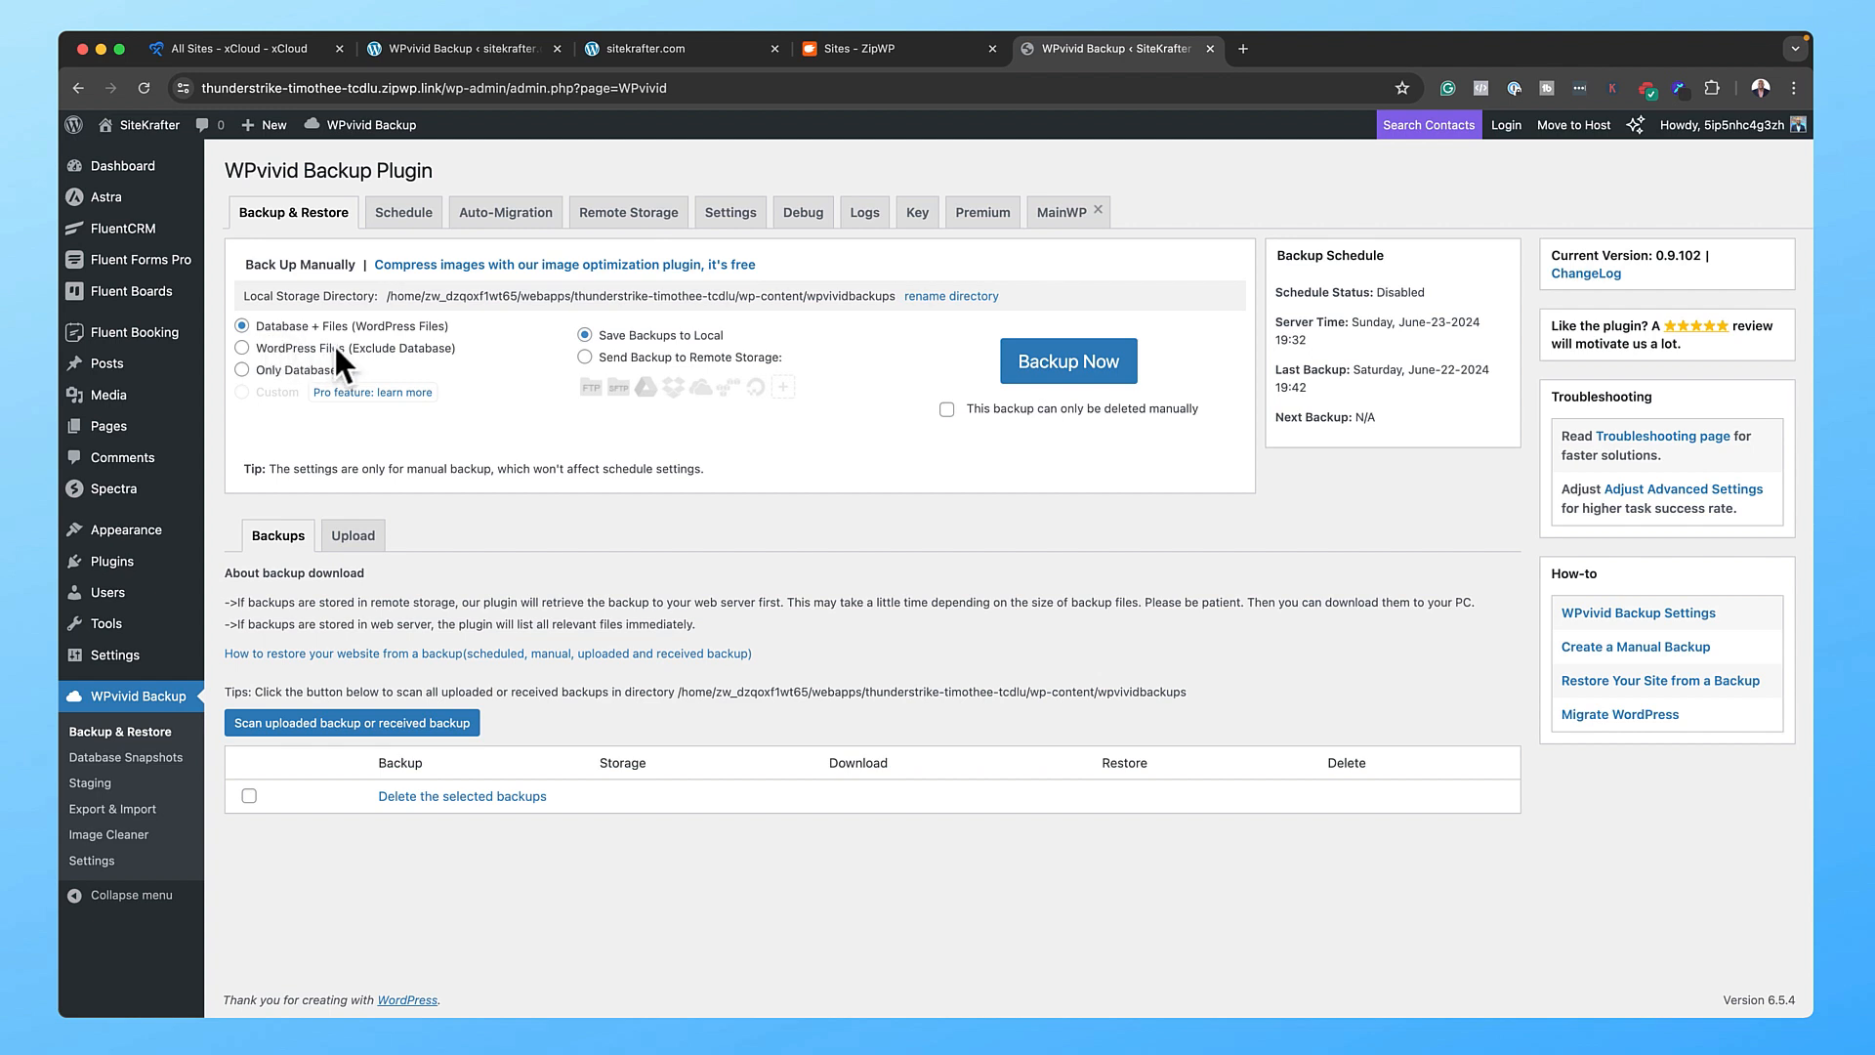
{"action": "mouse_move", "coordinate": [984, 339]}
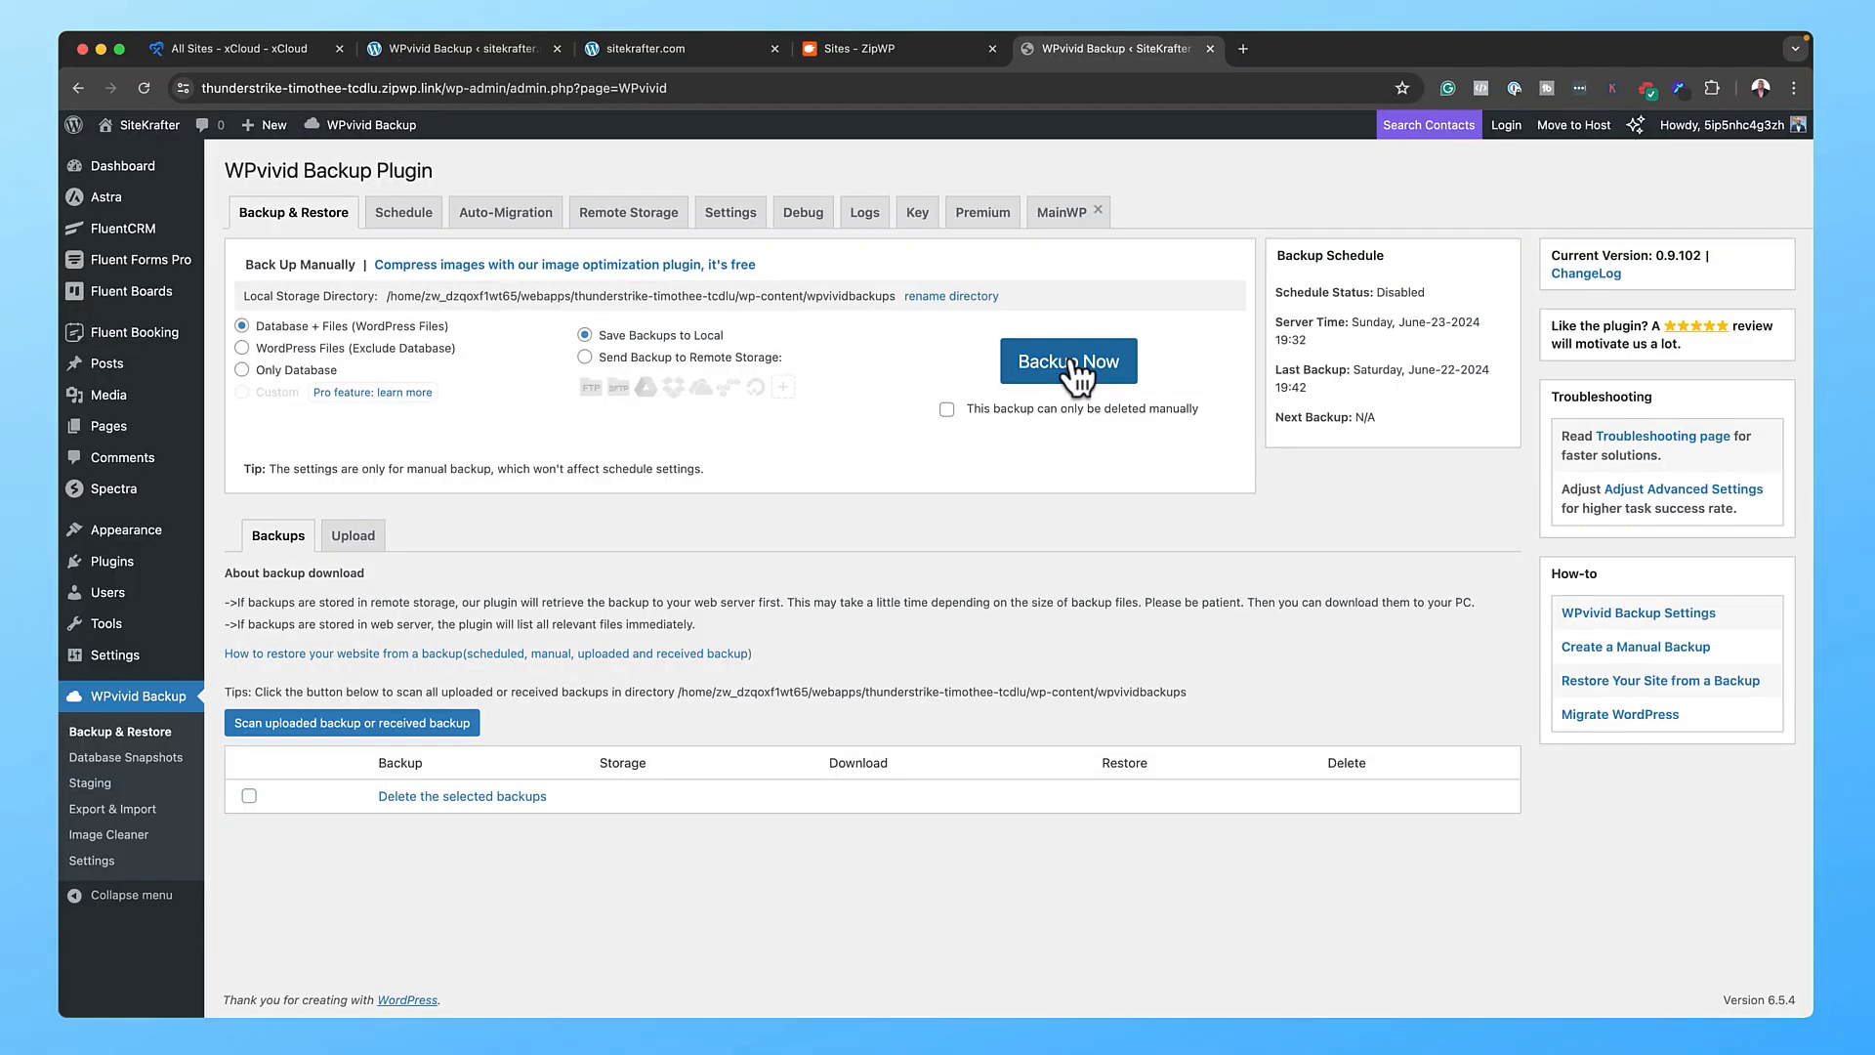
- Start a manual WPvivid backup of database plus files with Backup Now
{"action": "left_click", "coordinate": [1067, 361]}
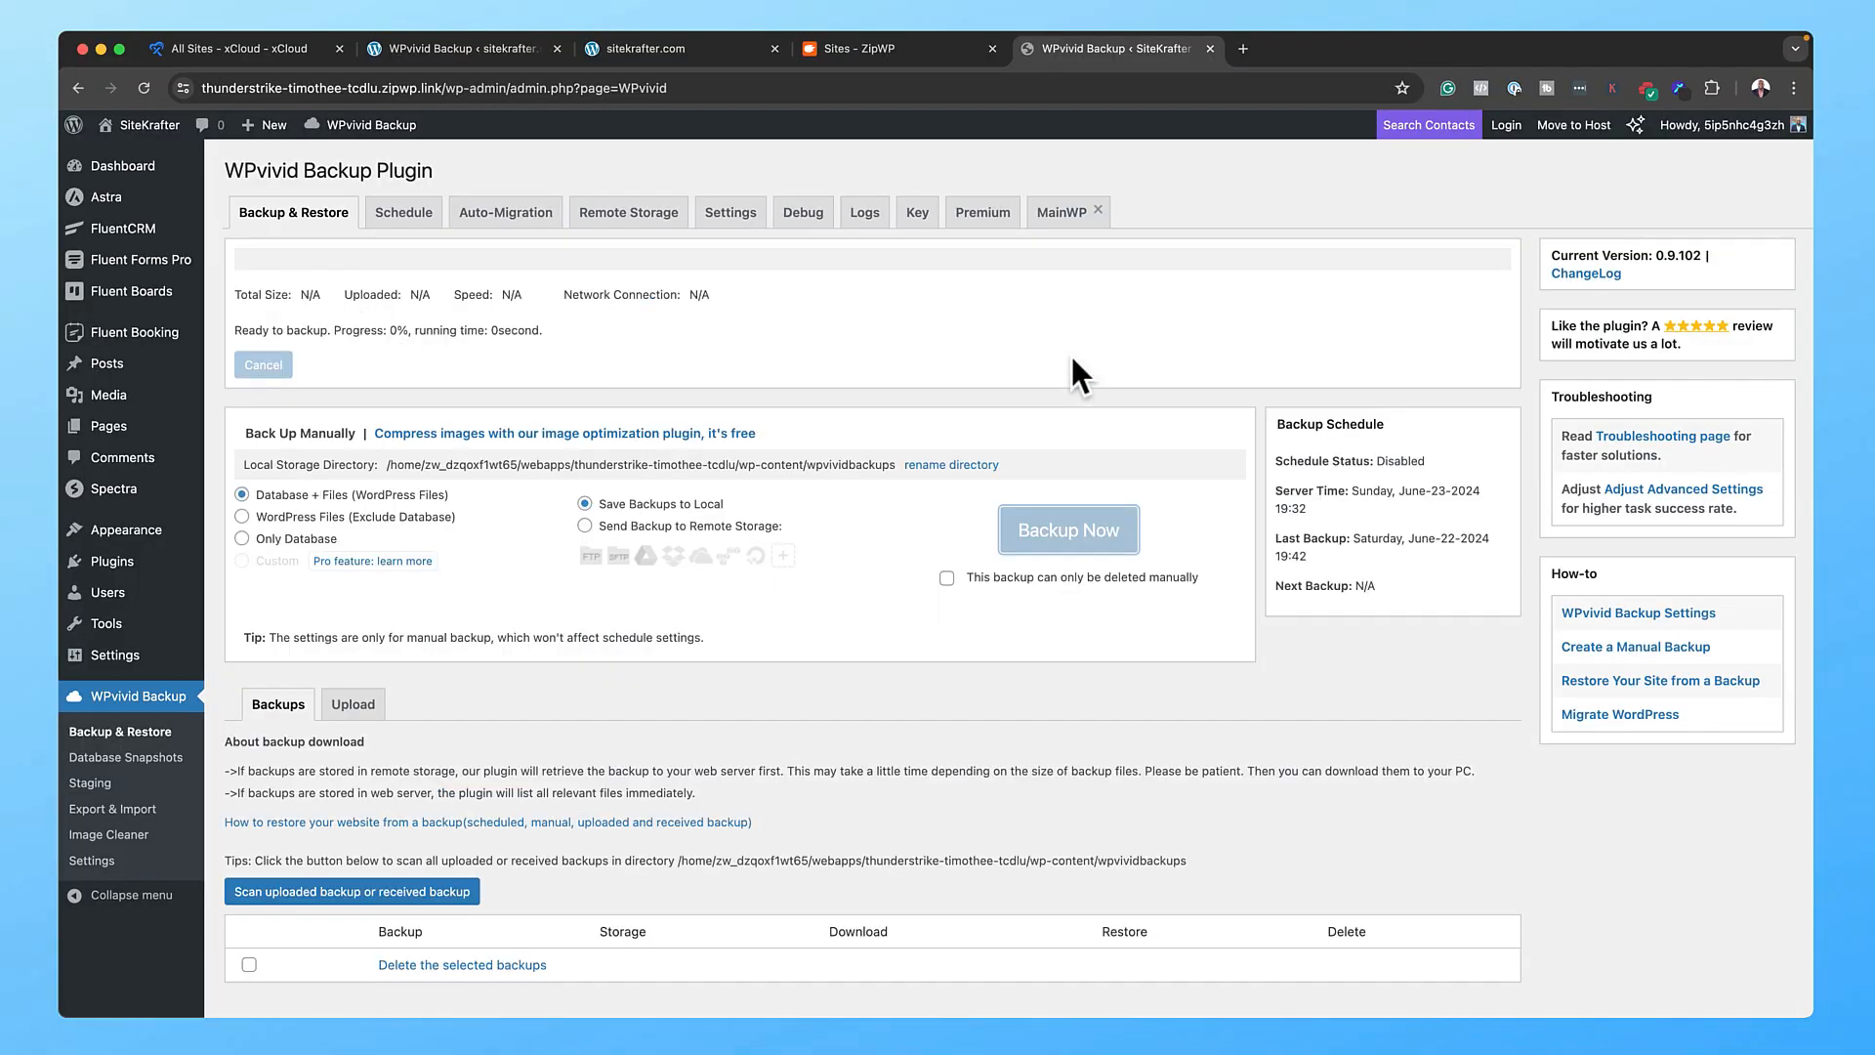
{"action": "left_click", "coordinate": [1067, 528]}
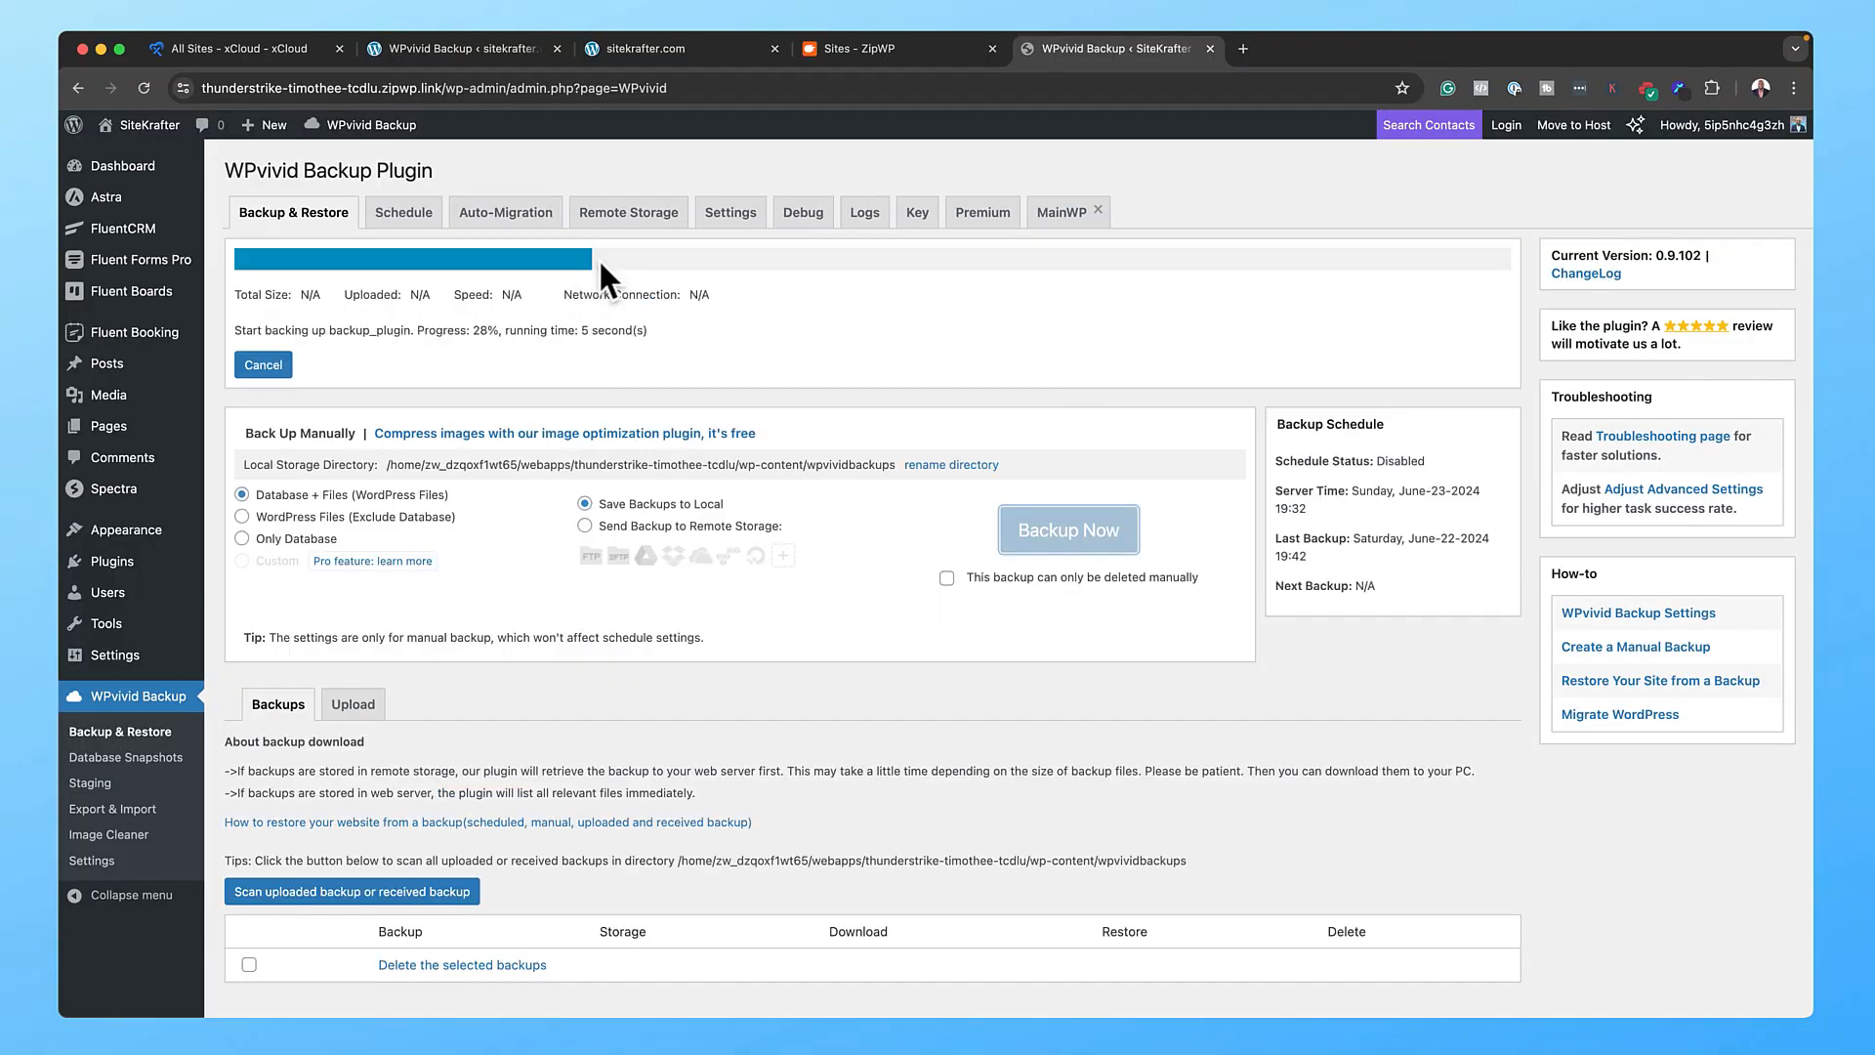
{"action": "mouse_move", "coordinate": [723, 297]}
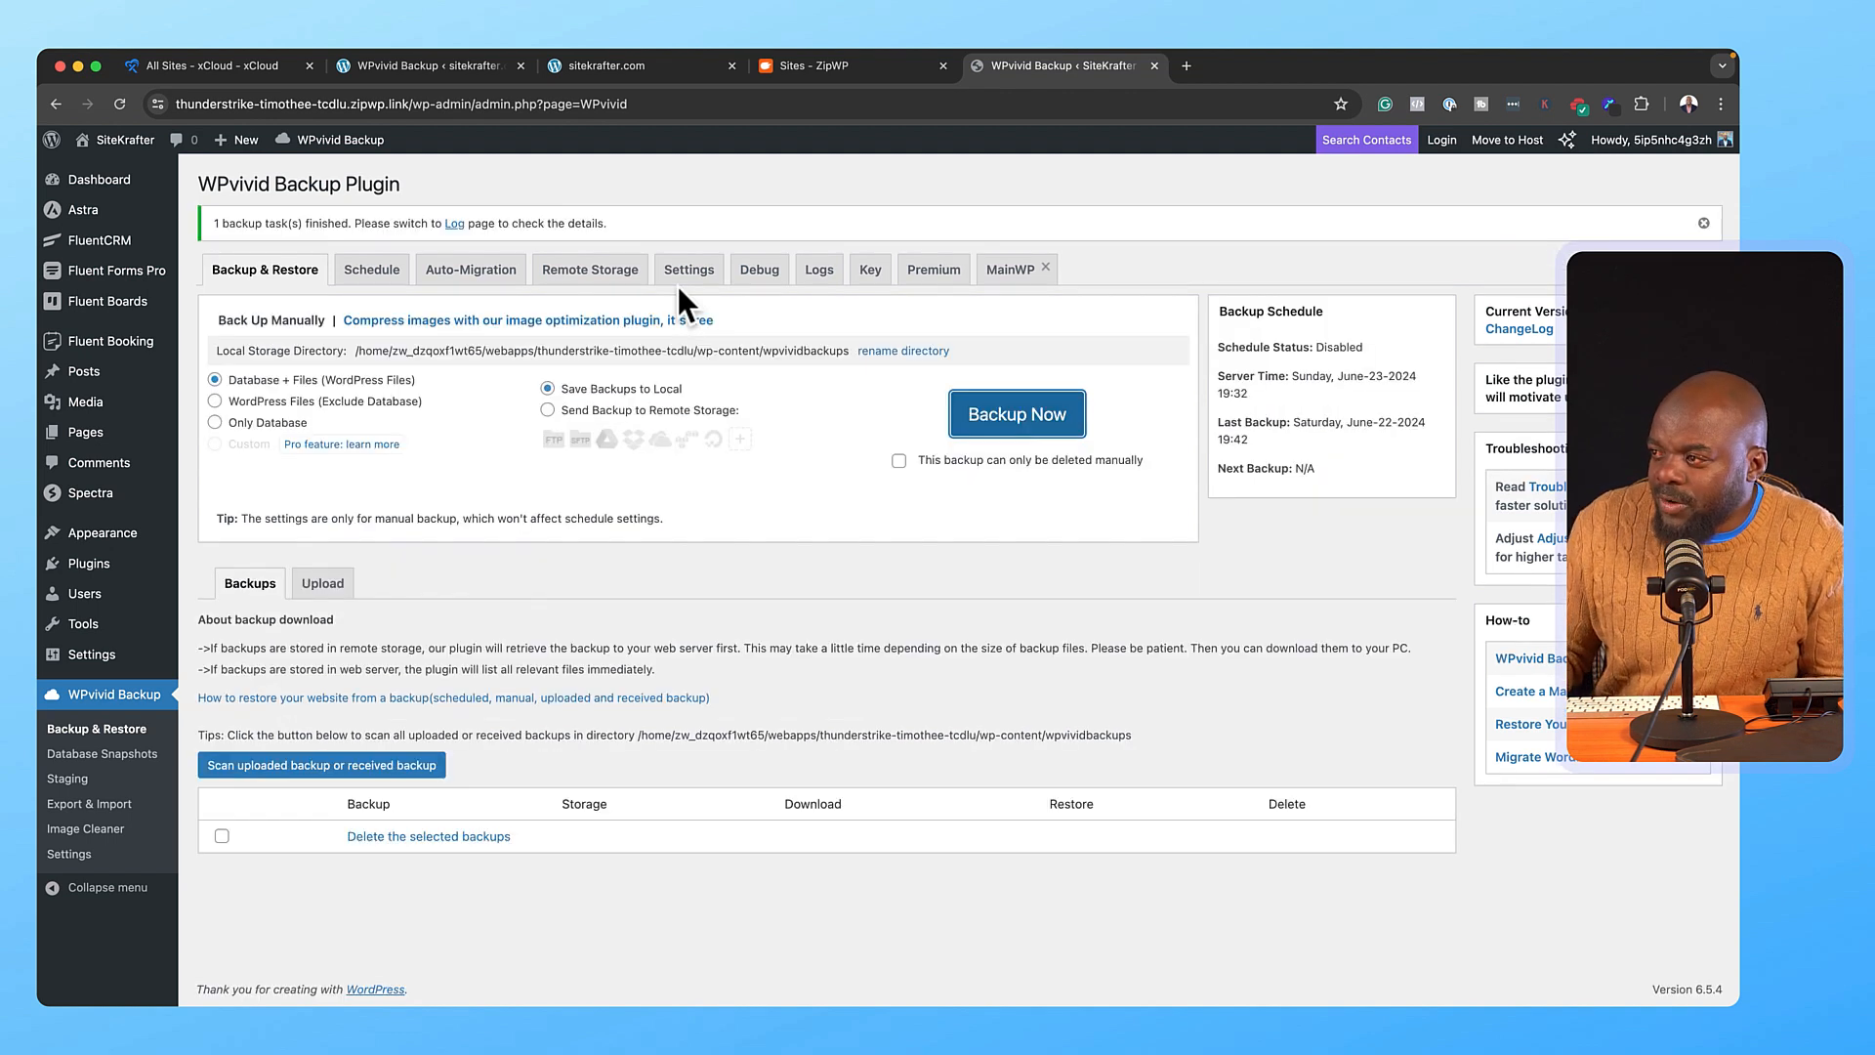
- Prepare the 48.43 MB backup for download and download its zip
{"action": "left_click", "coordinate": [320, 764]}
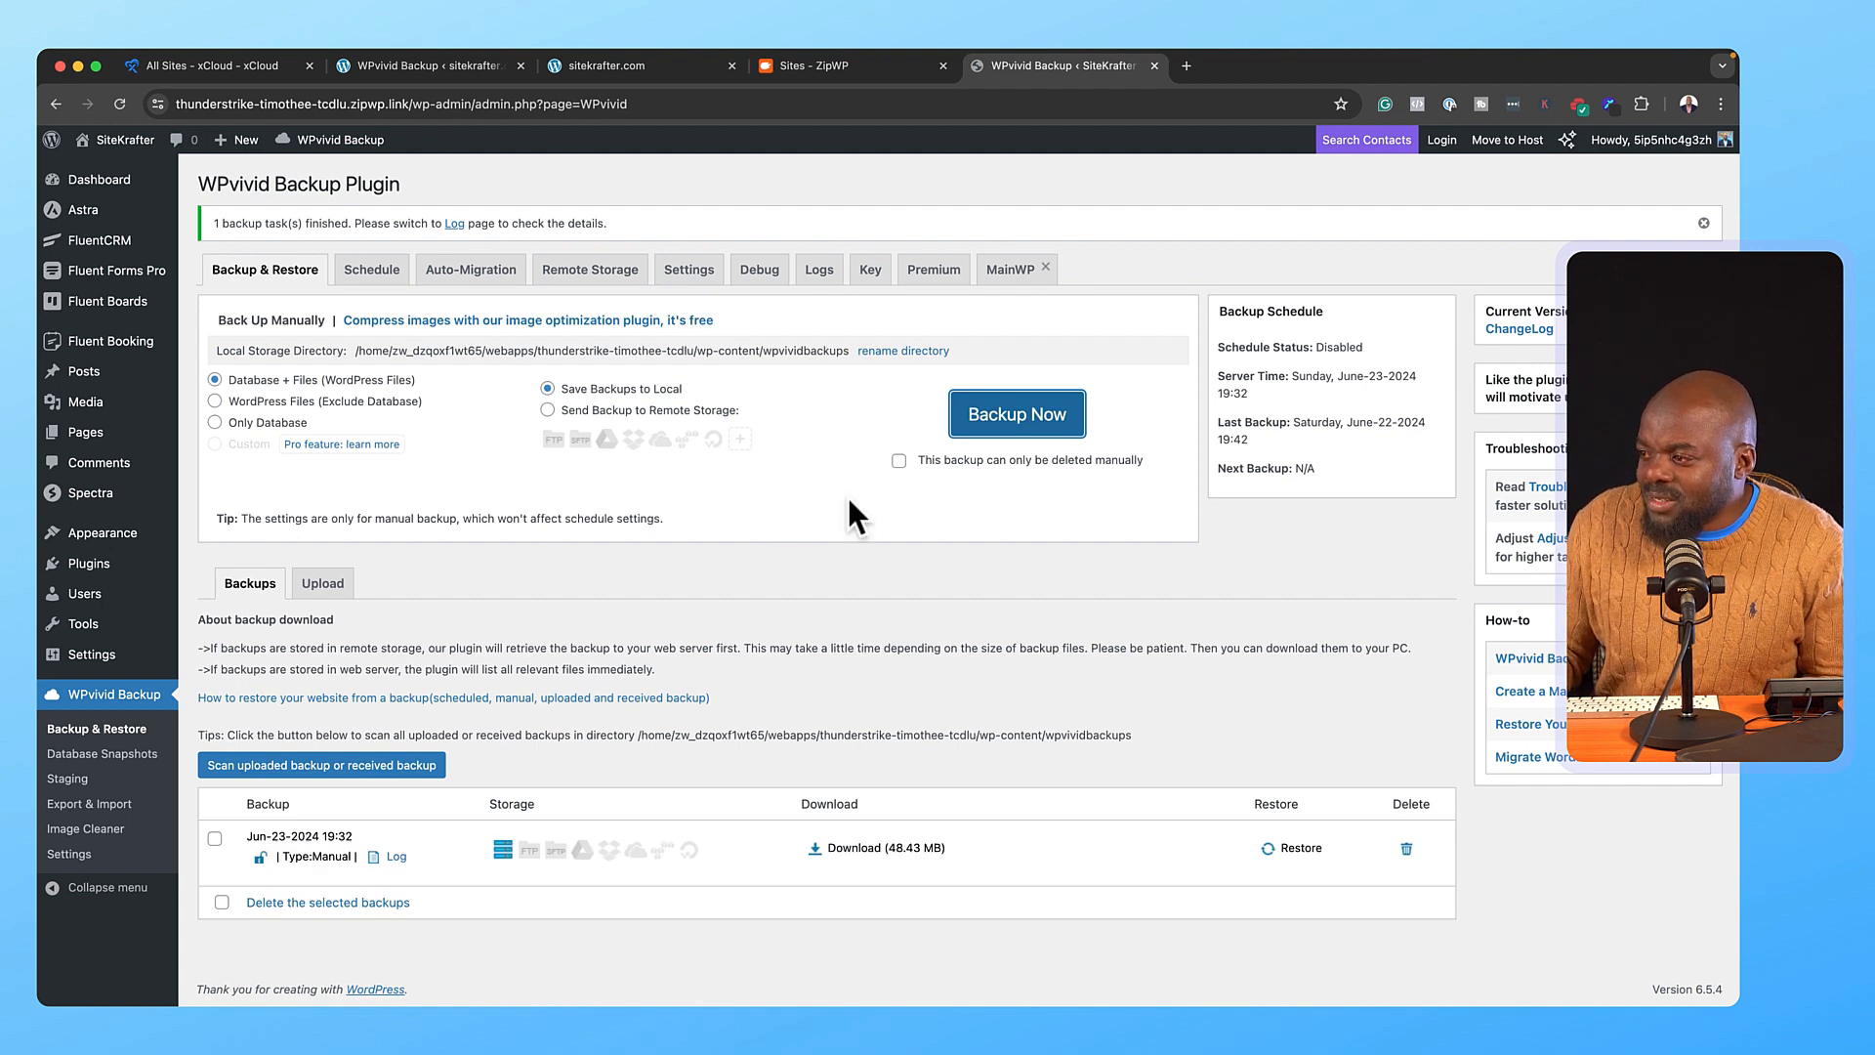
{"action": "mouse_move", "coordinate": [777, 873]}
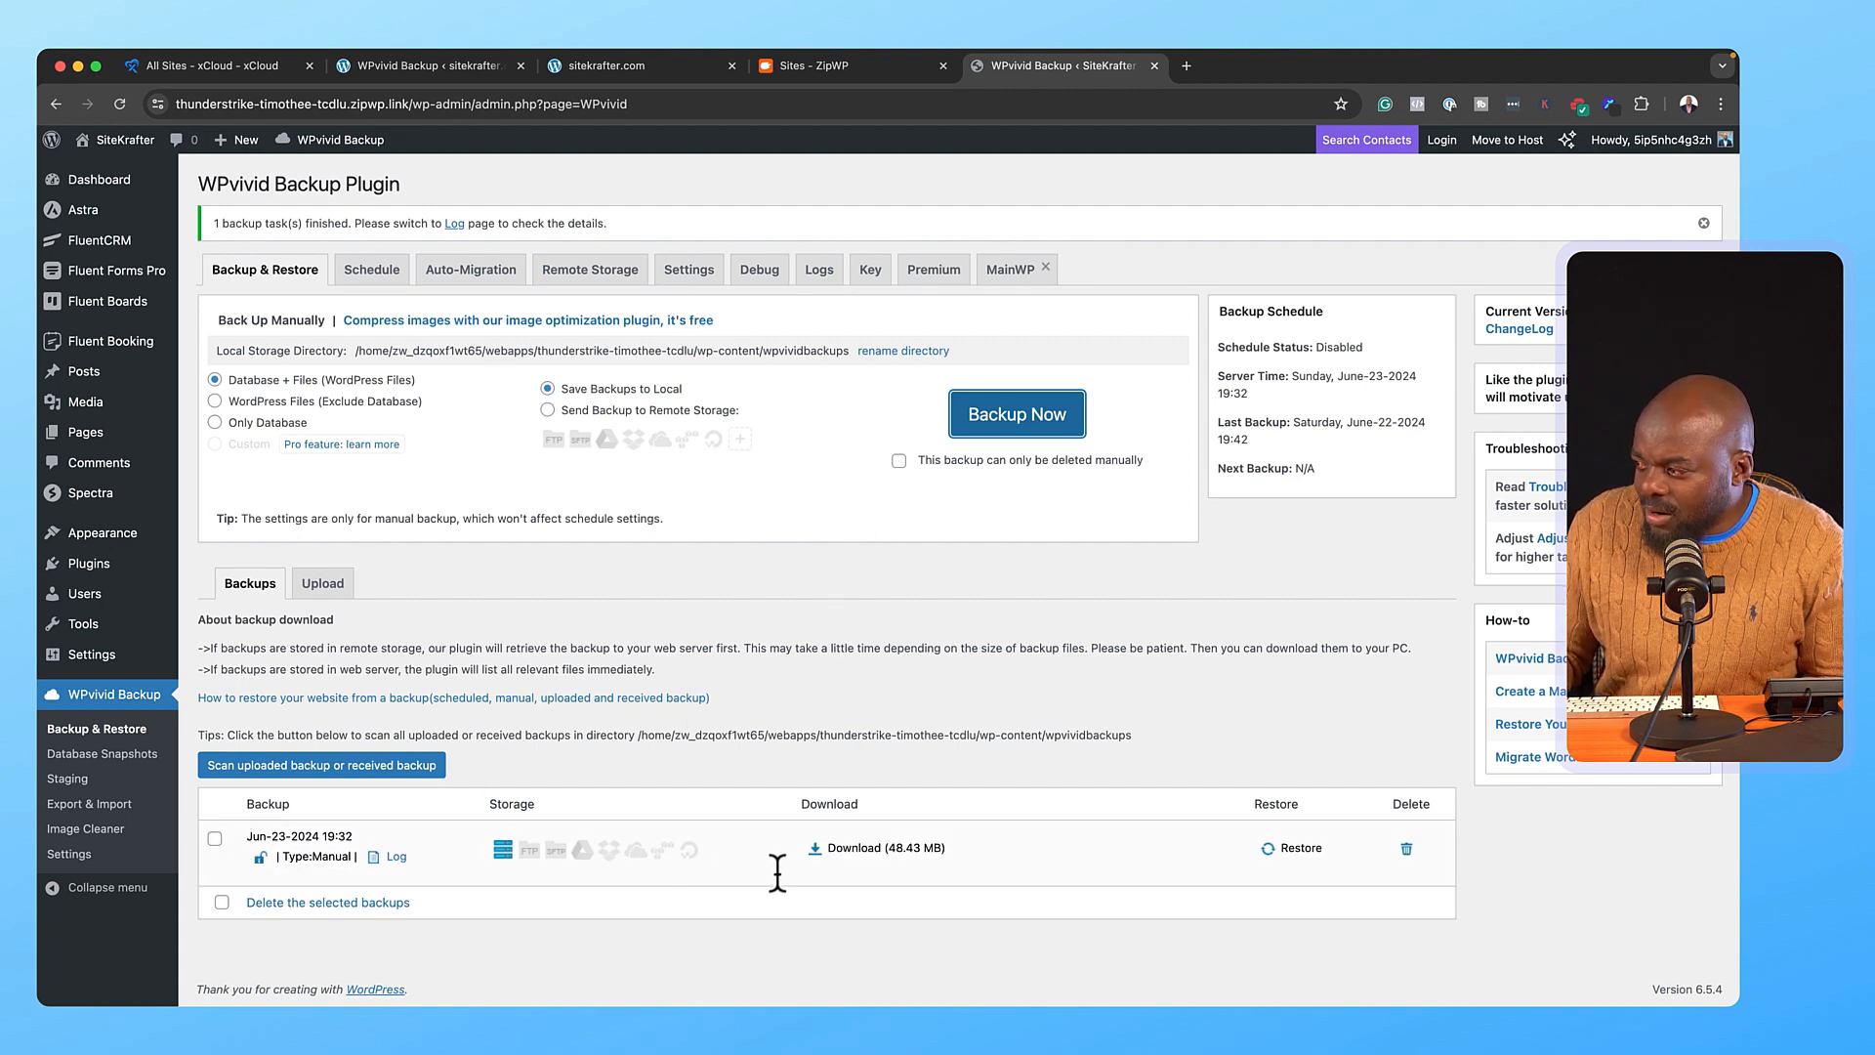
{"action": "mouse_move", "coordinate": [819, 861]}
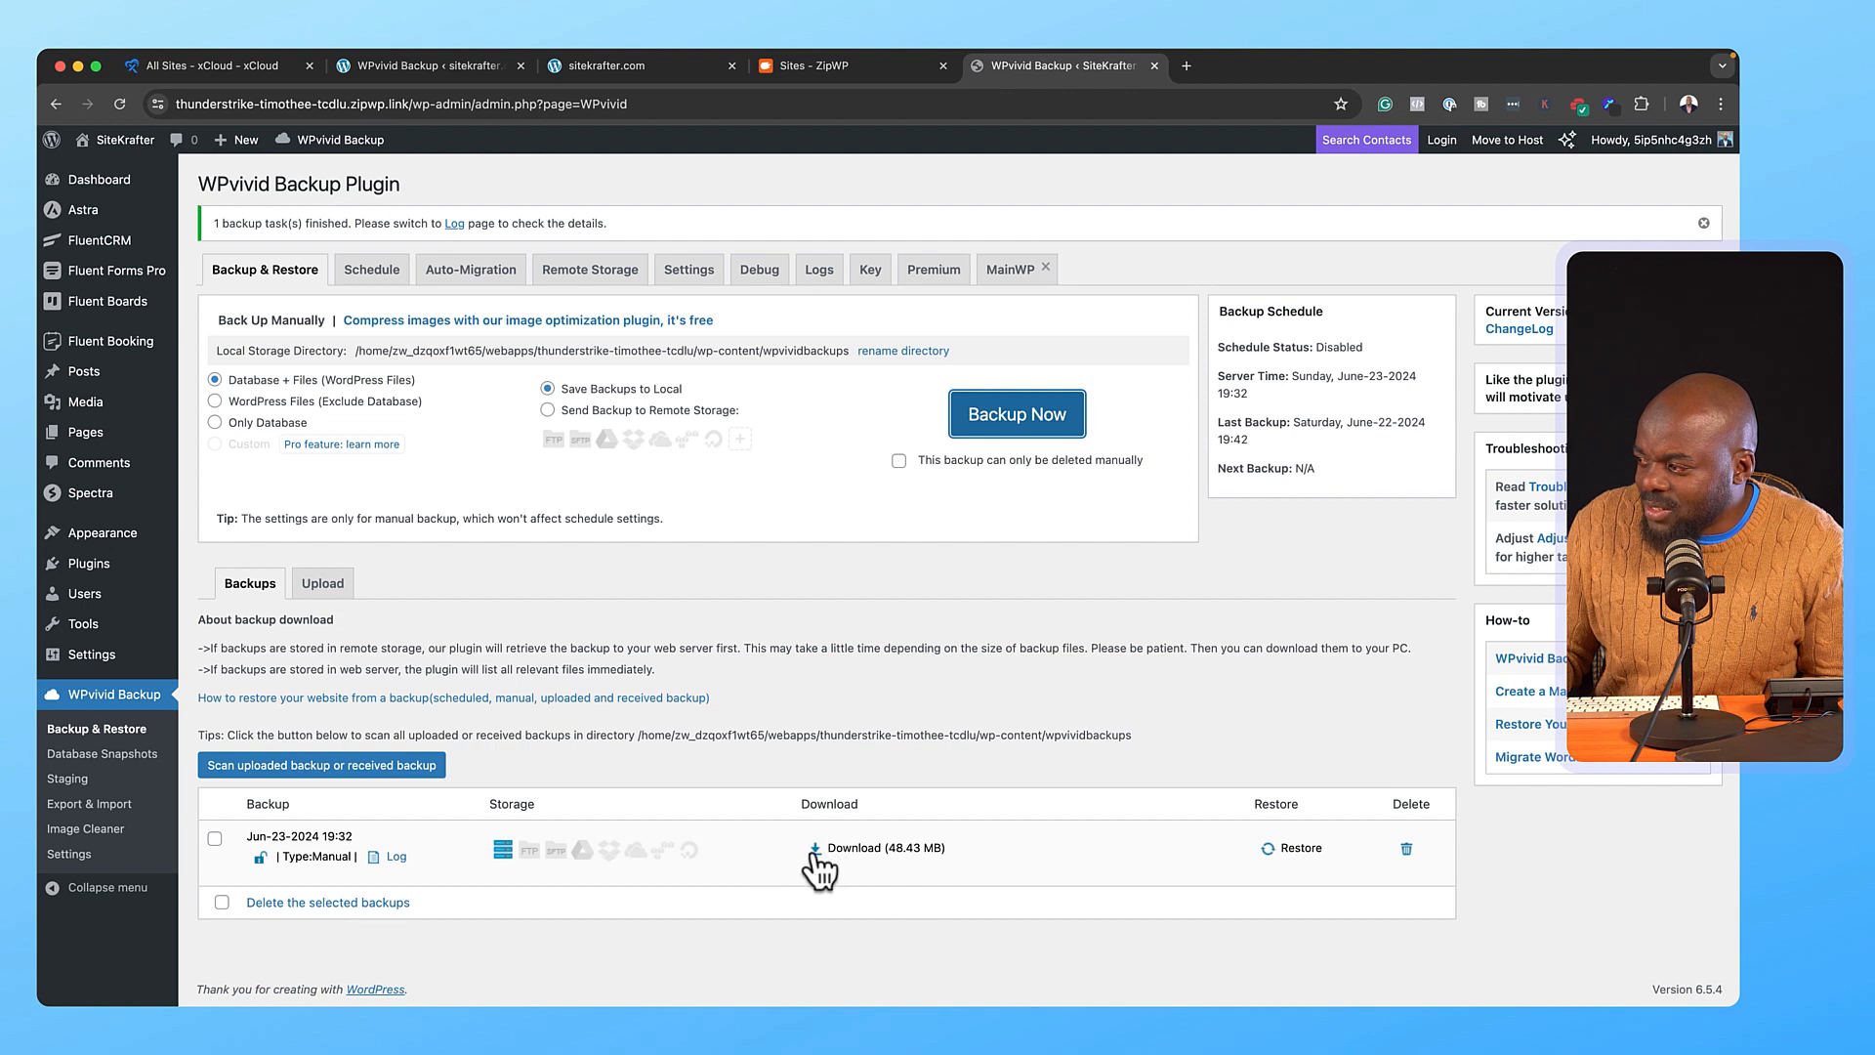
{"action": "left_click", "coordinate": [851, 846]}
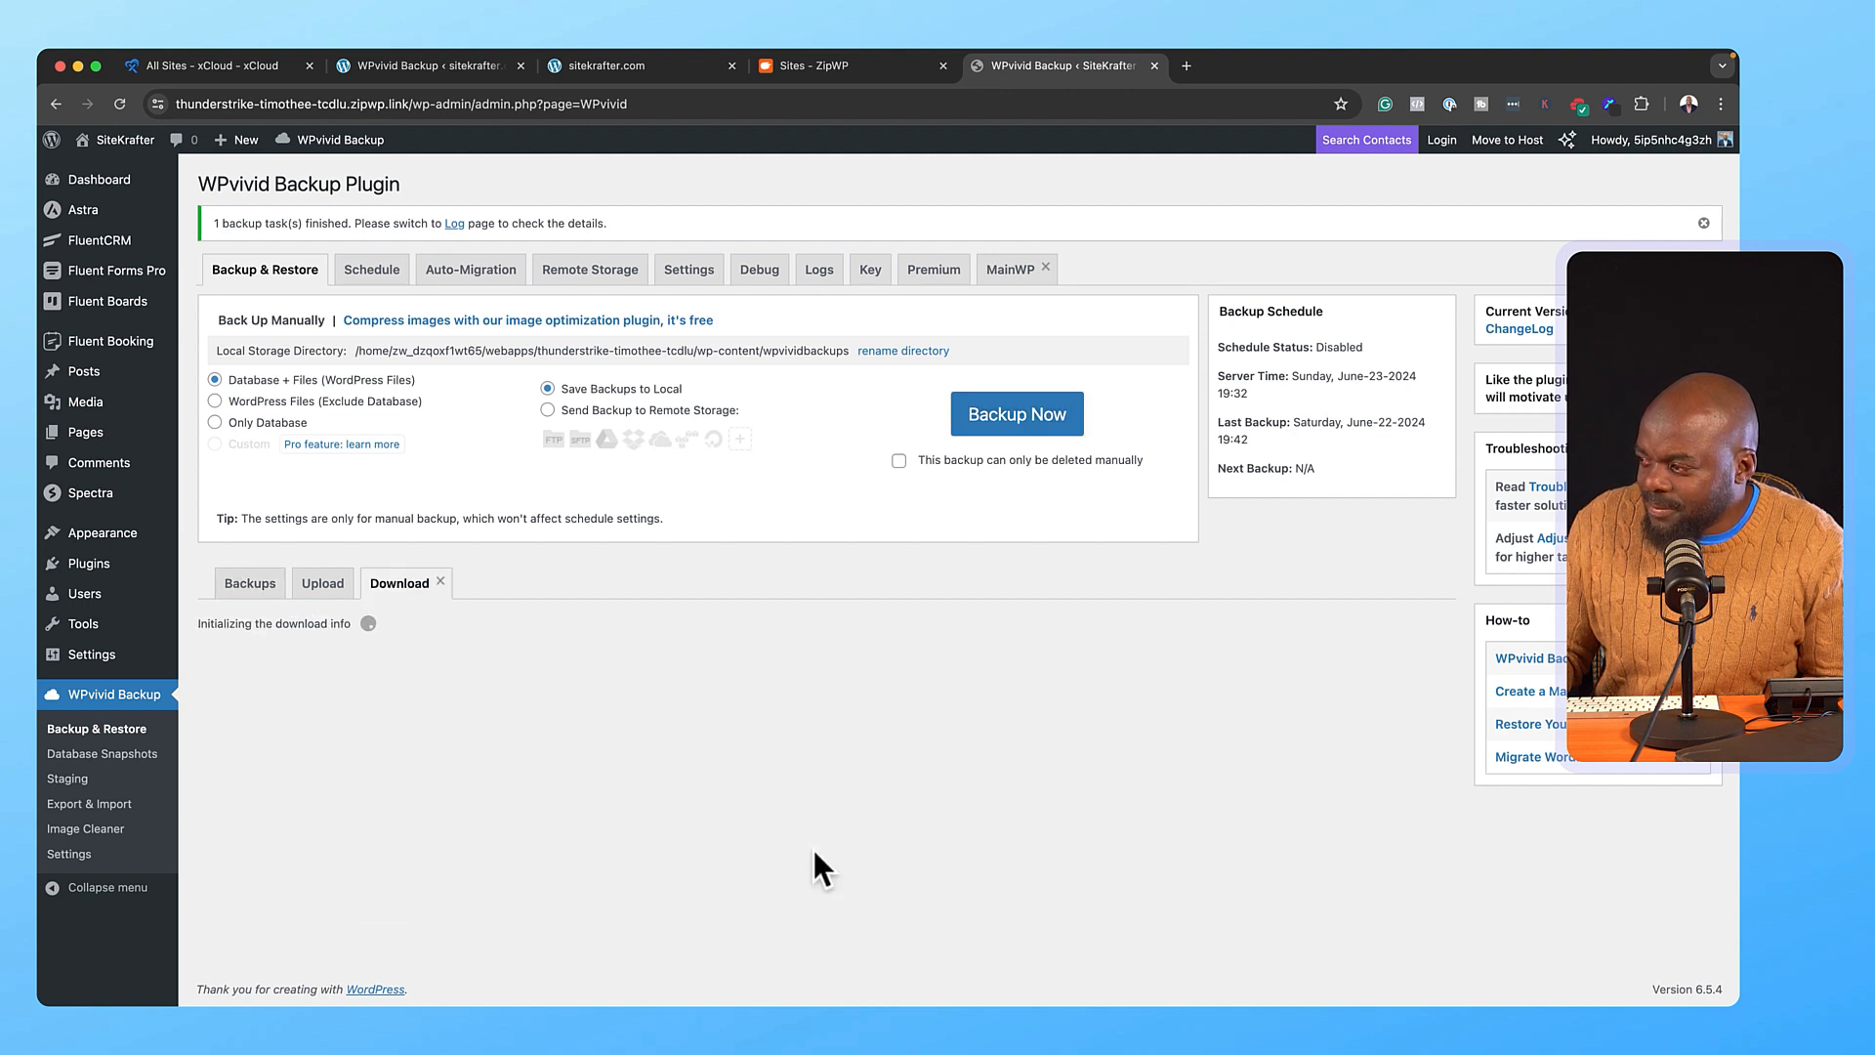
{"action": "left_click", "coordinate": [357, 685]}
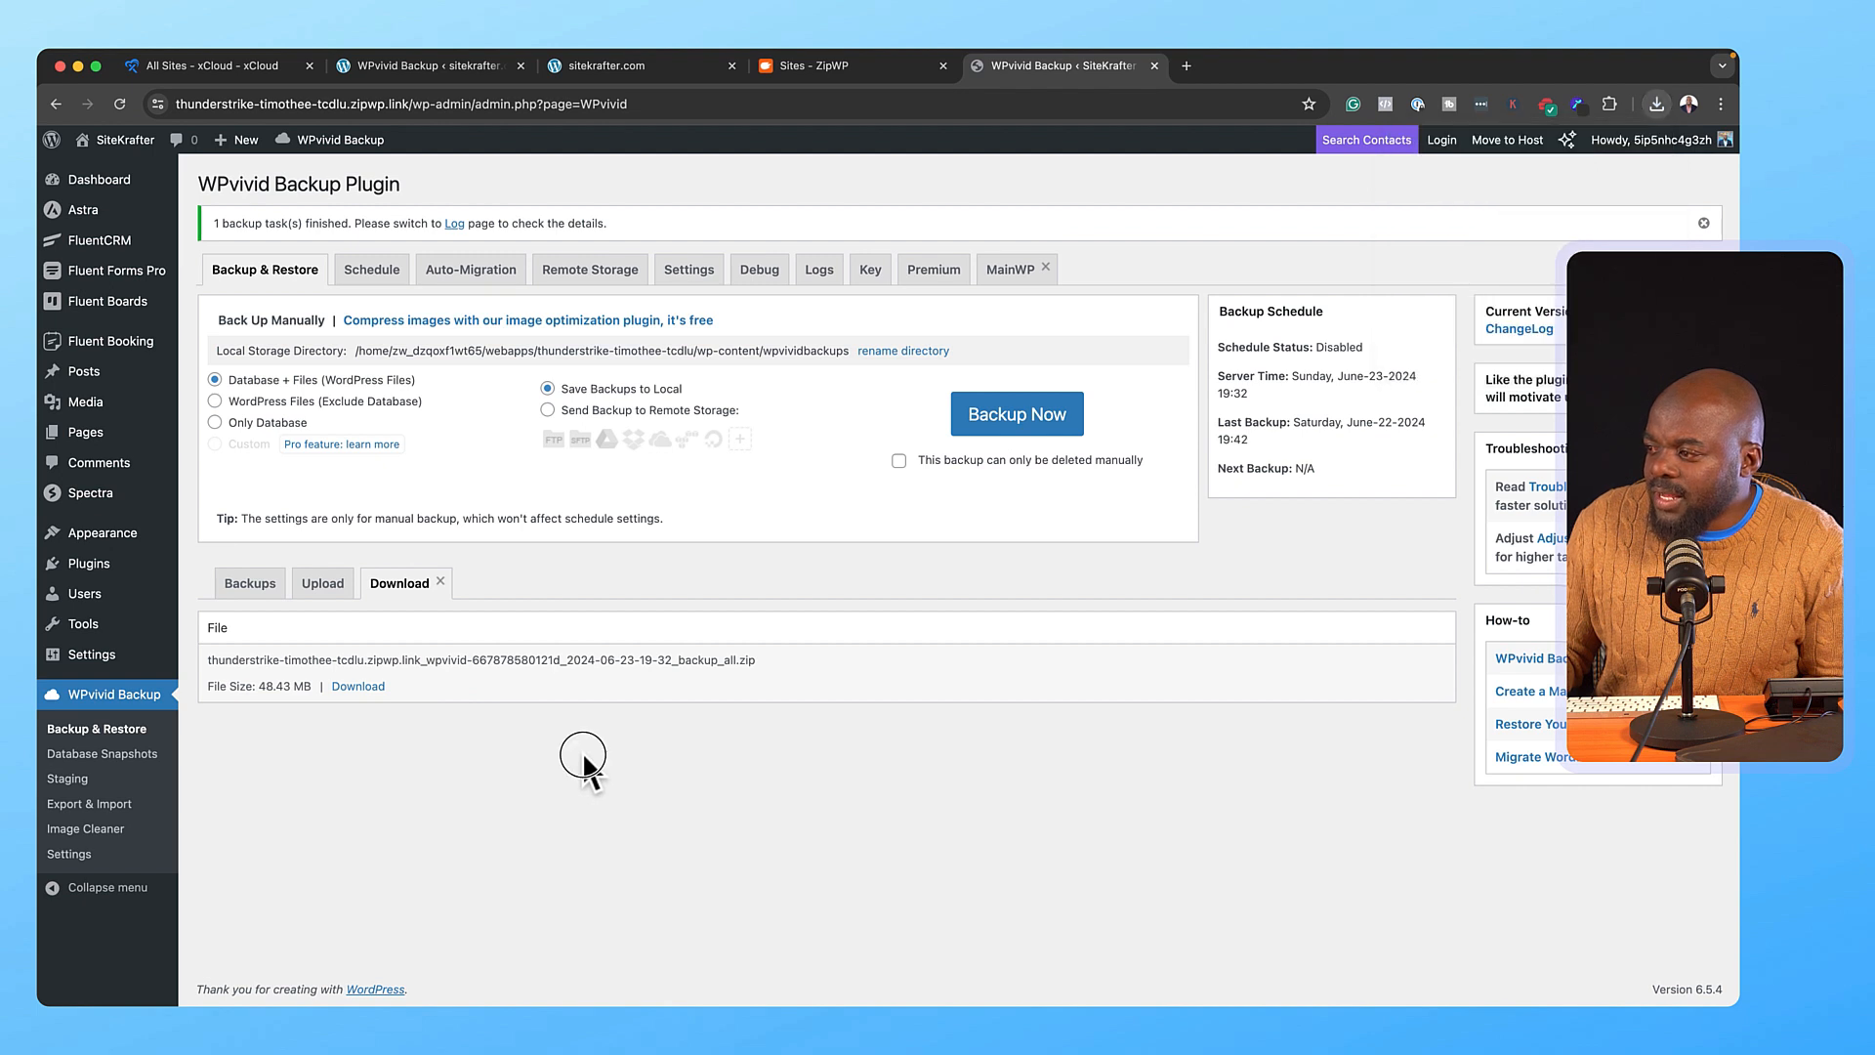
{"action": "mouse_move", "coordinate": [849, 246]}
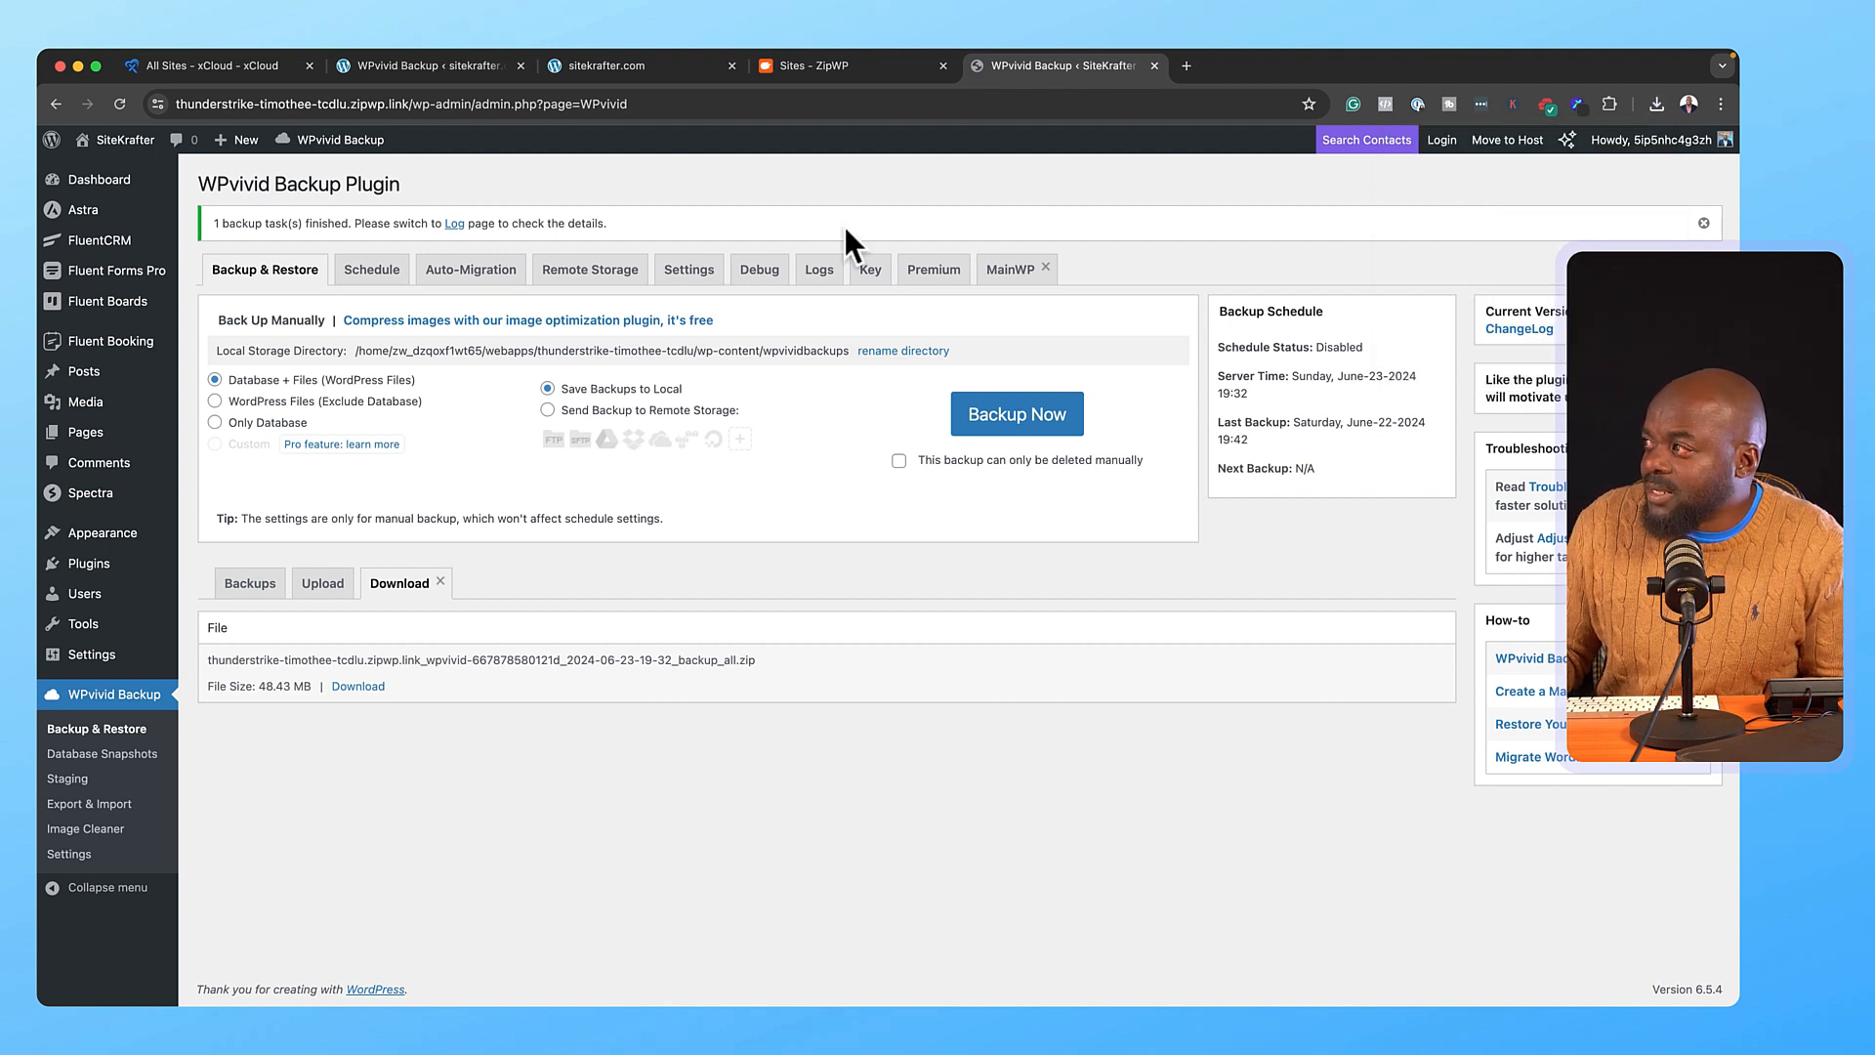
- In the sitekrafter.com tab, go to Dashboard, then WPvivid Backup & Restore
{"action": "left_click", "coordinate": [634, 65]}
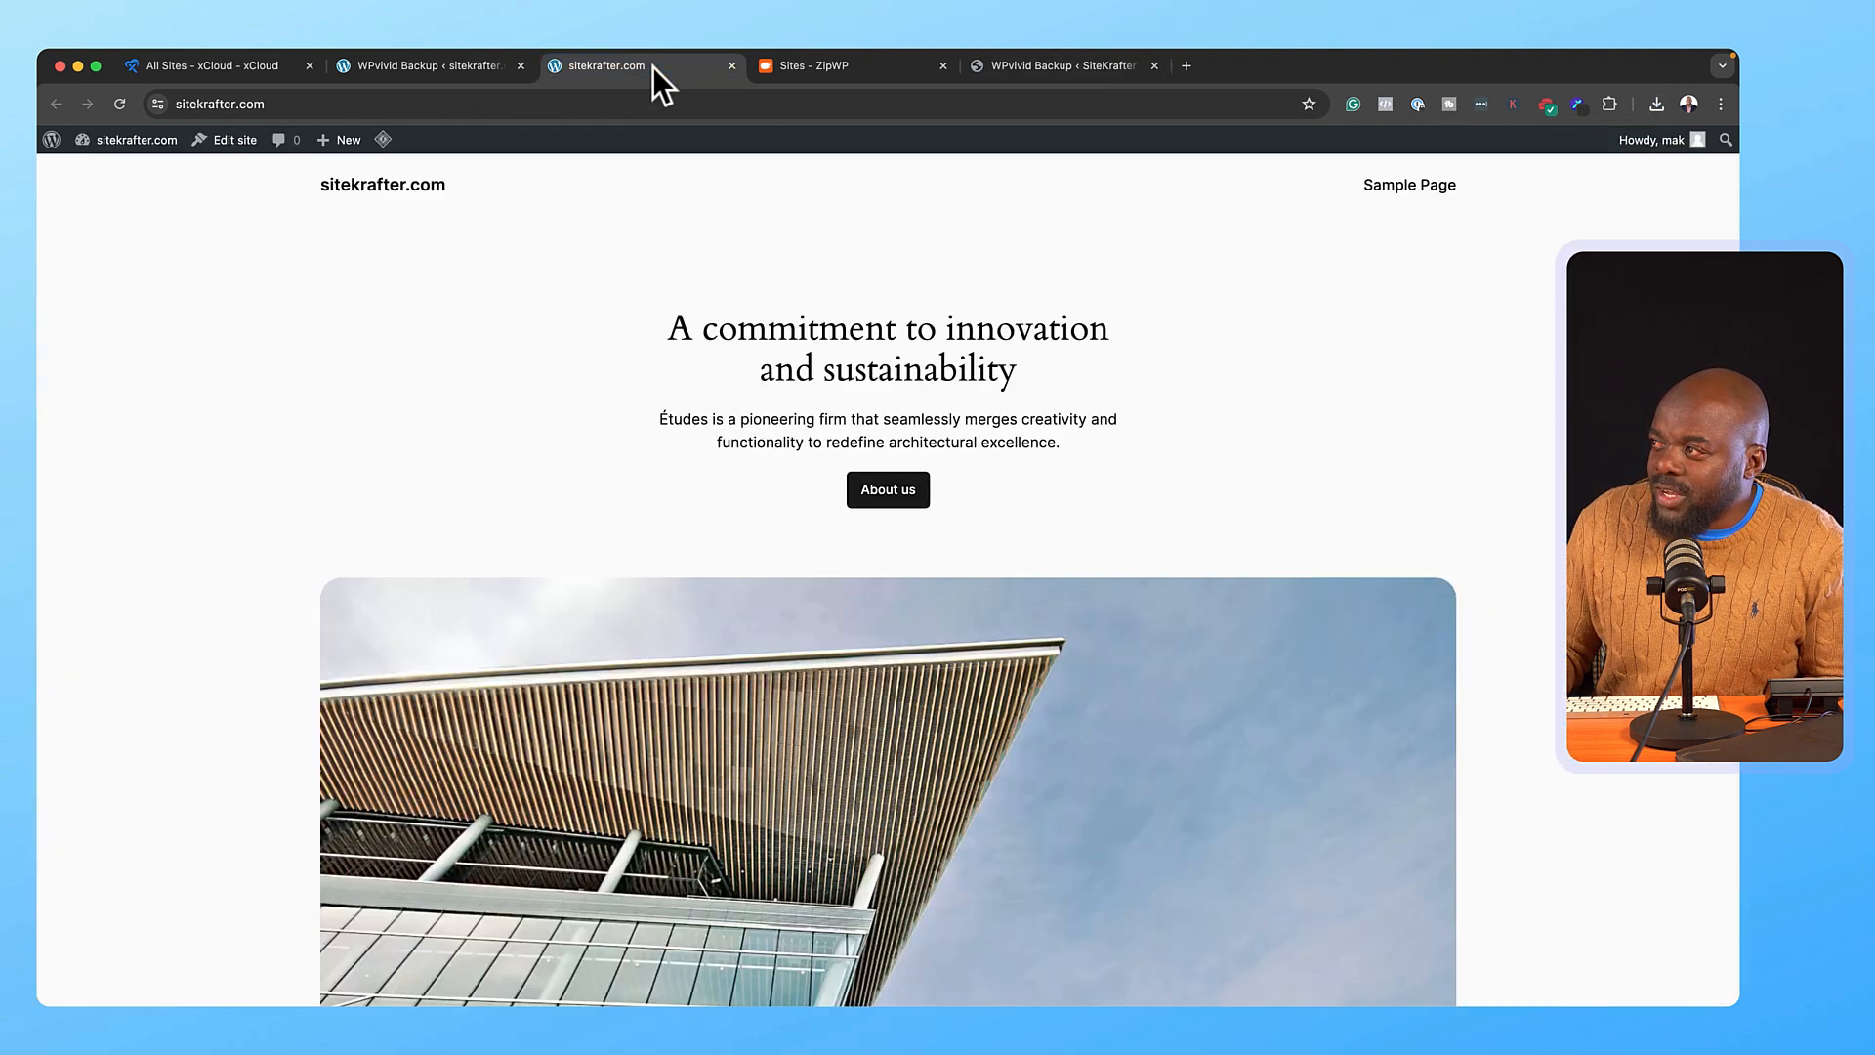
{"action": "mouse_move", "coordinate": [358, 380]}
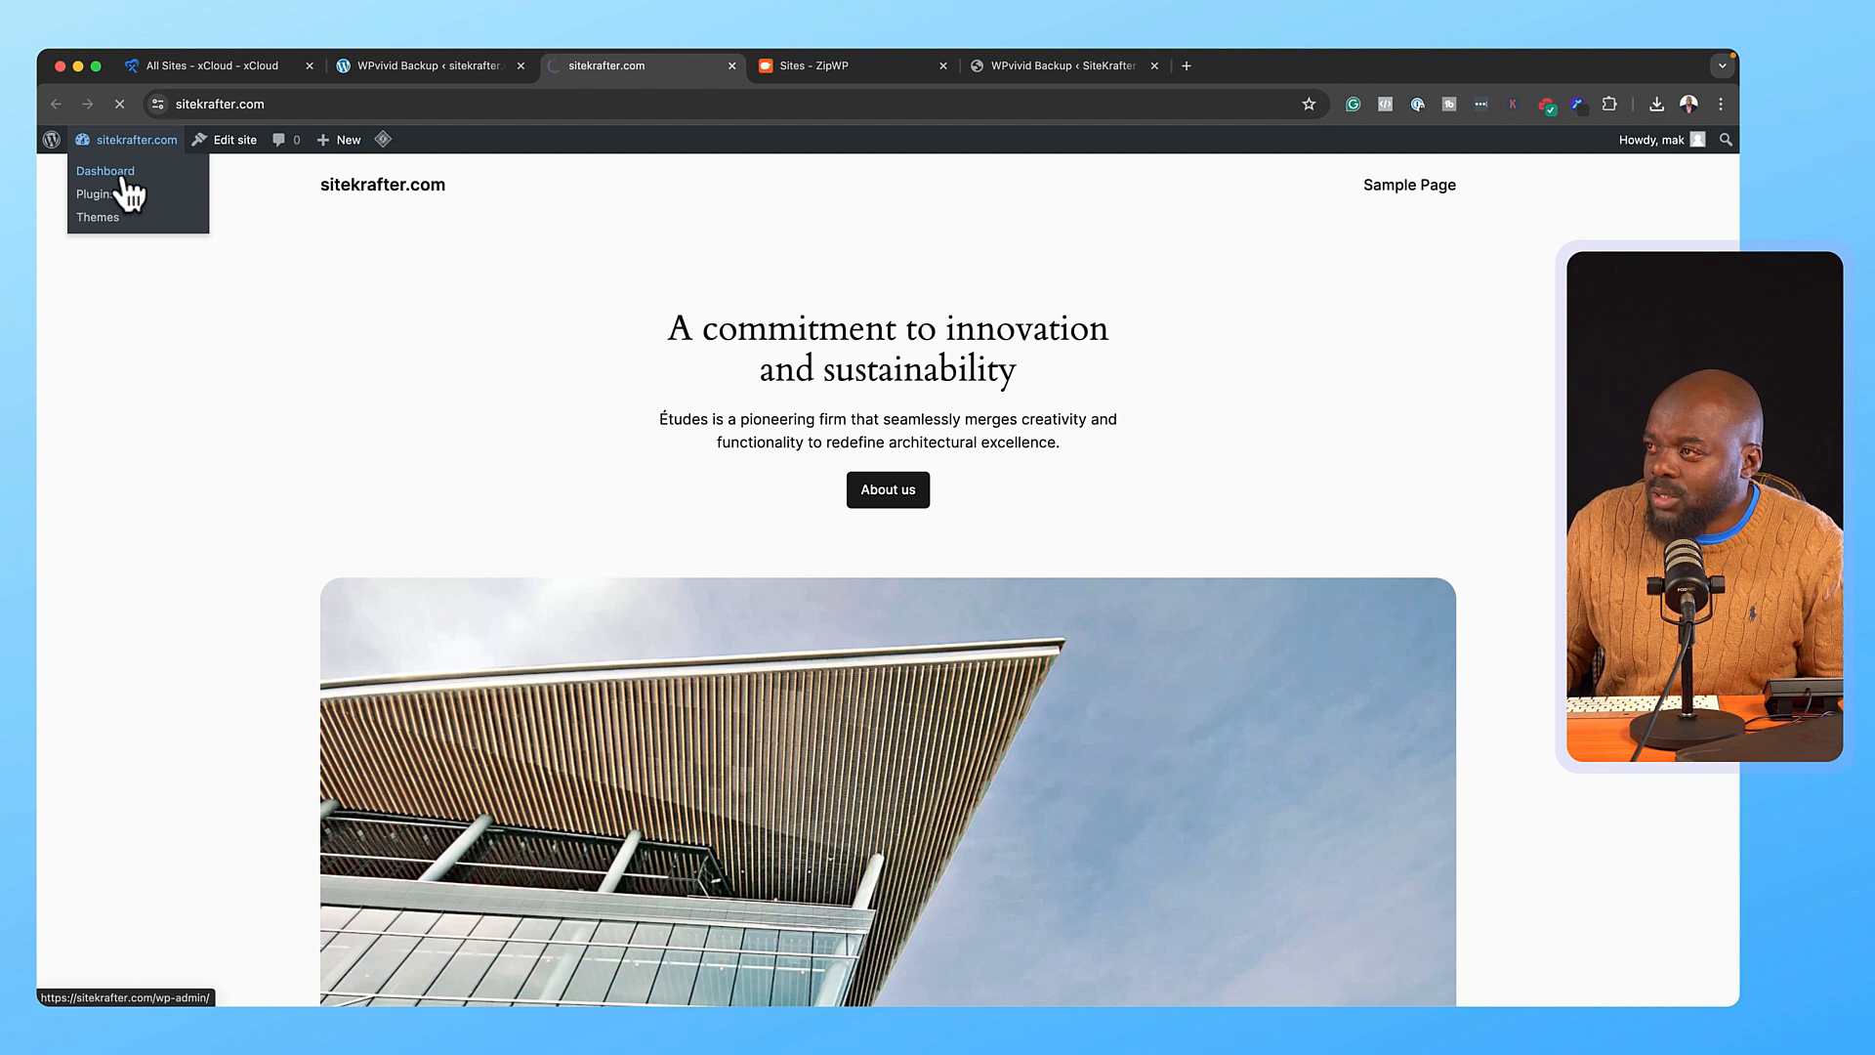
{"action": "left_click", "coordinate": [104, 170]}
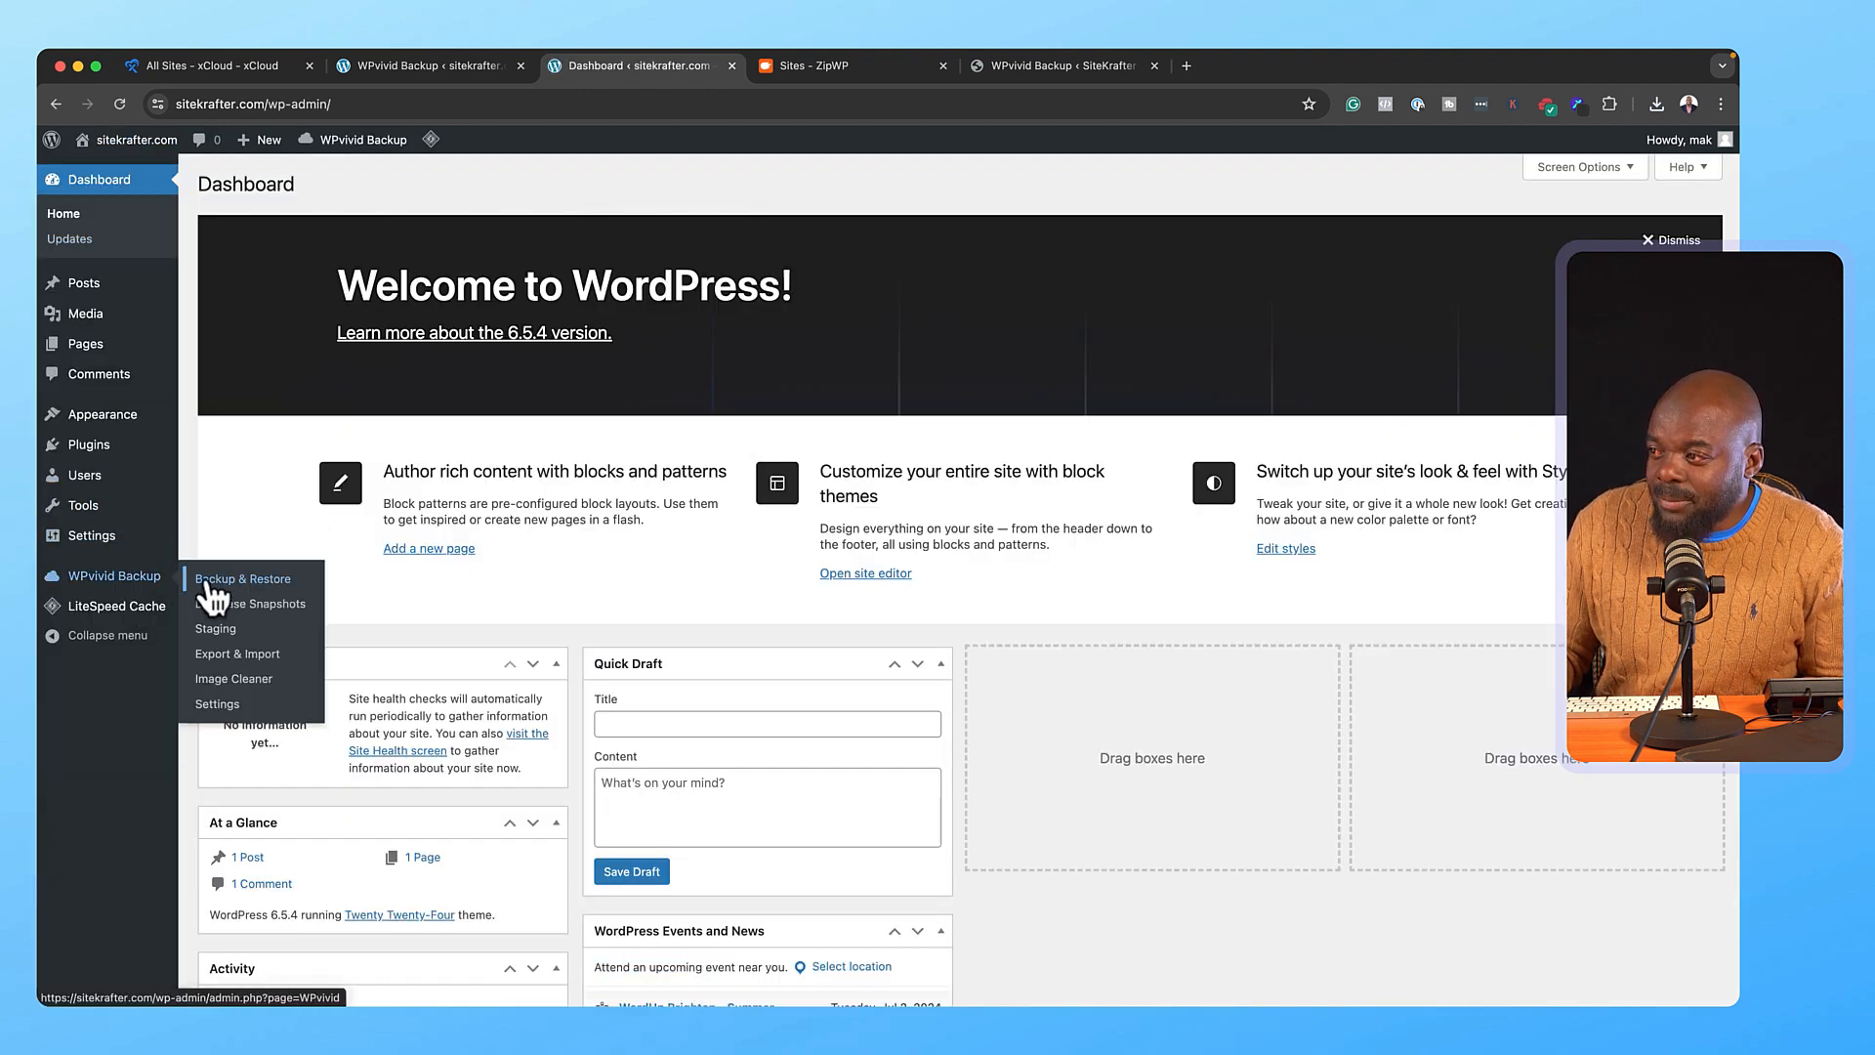
{"action": "left_click", "coordinate": [243, 579]}
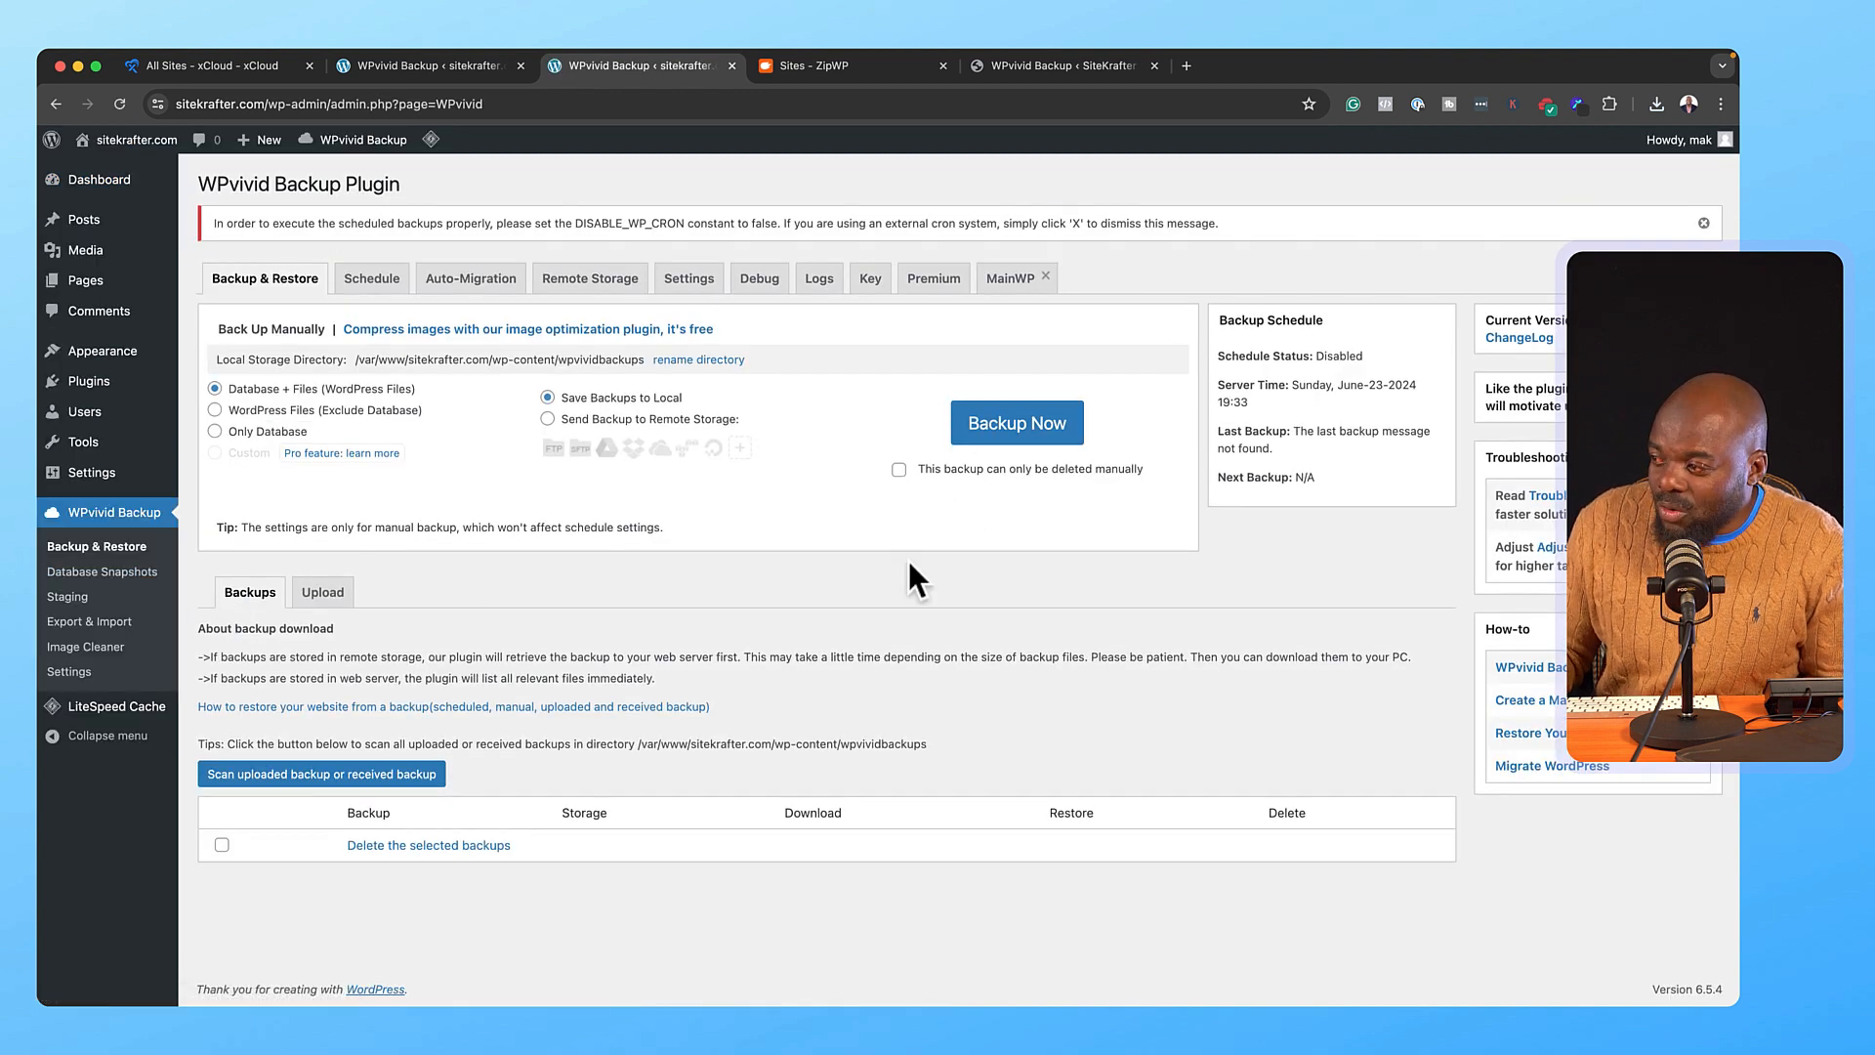
{"action": "mouse_move", "coordinate": [896, 587]}
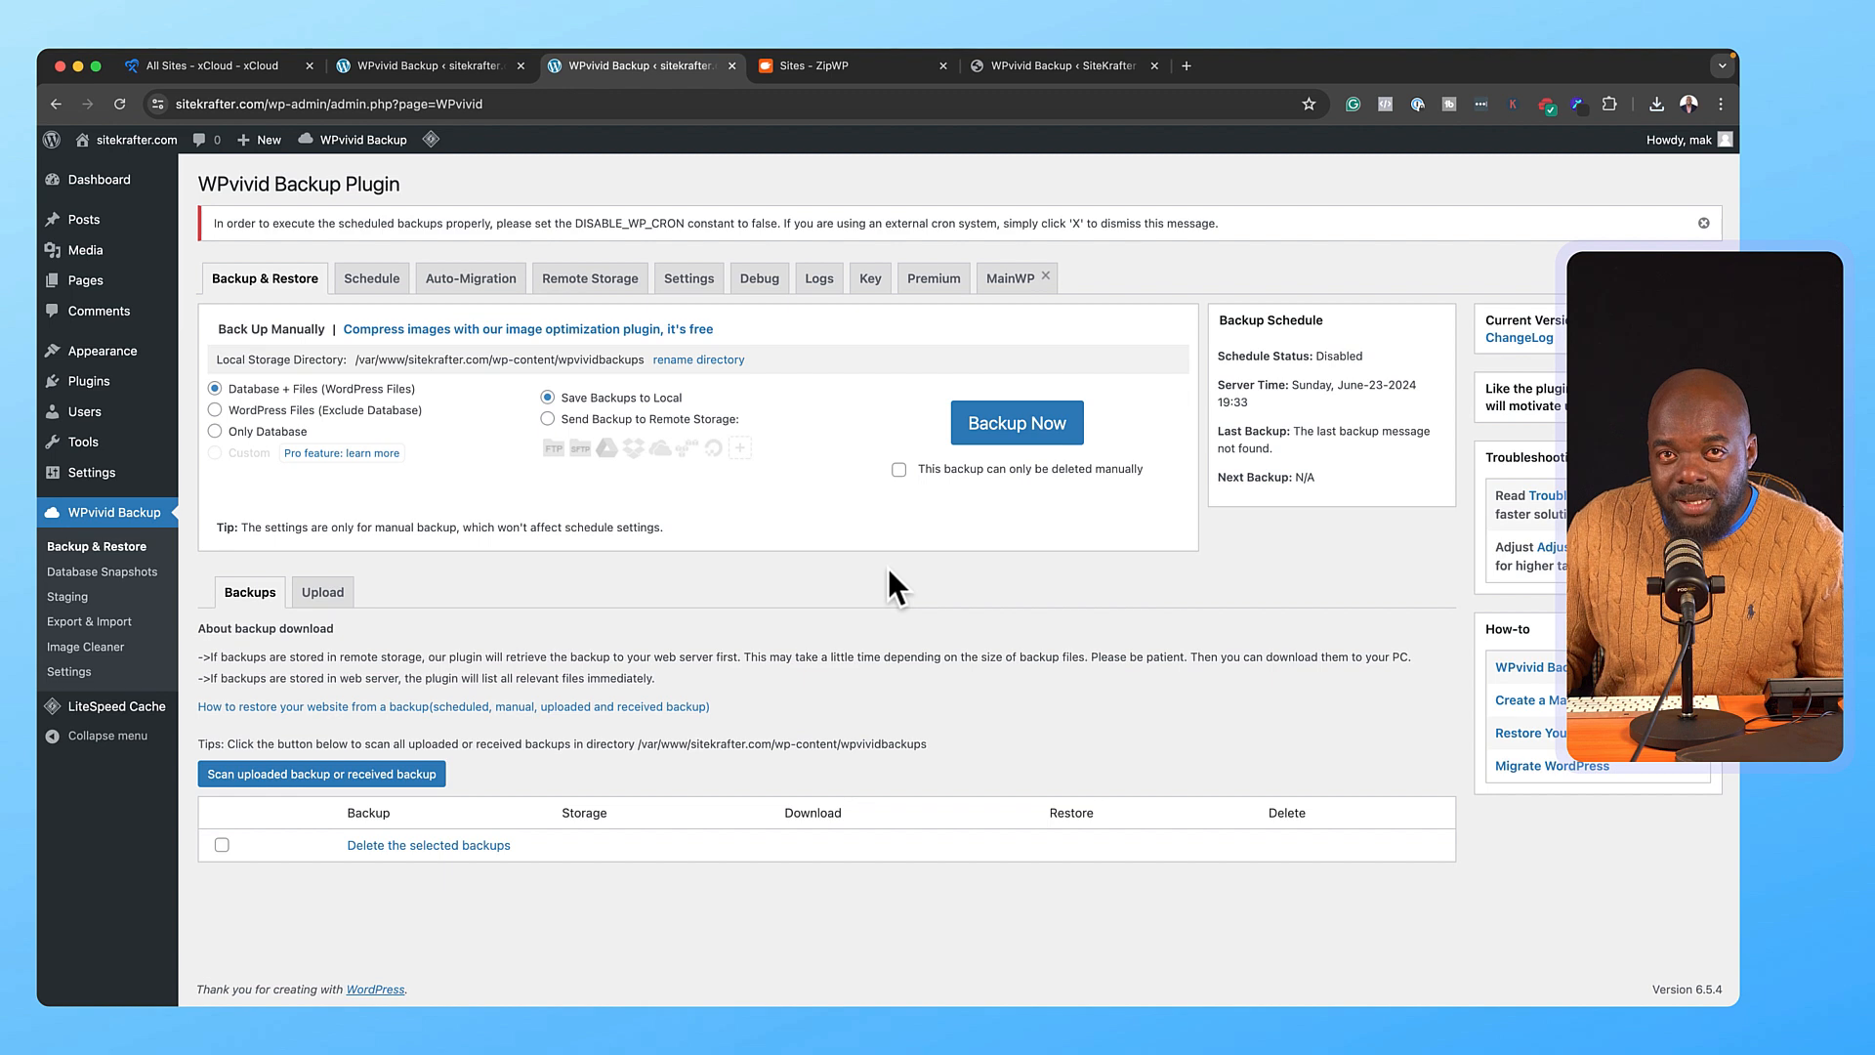
{"action": "mouse_move", "coordinate": [430, 458]}
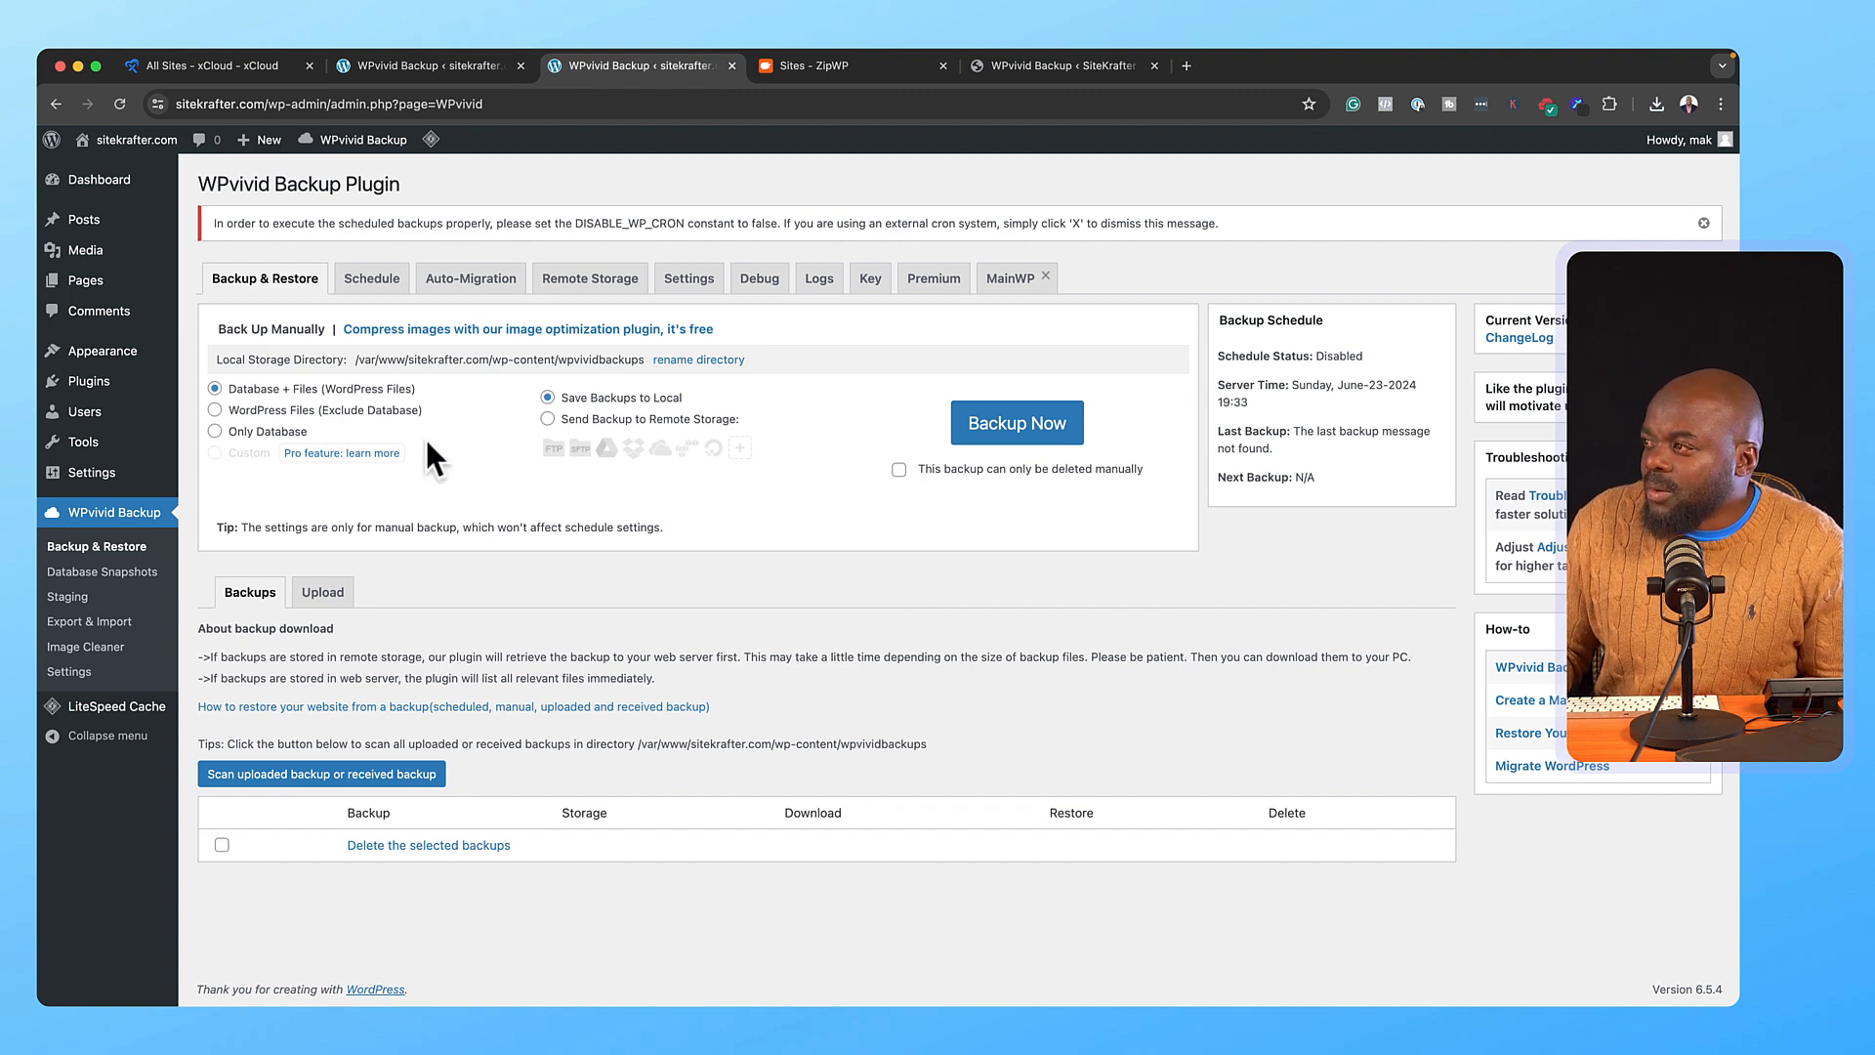
{"action": "mouse_move", "coordinate": [452, 536]}
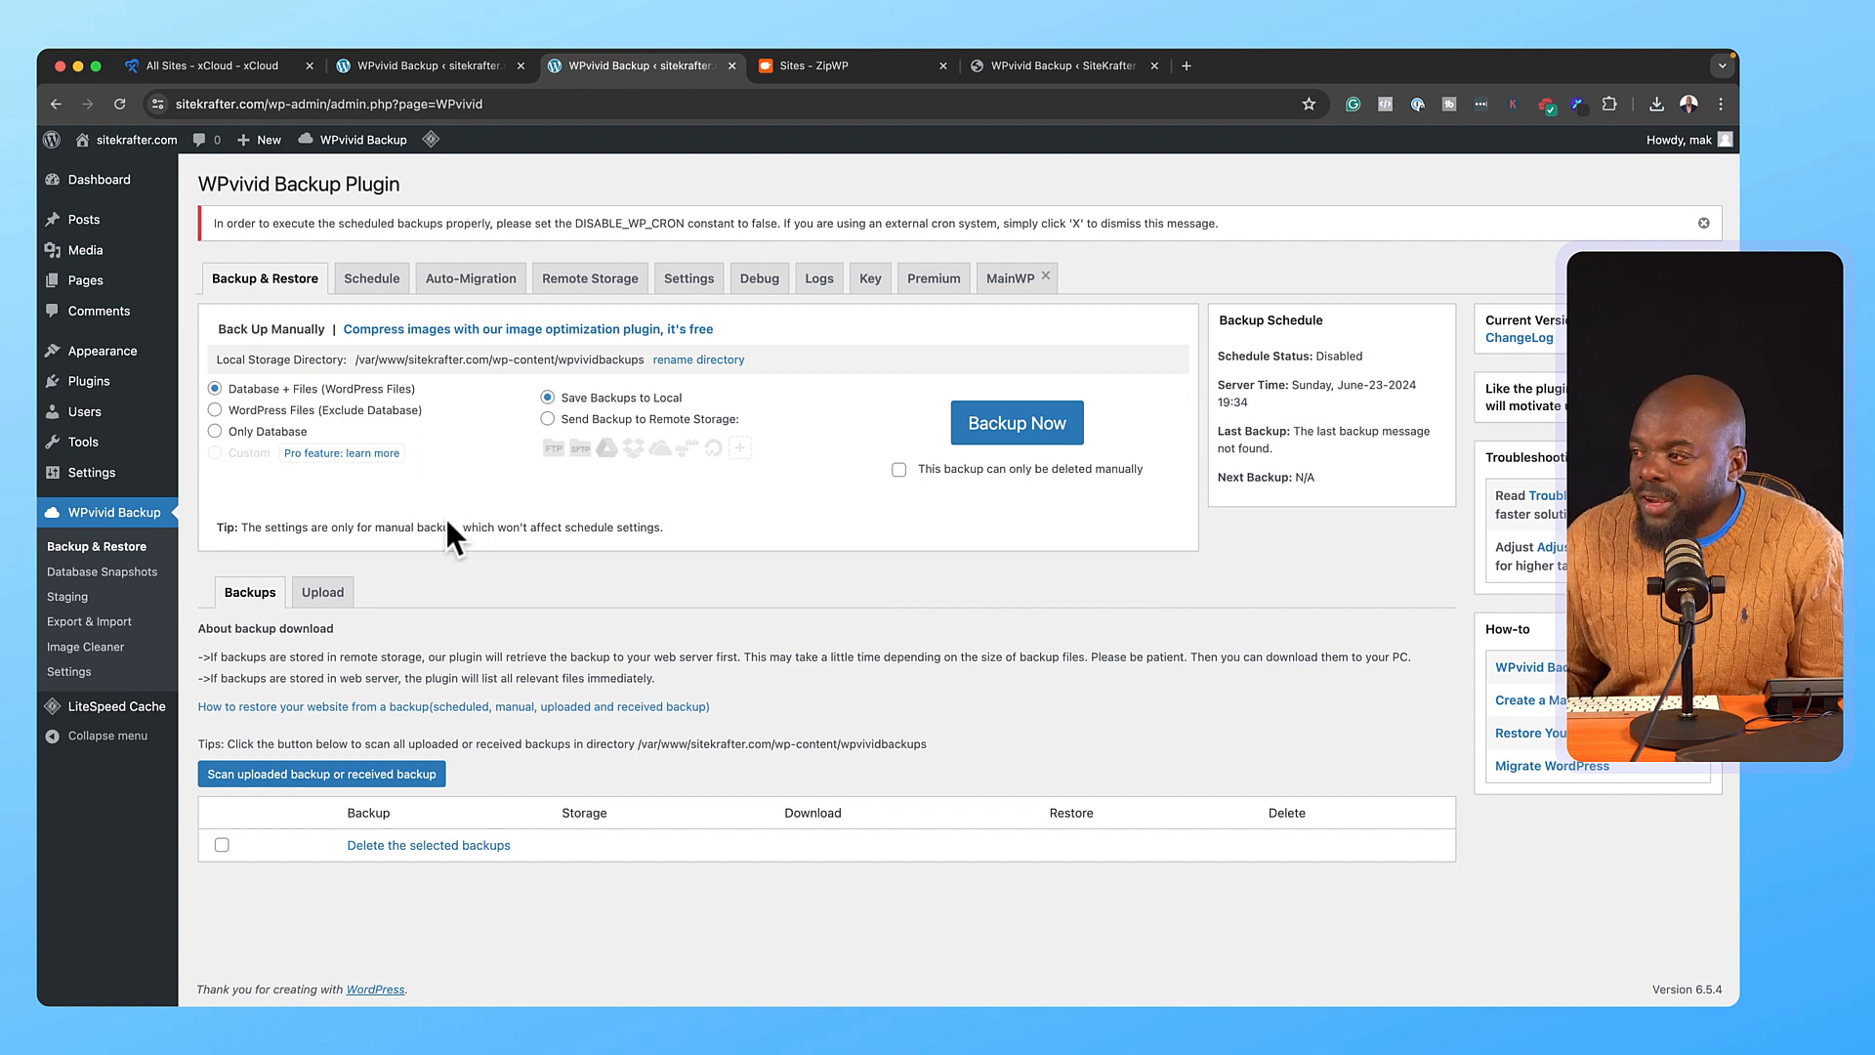
{"action": "mouse_move", "coordinate": [321, 591]}
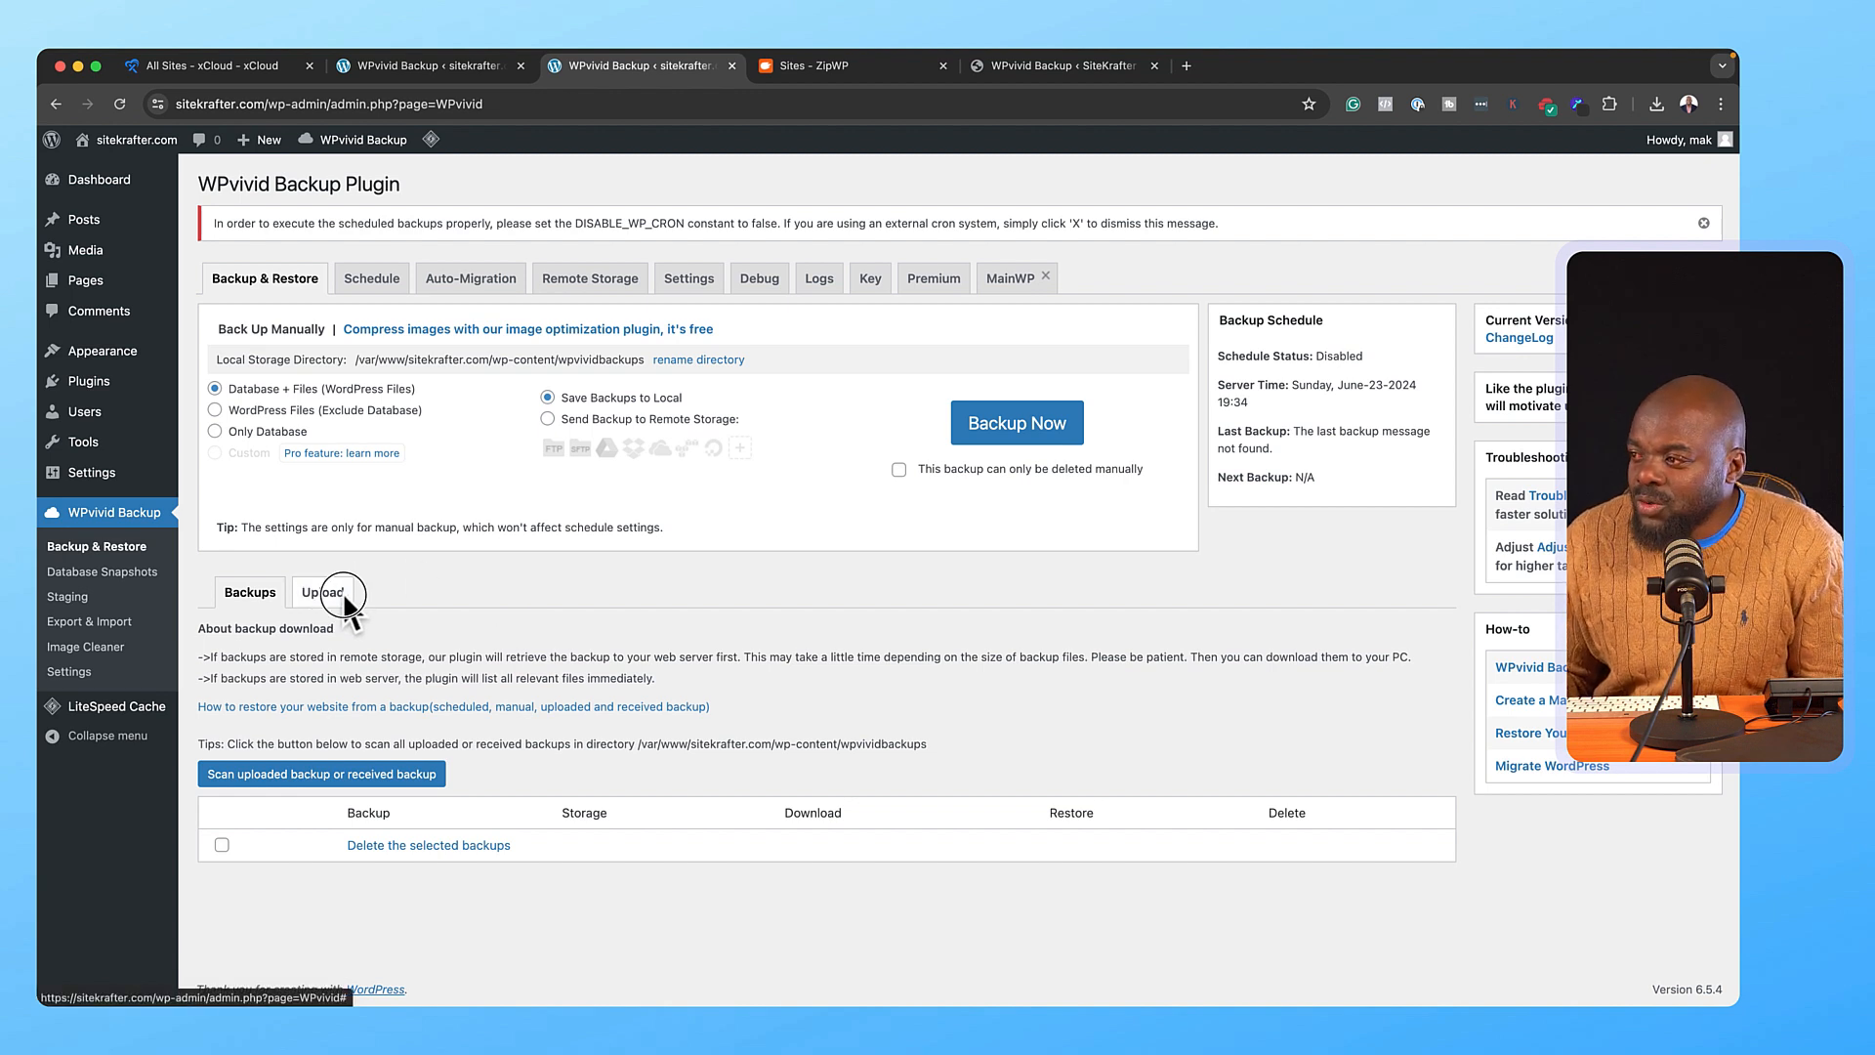
- Show WPvivid's Upload tab with its drop area for backup files
{"action": "left_click", "coordinate": [321, 592]}
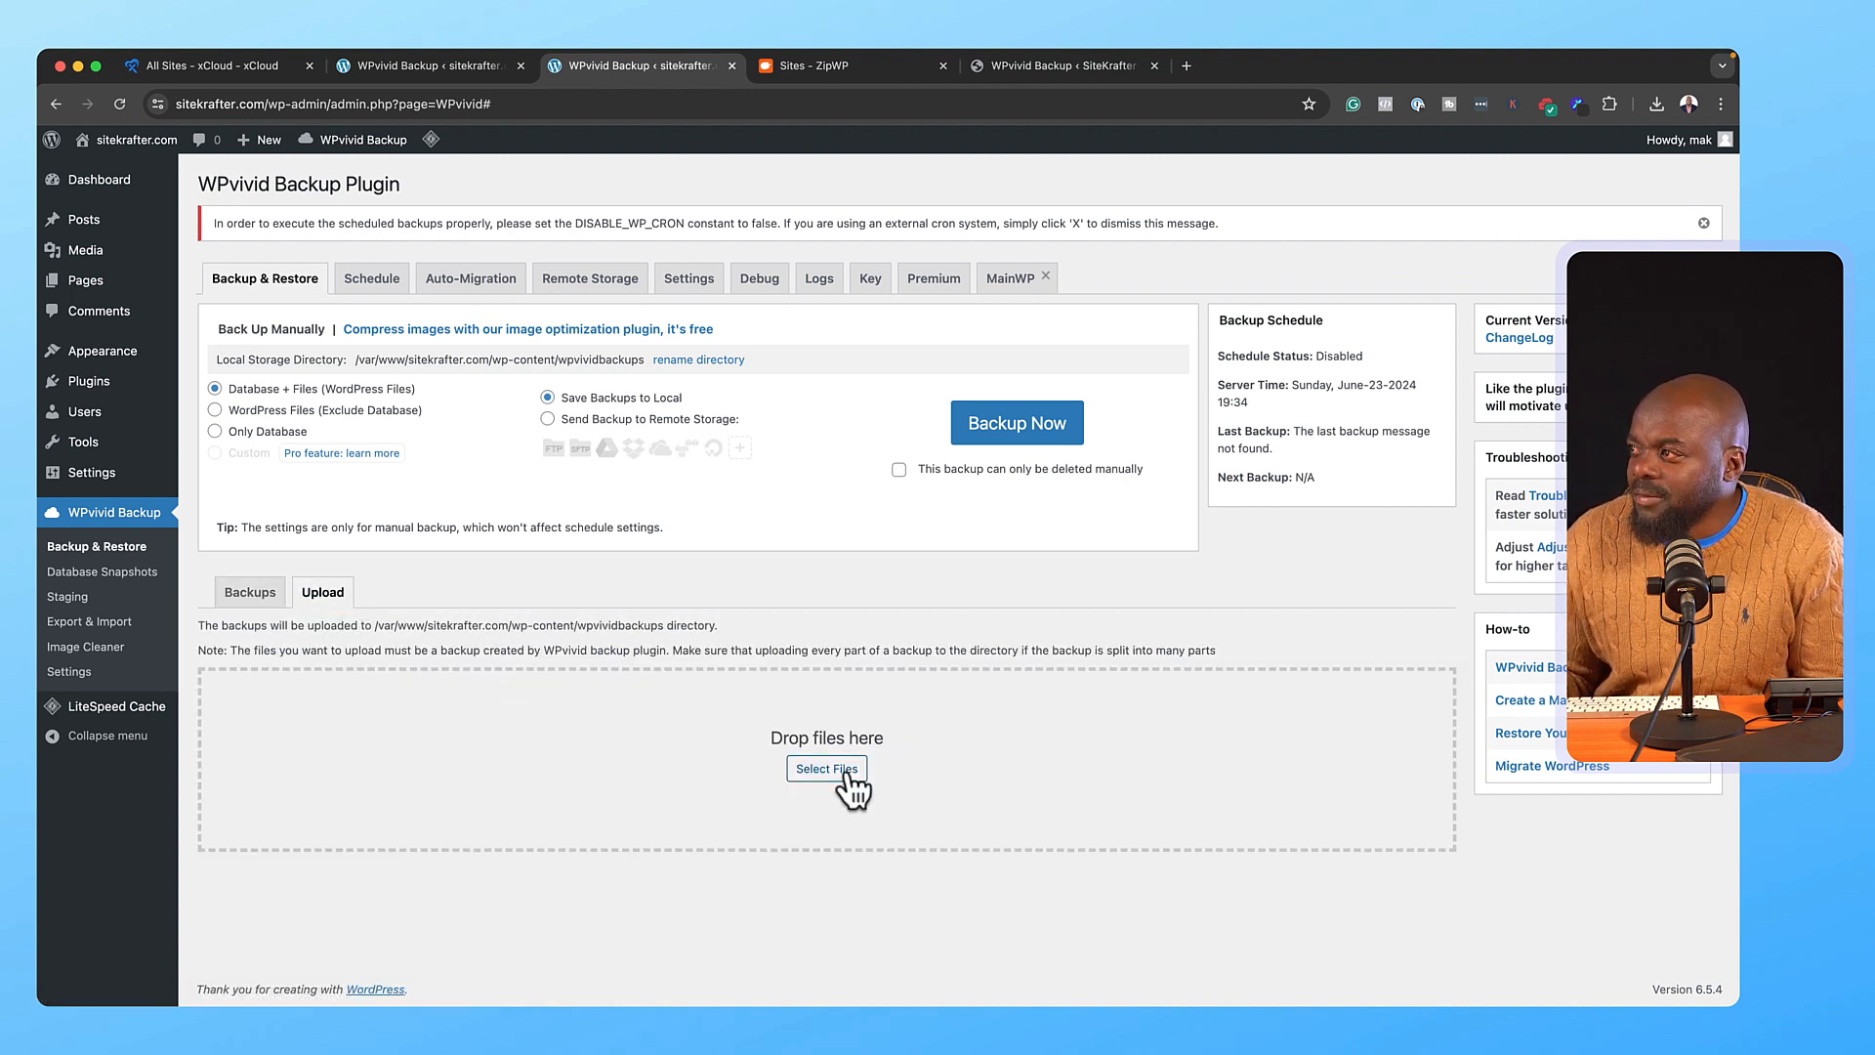
- Pick the ZipWP backup zip from Downloads, upload it, and show the Backups list
{"action": "left_click", "coordinate": [826, 768]}
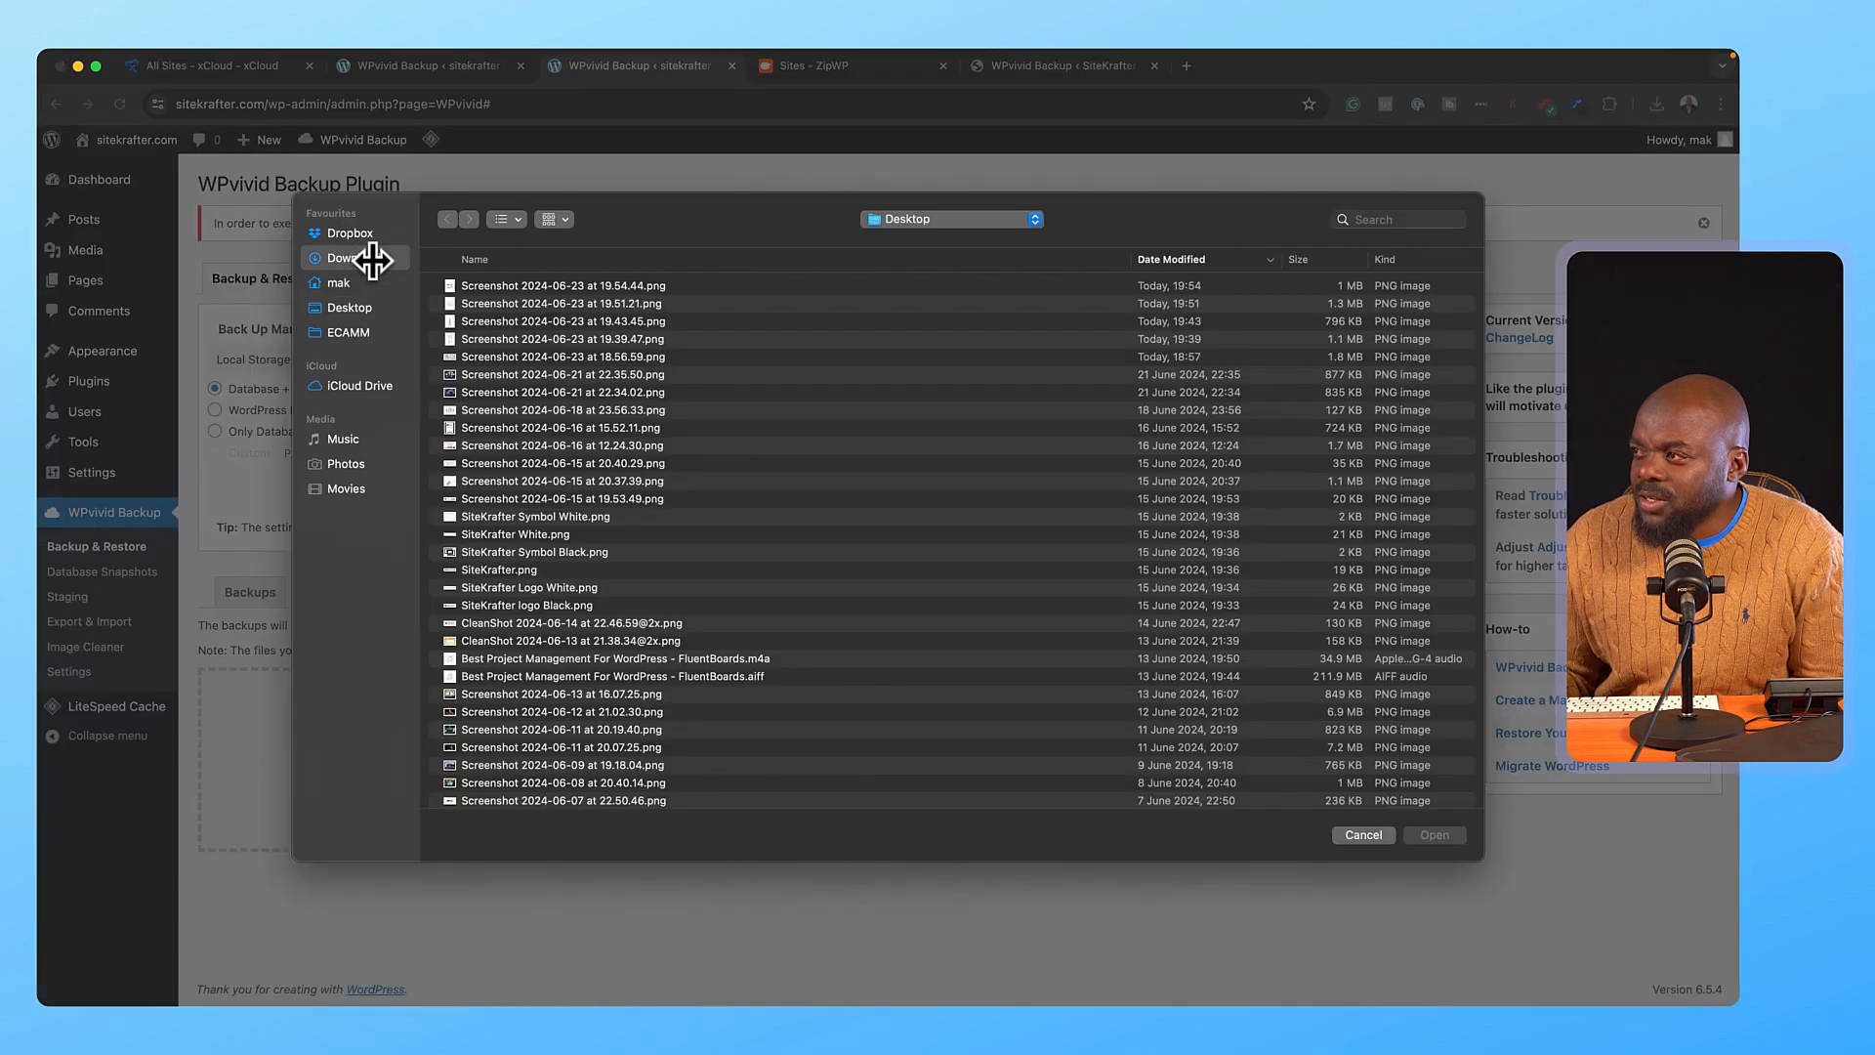
{"action": "left_click", "coordinate": [355, 257]}
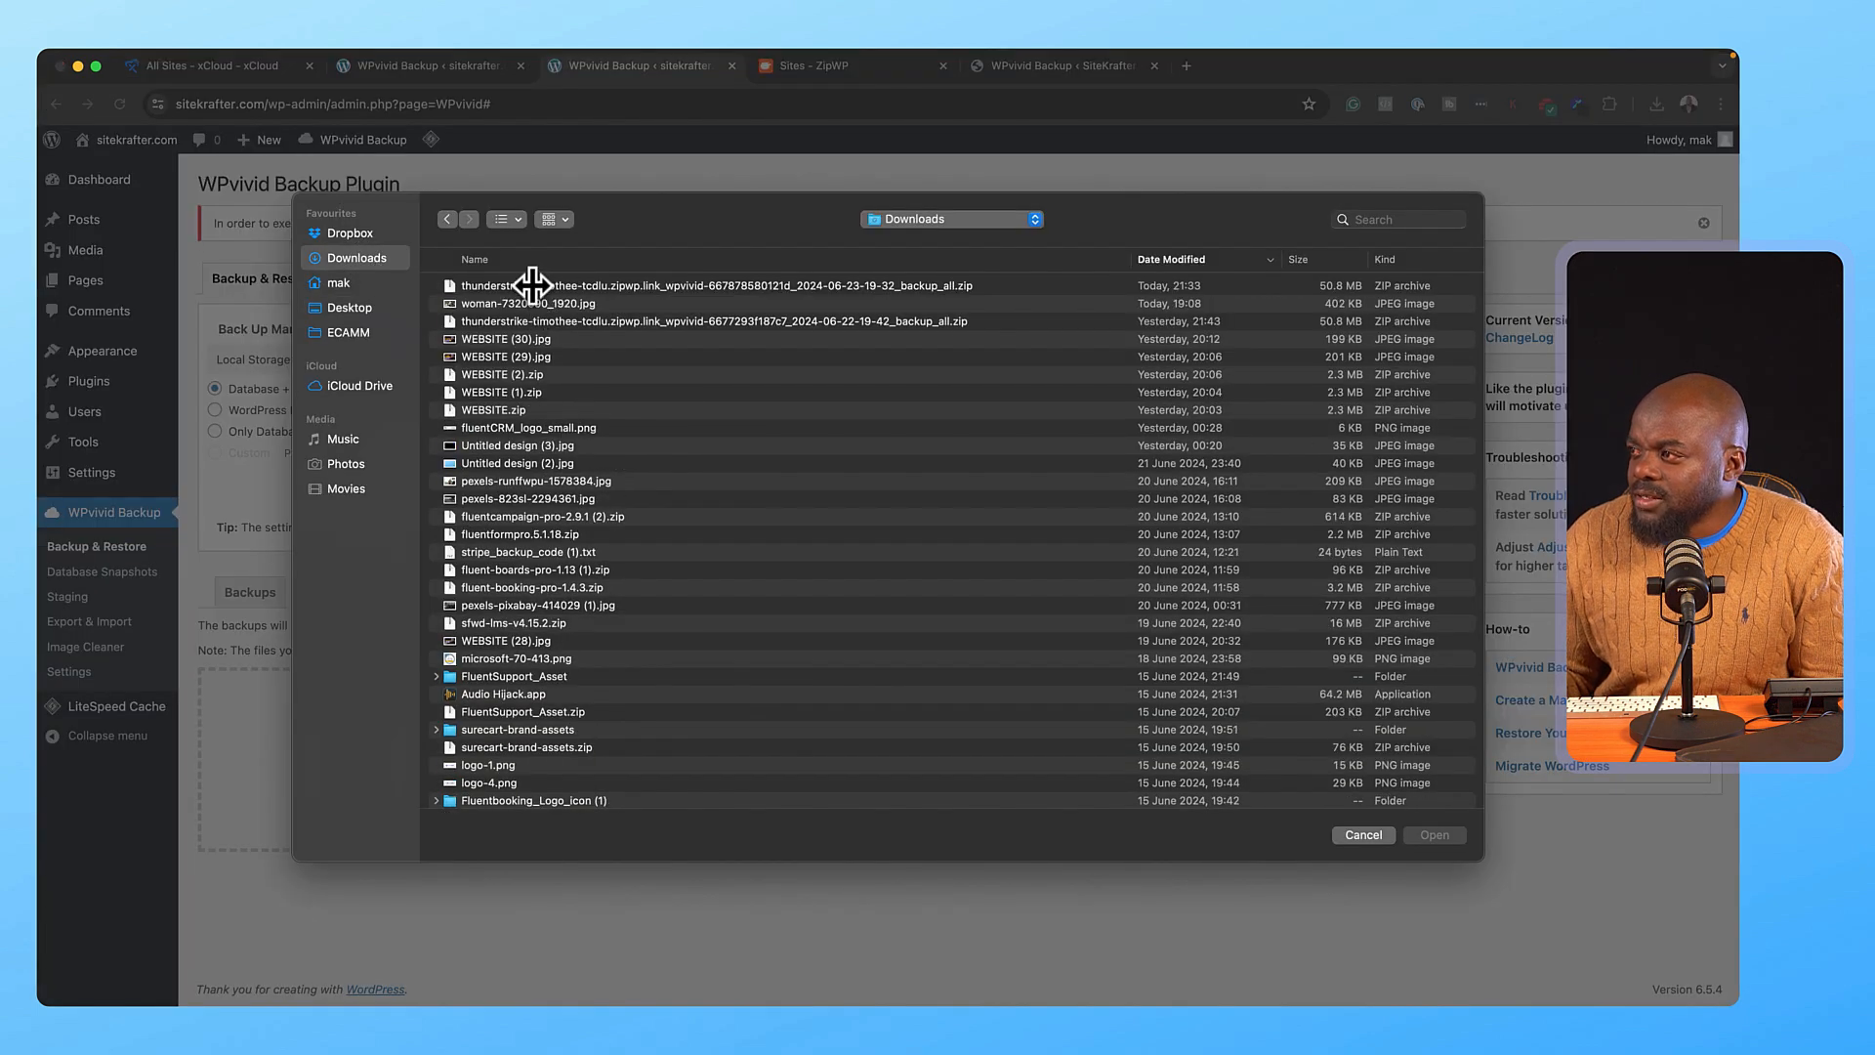
{"action": "left_click", "coordinate": [1433, 833]}
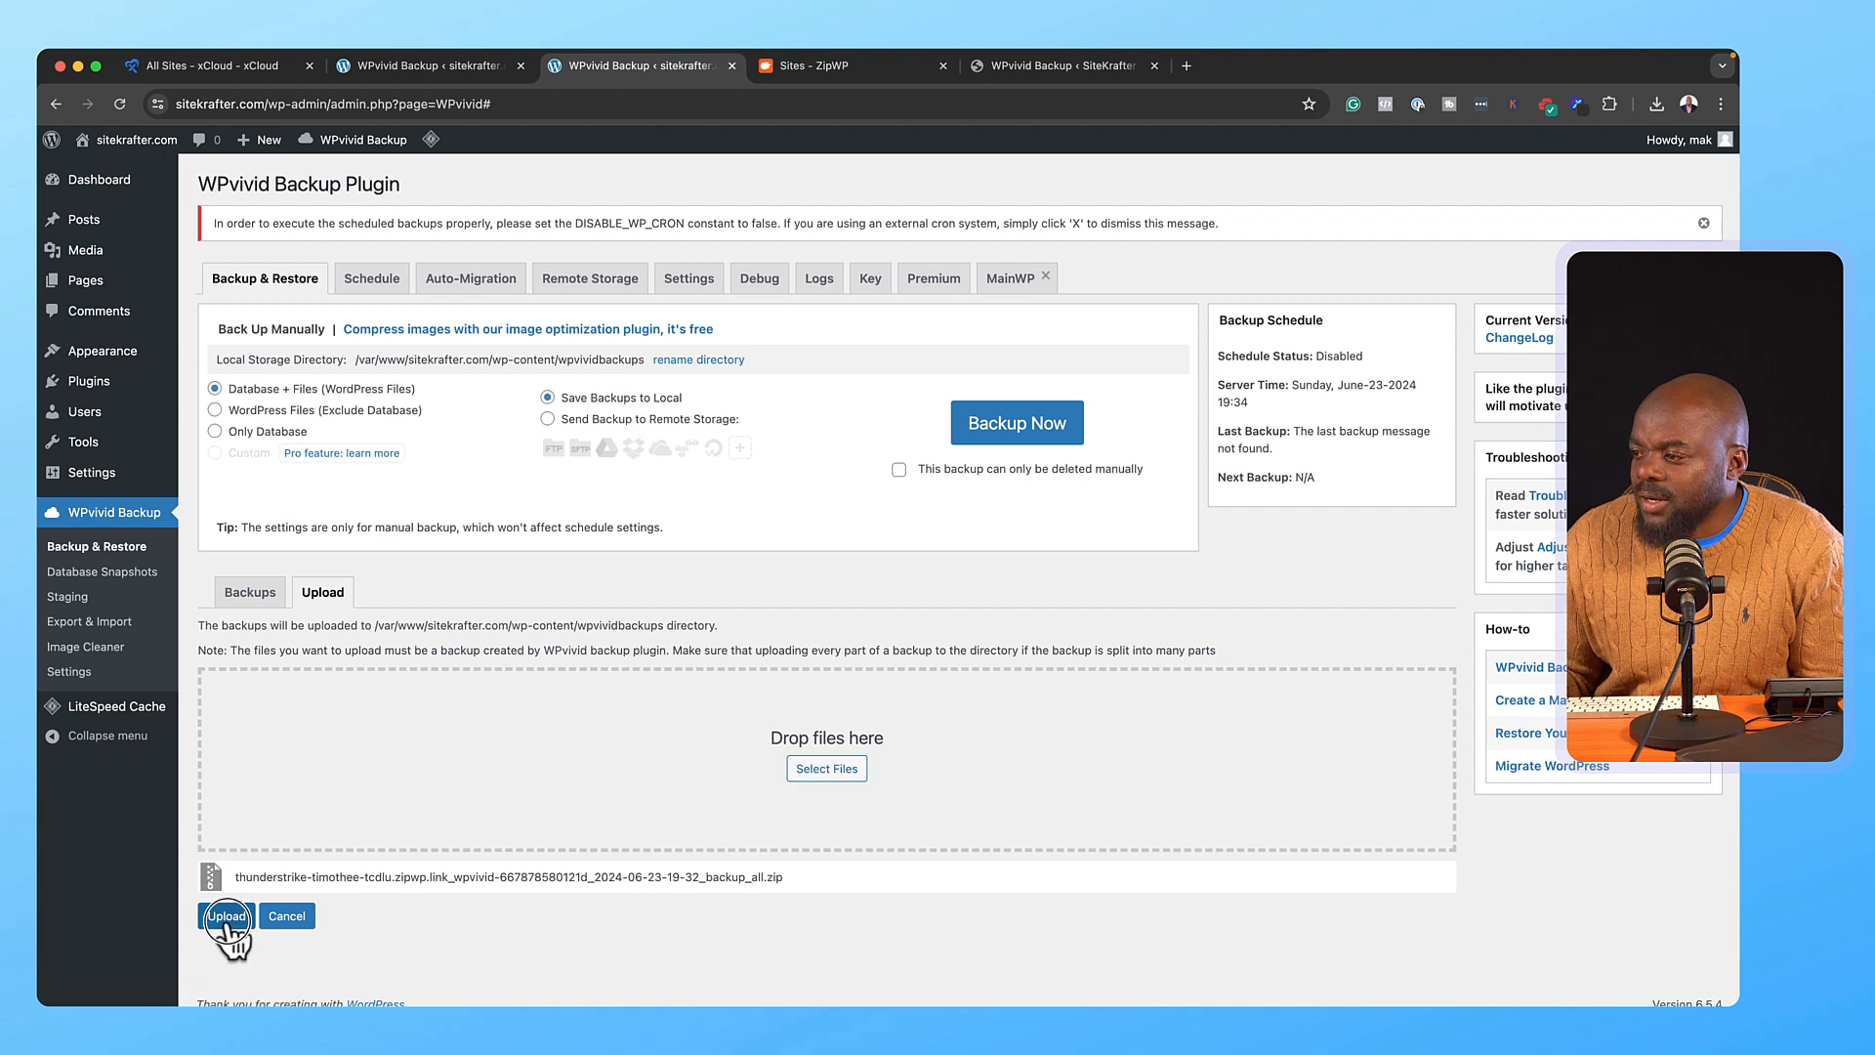
{"action": "left_click", "coordinate": [226, 916]}
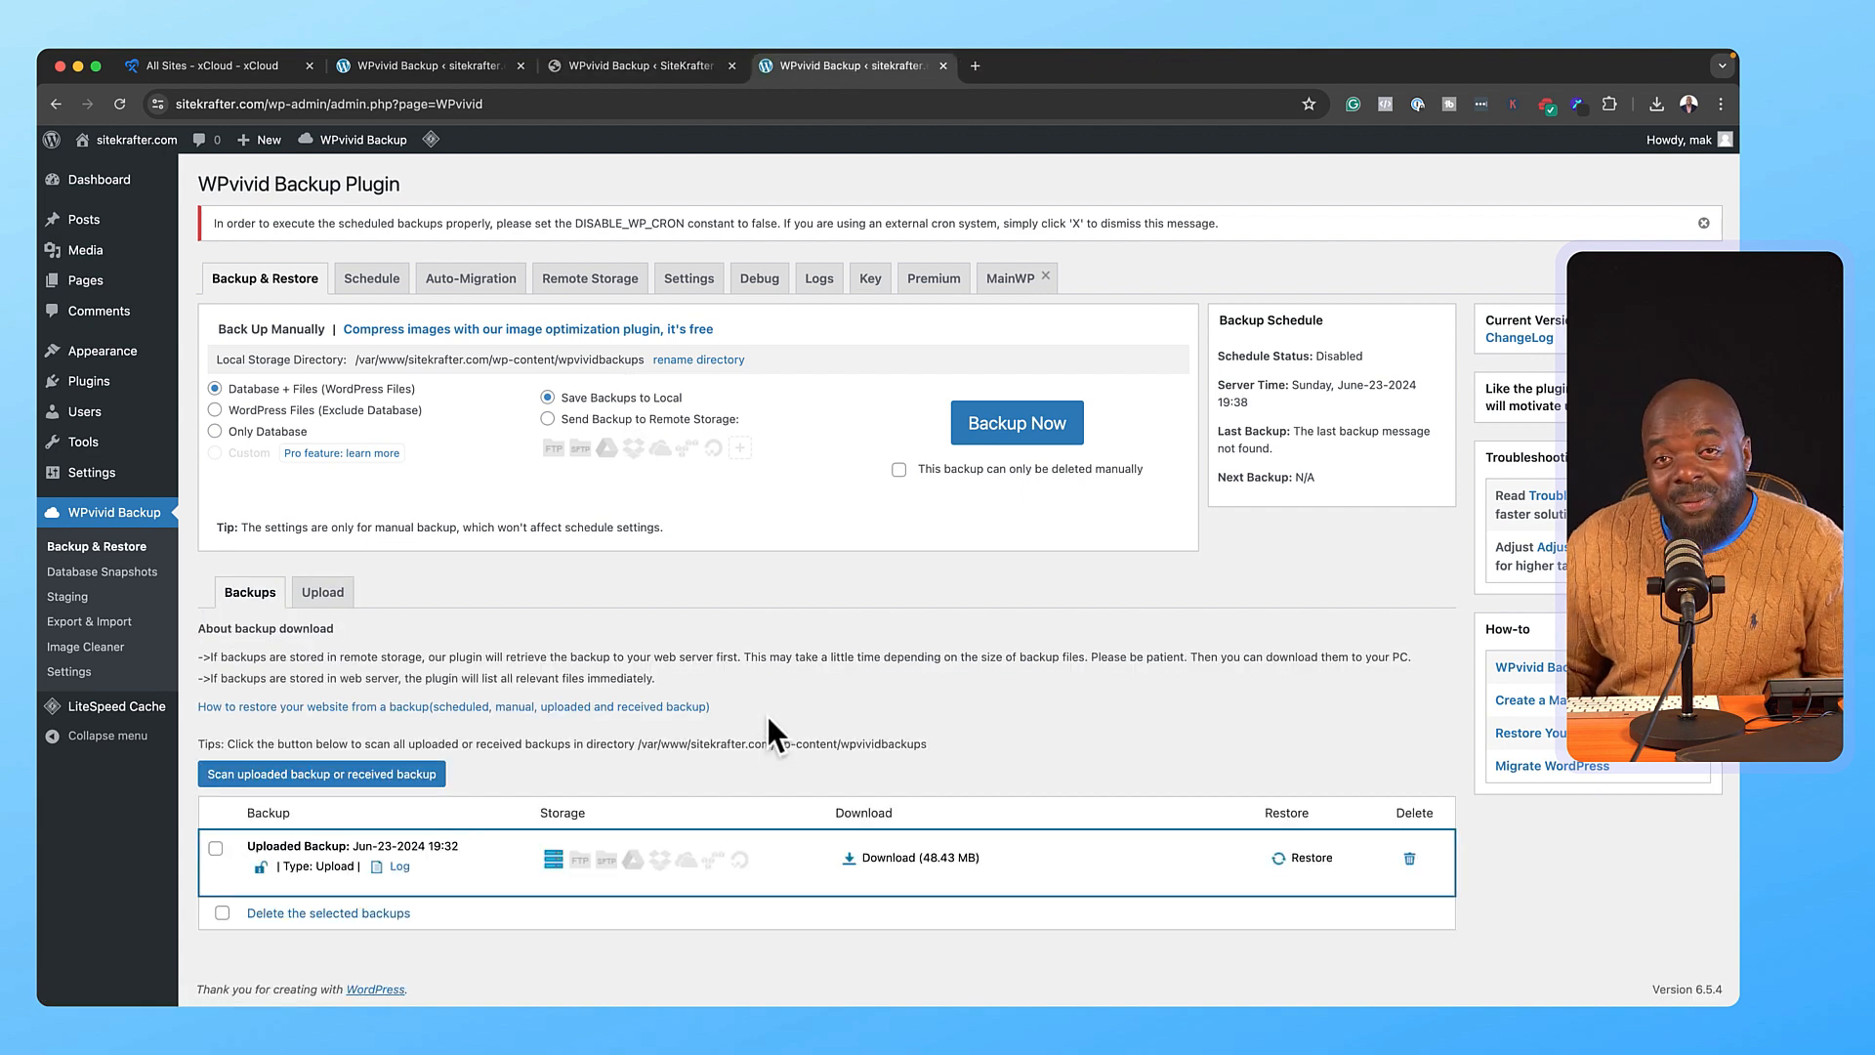
{"action": "mouse_move", "coordinate": [1070, 867]}
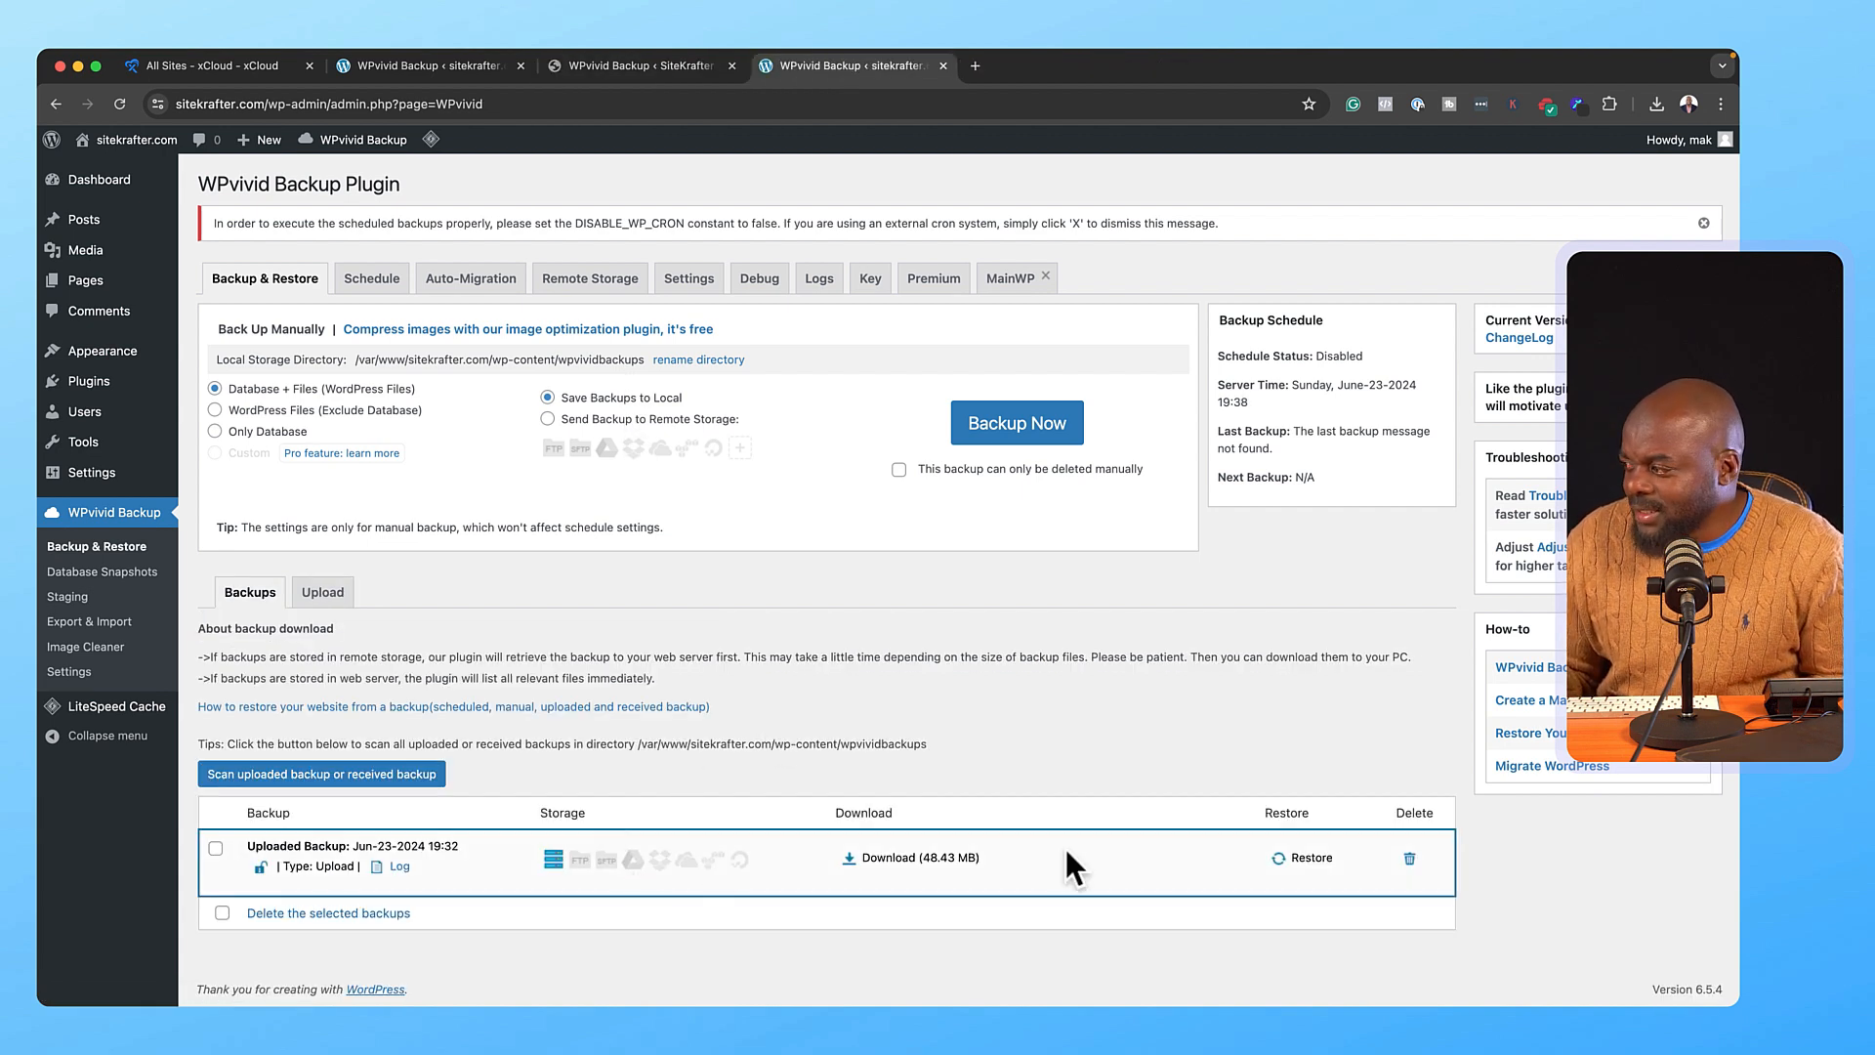
{"action": "mouse_move", "coordinate": [1327, 875]}
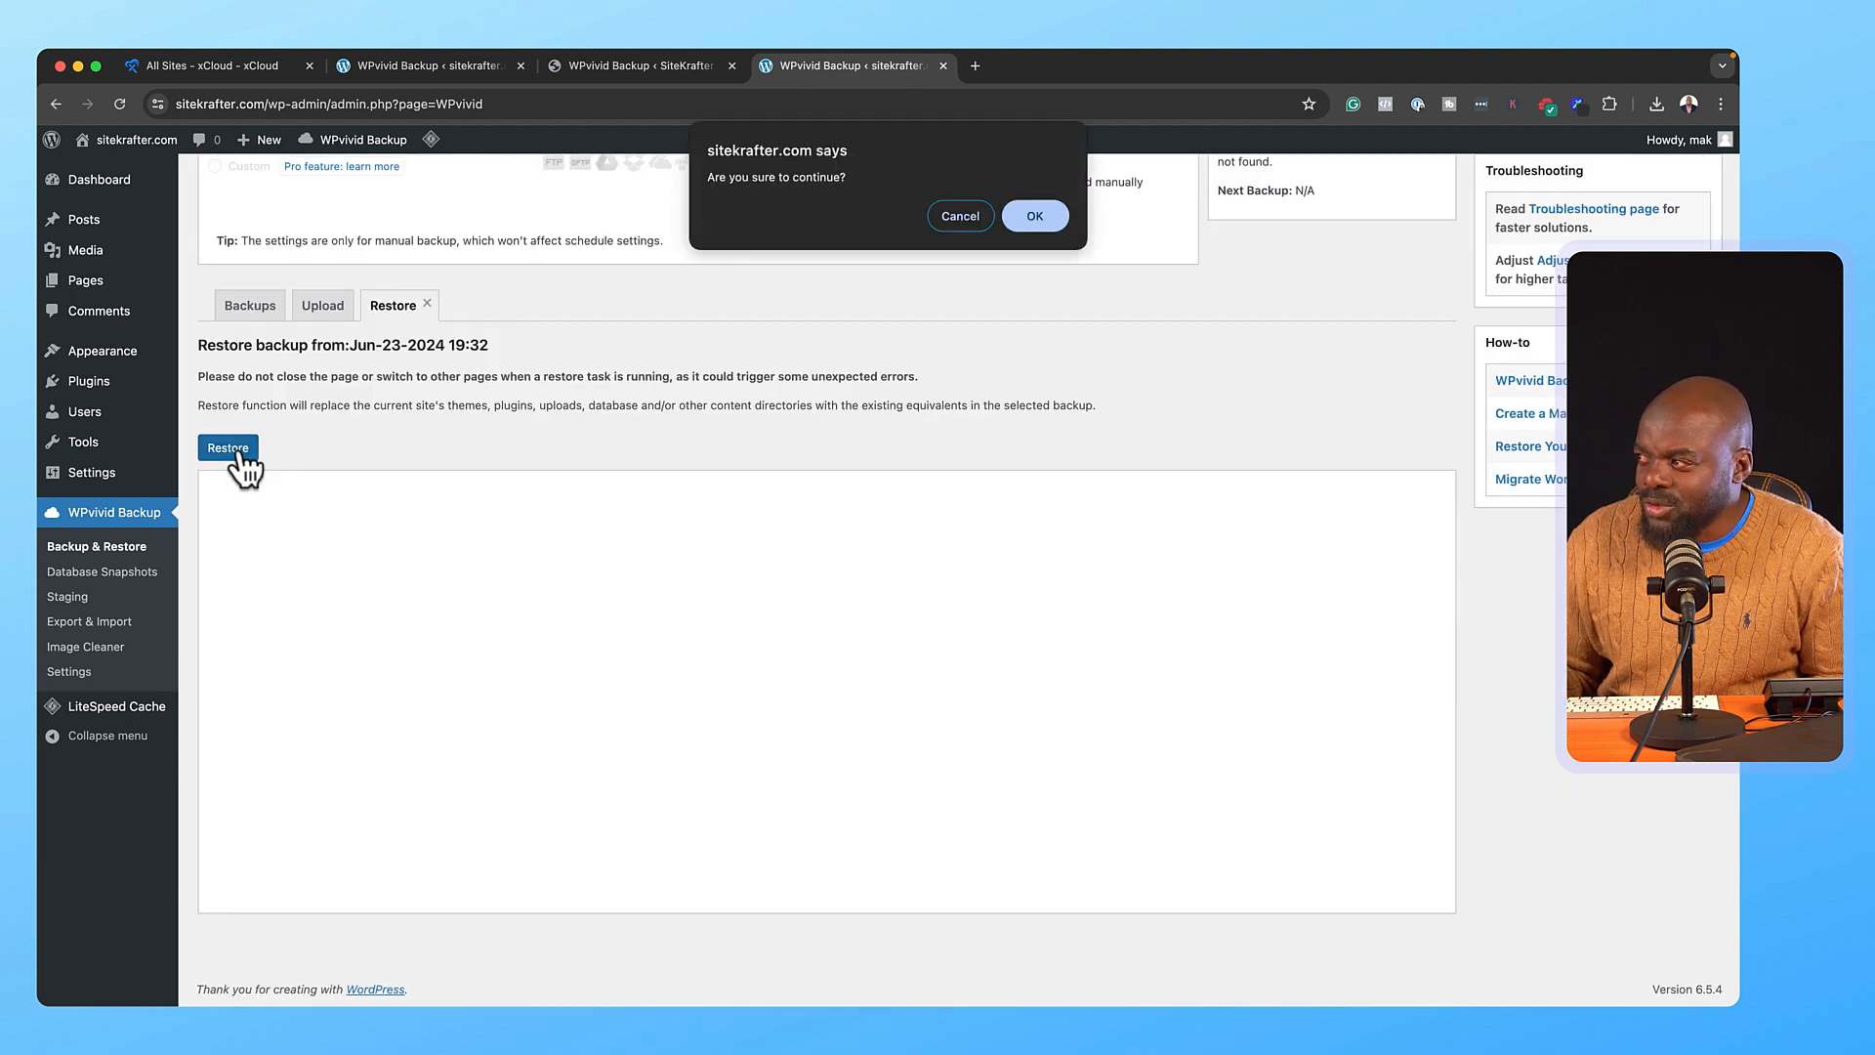
- Confirm restoring the uploaded backup and scroll through the restore progress log
{"action": "left_click", "coordinate": [1034, 215]}
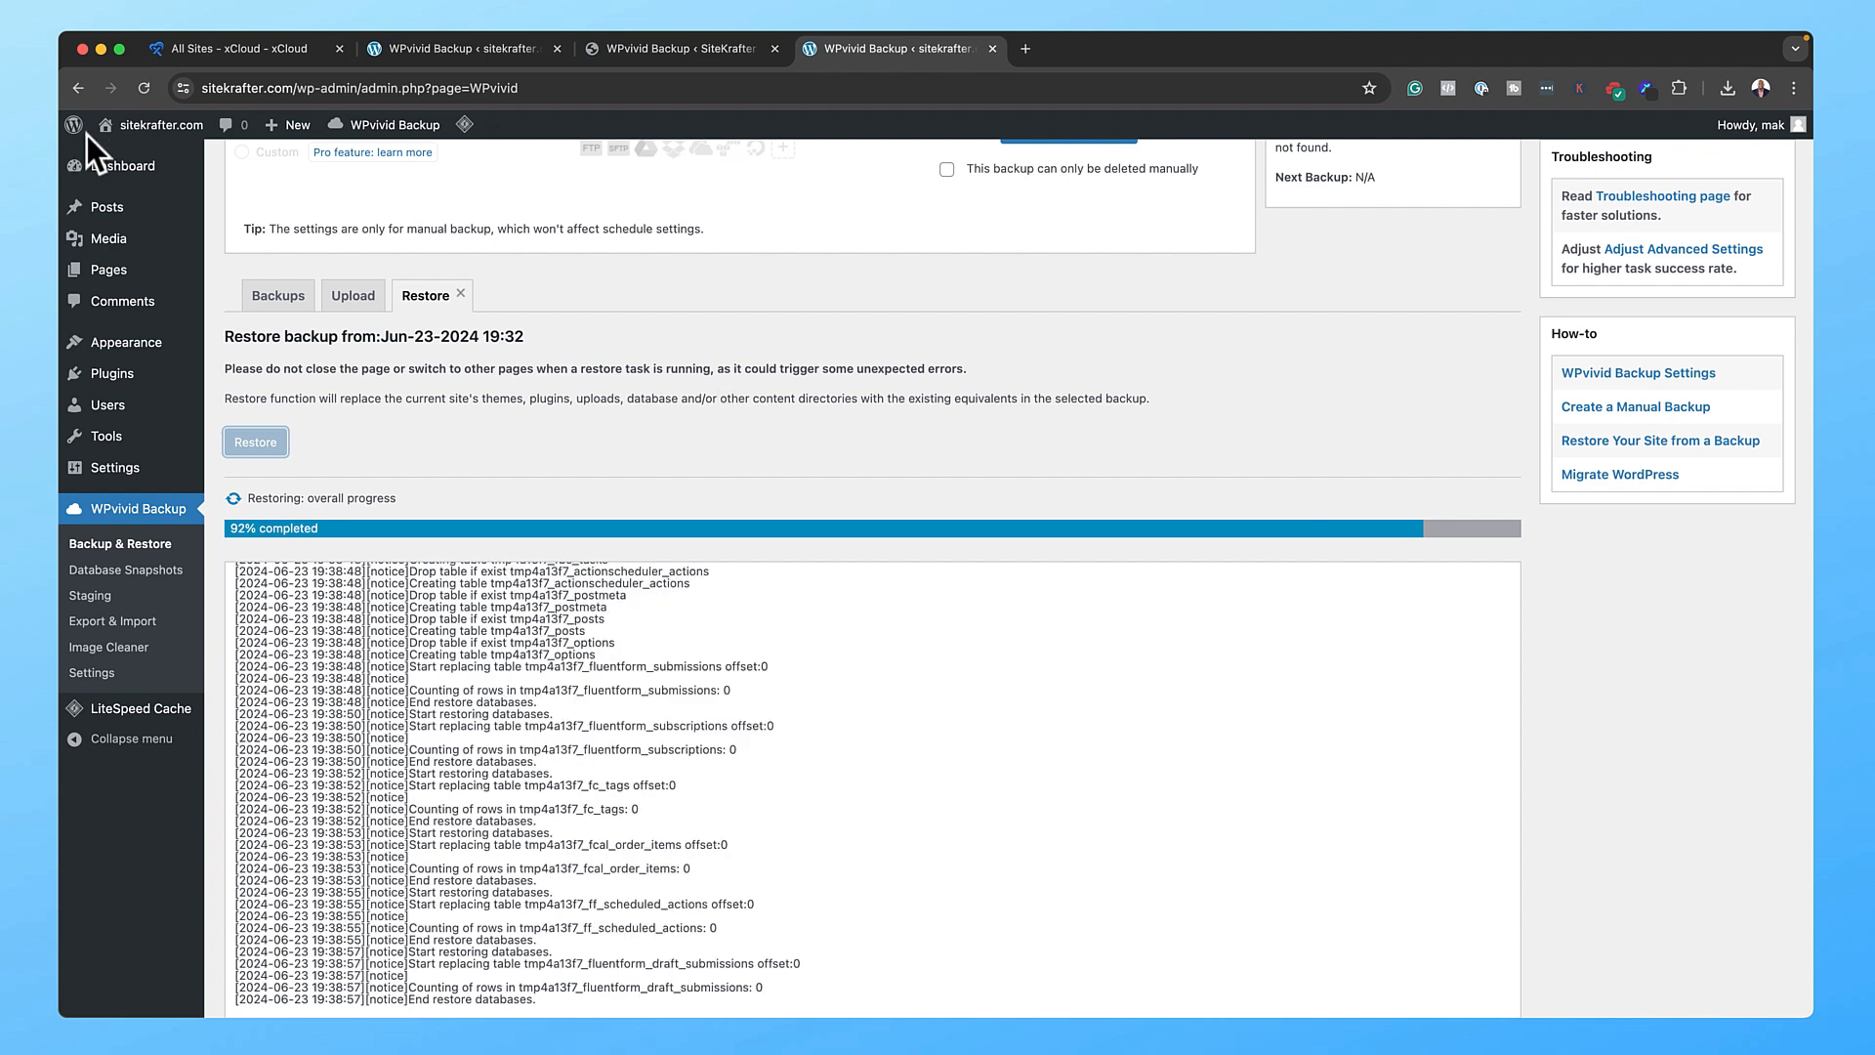
{"action": "mouse_move", "coordinate": [159, 124]}
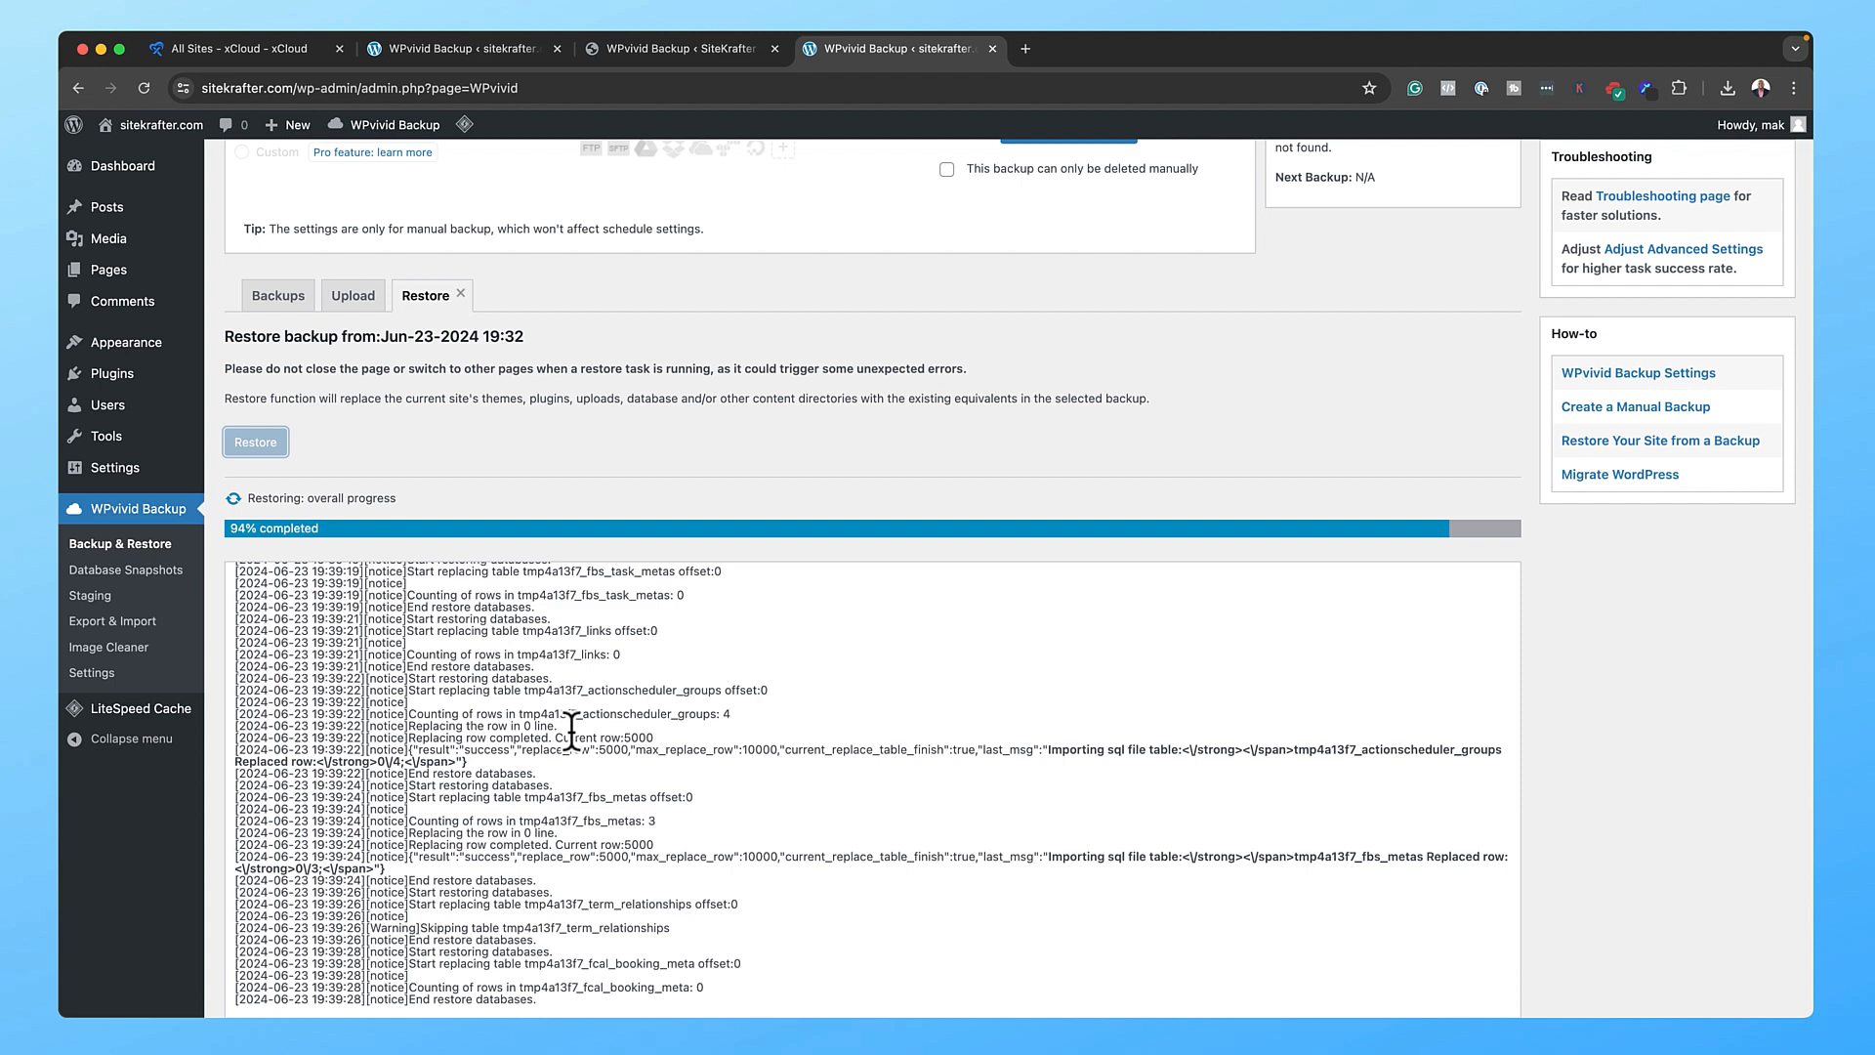
{"action": "scroll", "scroll_direction": "down", "scroll_amount": 3}
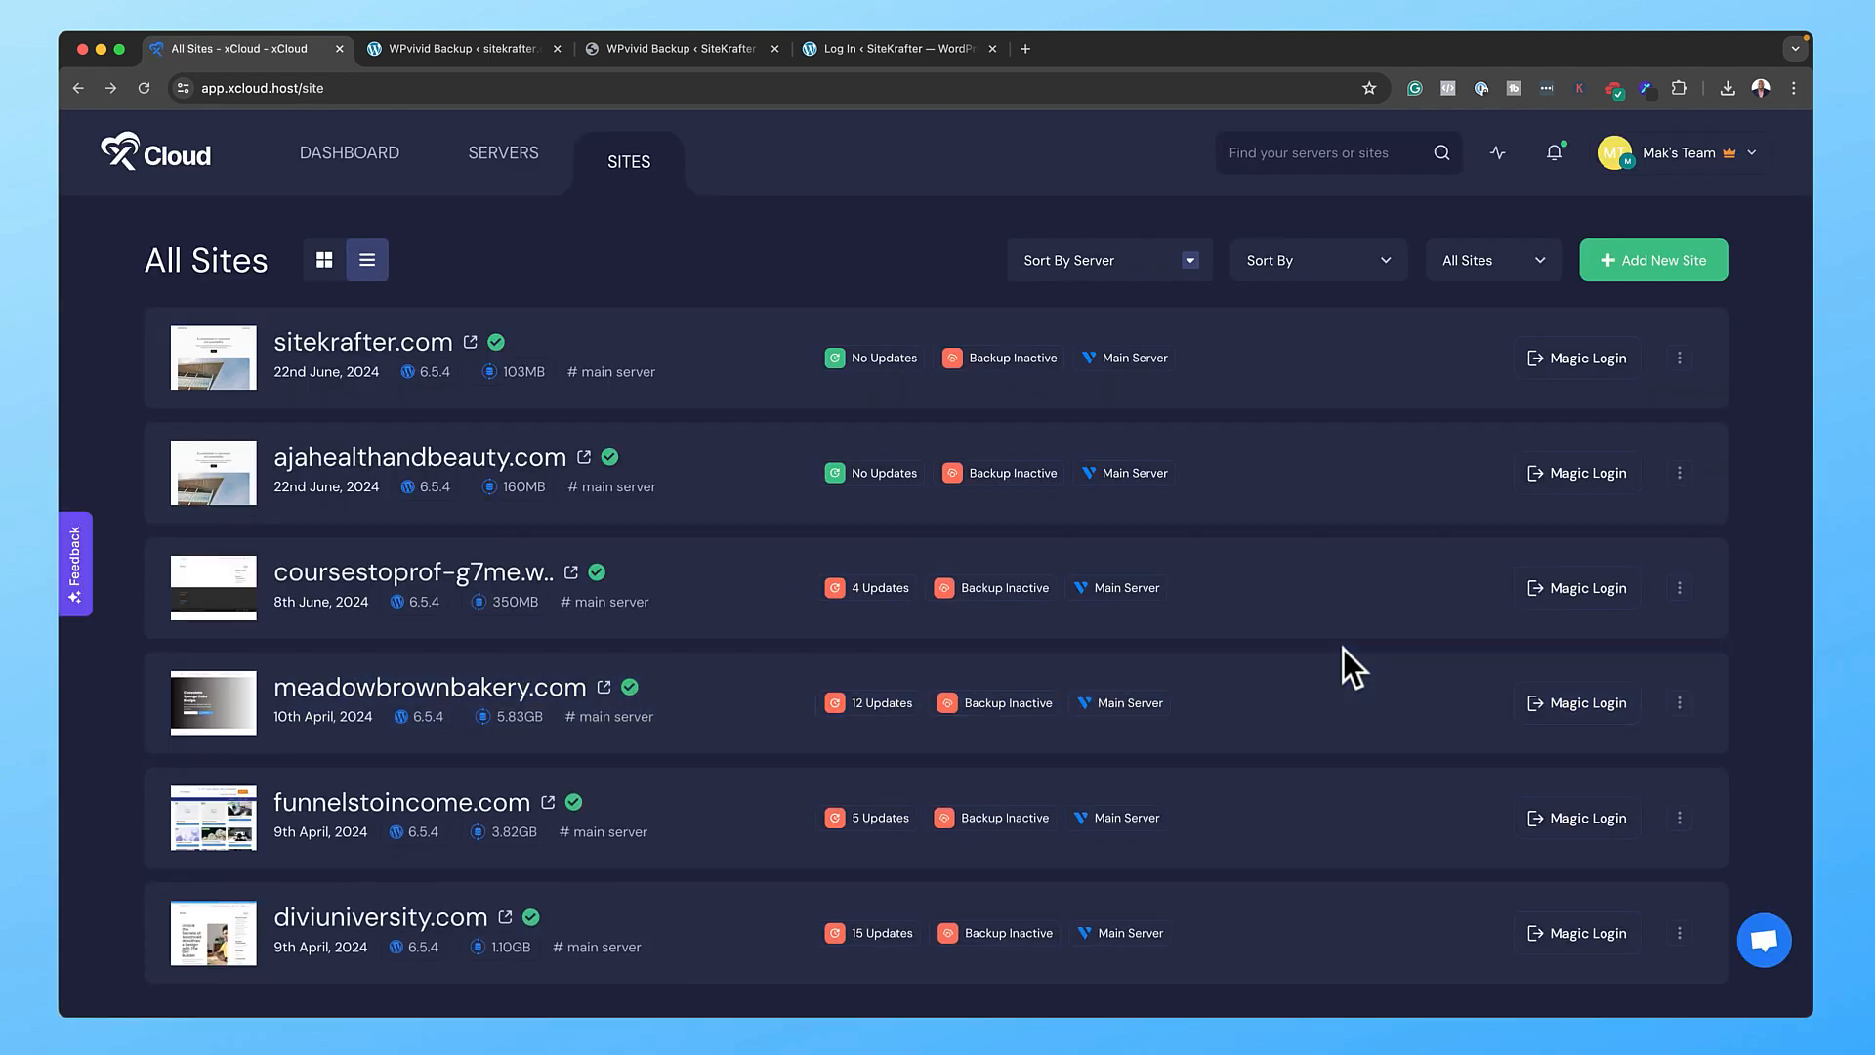
{"action": "mouse_move", "coordinate": [1133, 424]}
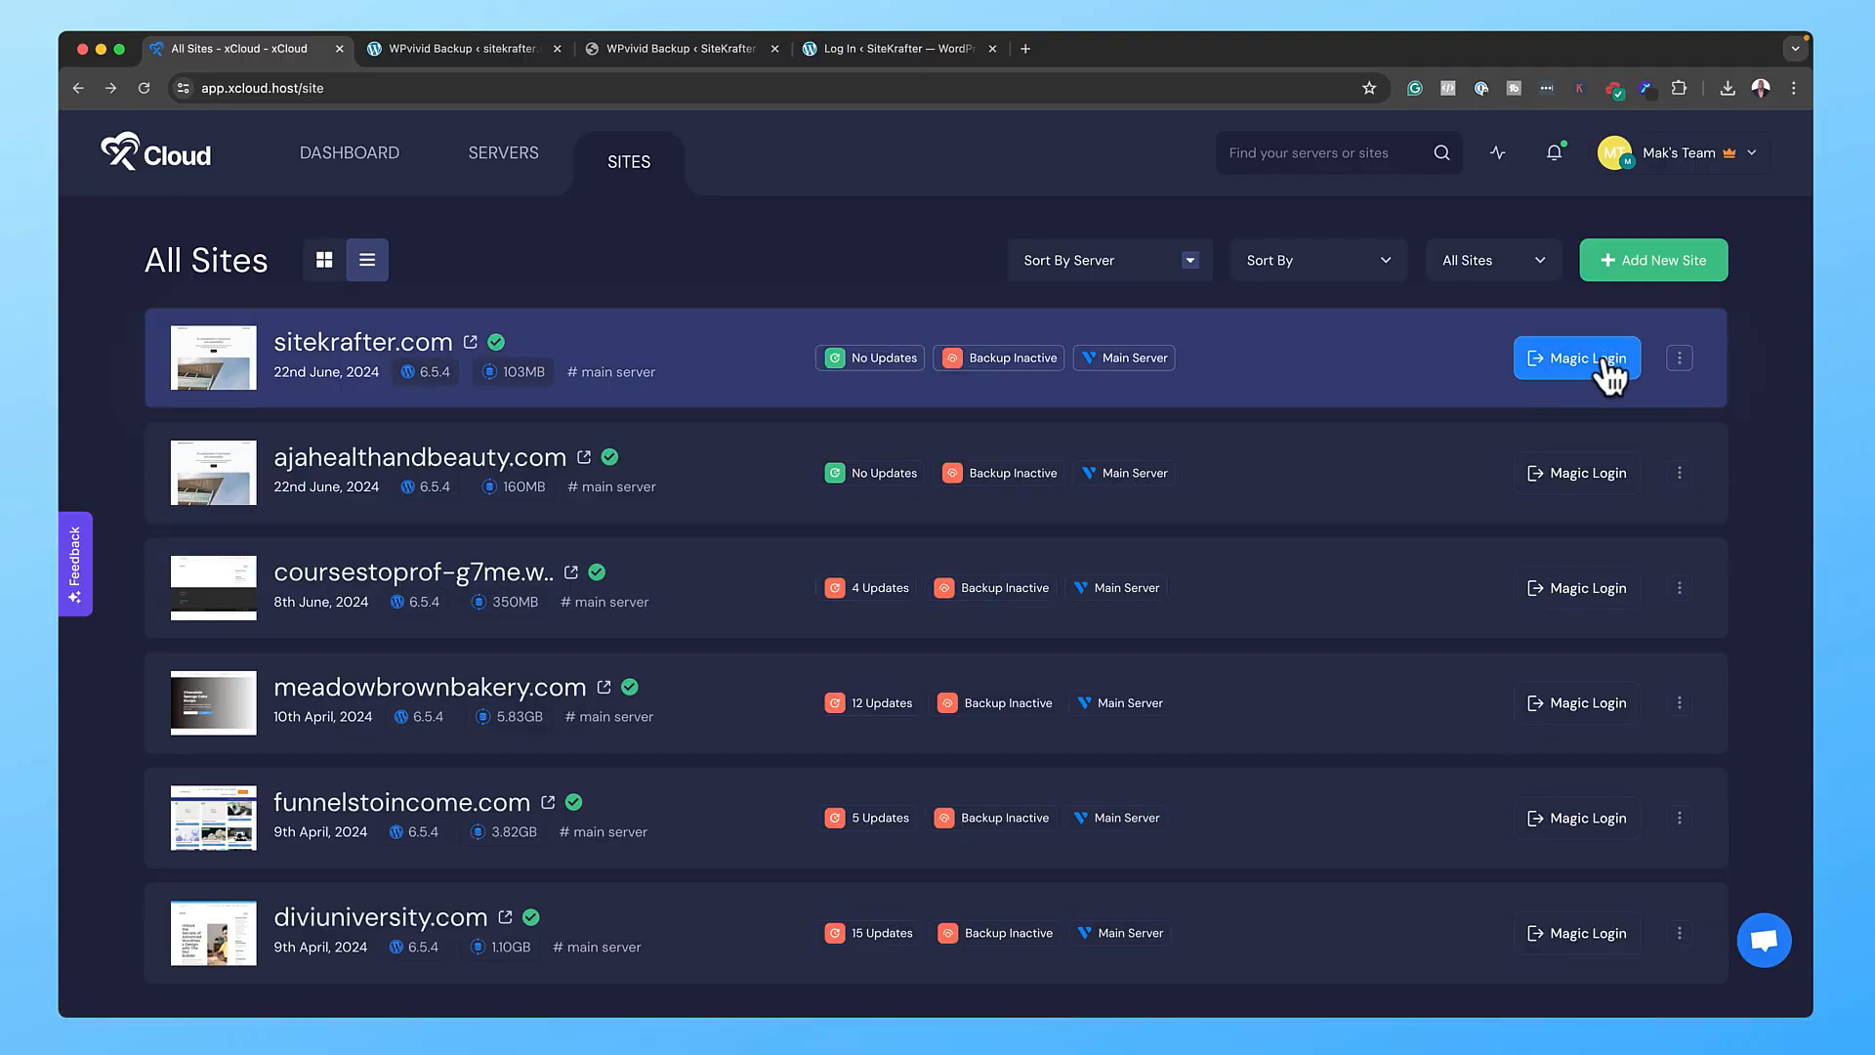
- Magic Login to sitekrafter.com from xCloud to reach its restored WordPress dashboard
{"action": "left_click", "coordinate": [1576, 358]}
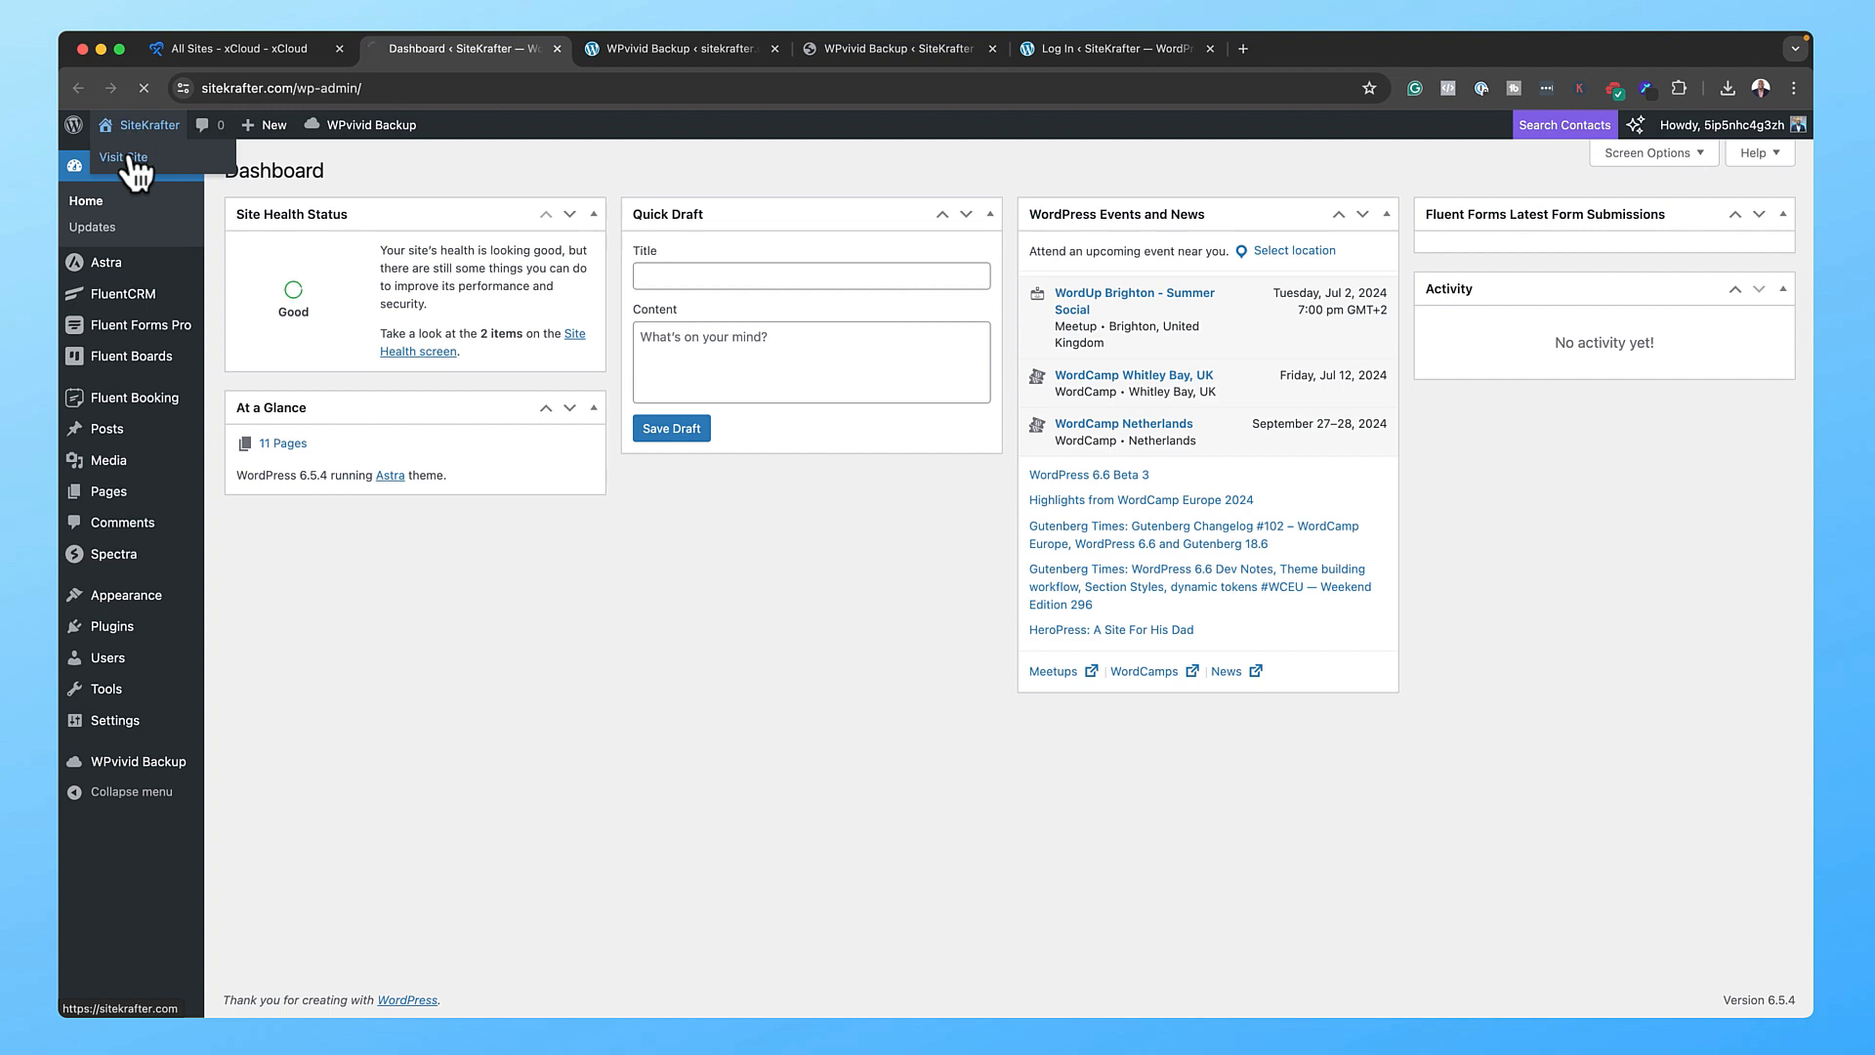
- Visit sitekrafter.com's front end to see the restored 'Unlock Growth Opportunities' homepage
{"action": "left_click", "coordinate": [123, 157]}
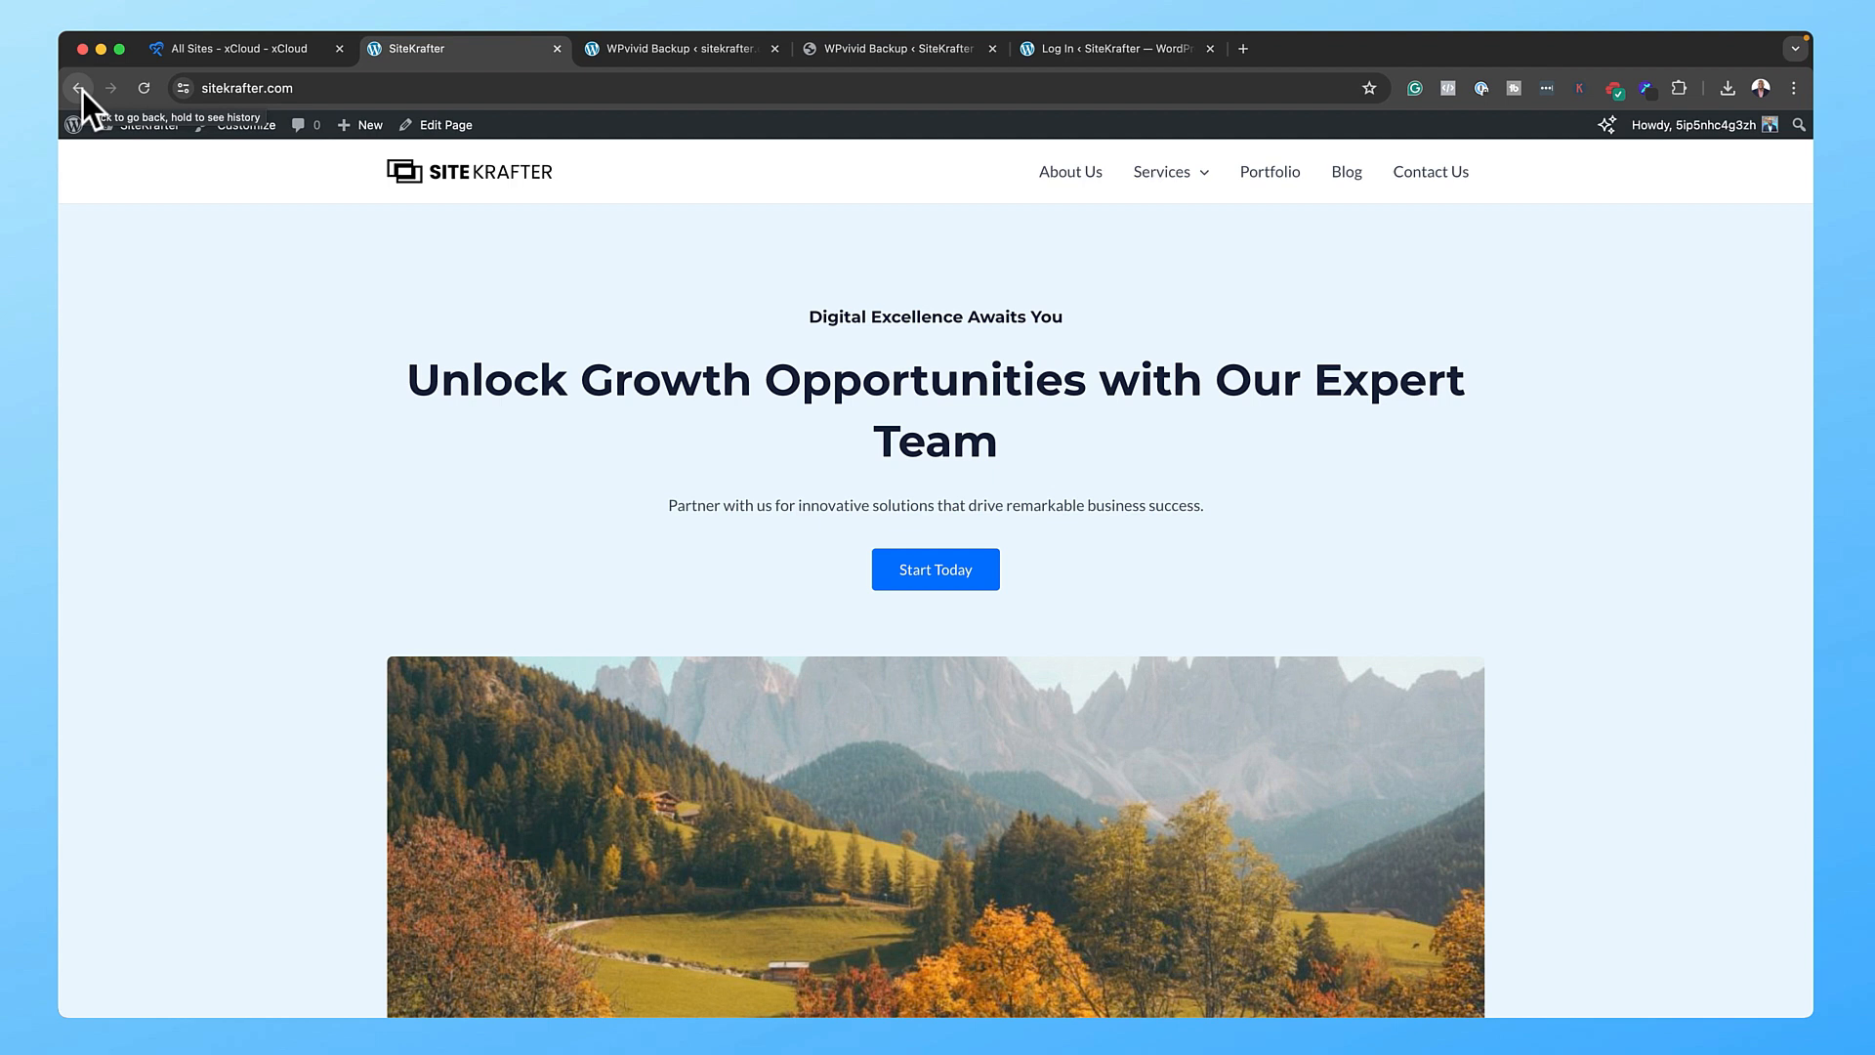
{"action": "left_click", "coordinate": [74, 124]}
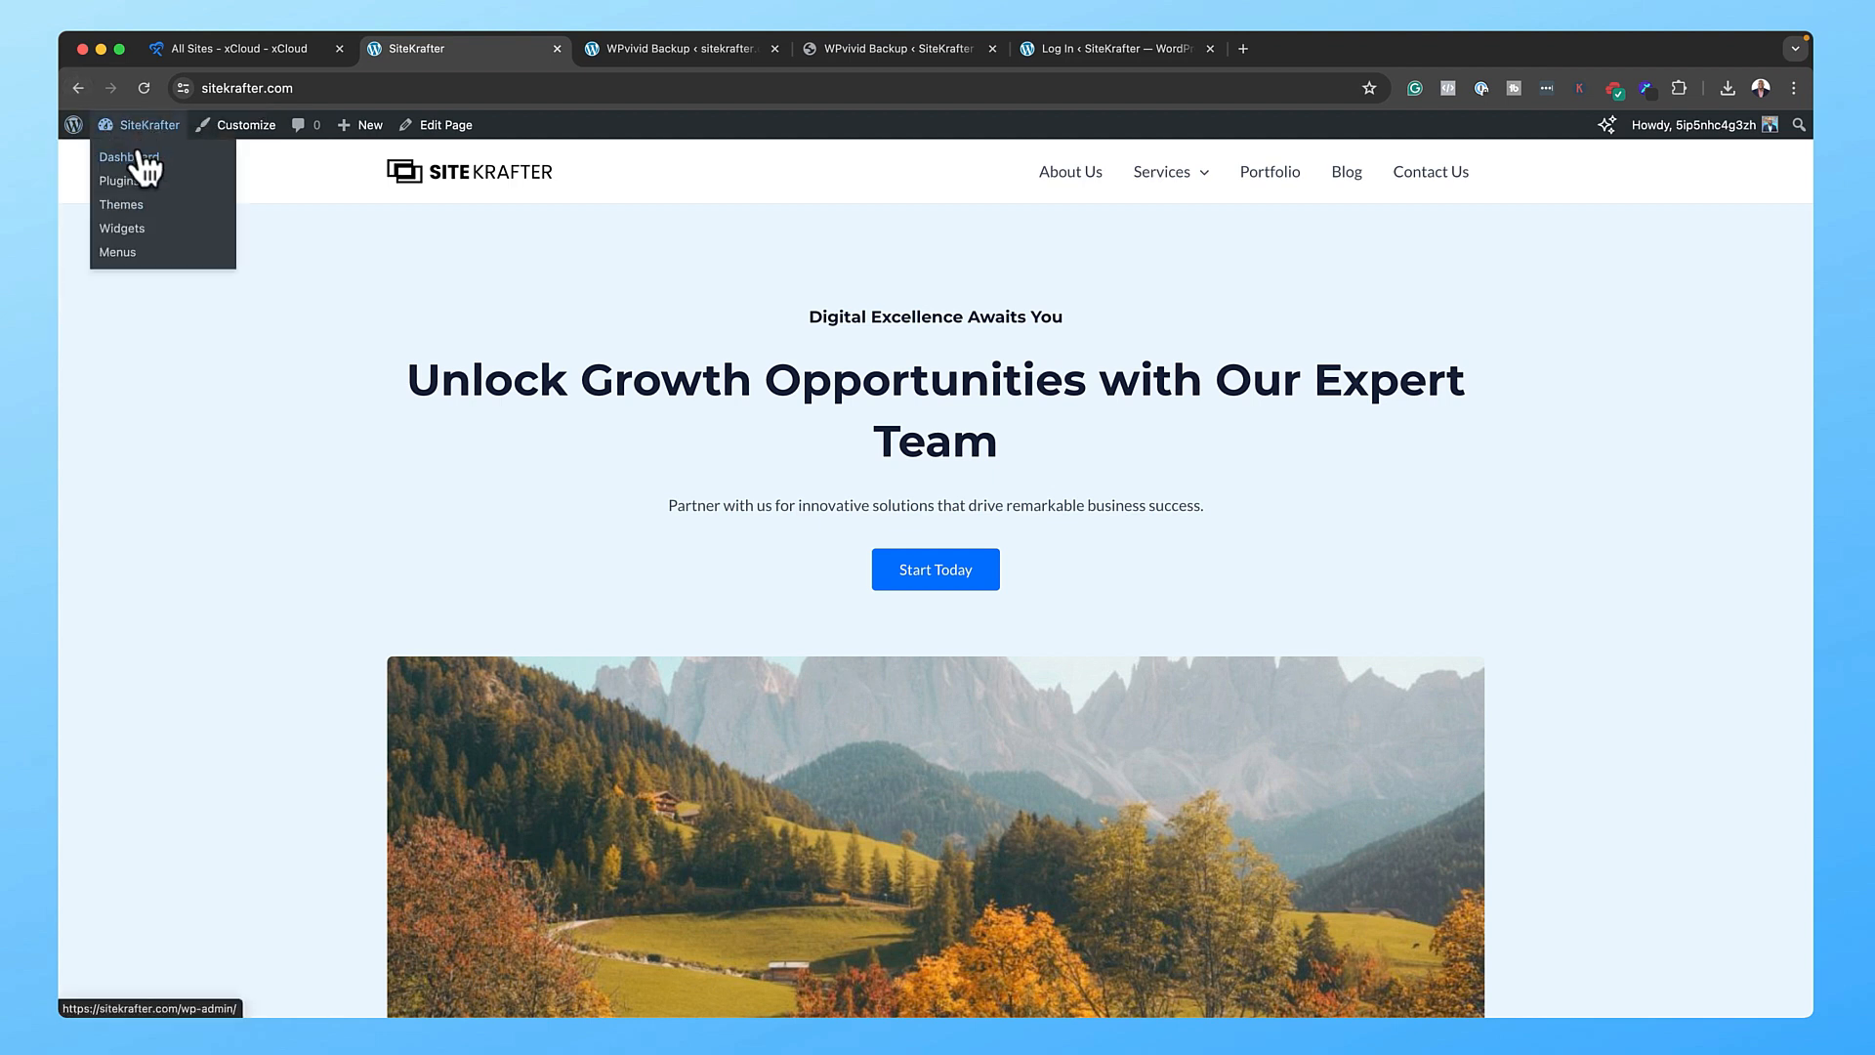
- Open the restored Fluent Boards Partnerships board with its Open, In Progress and Completed tasks
{"action": "left_click", "coordinate": [128, 156]}
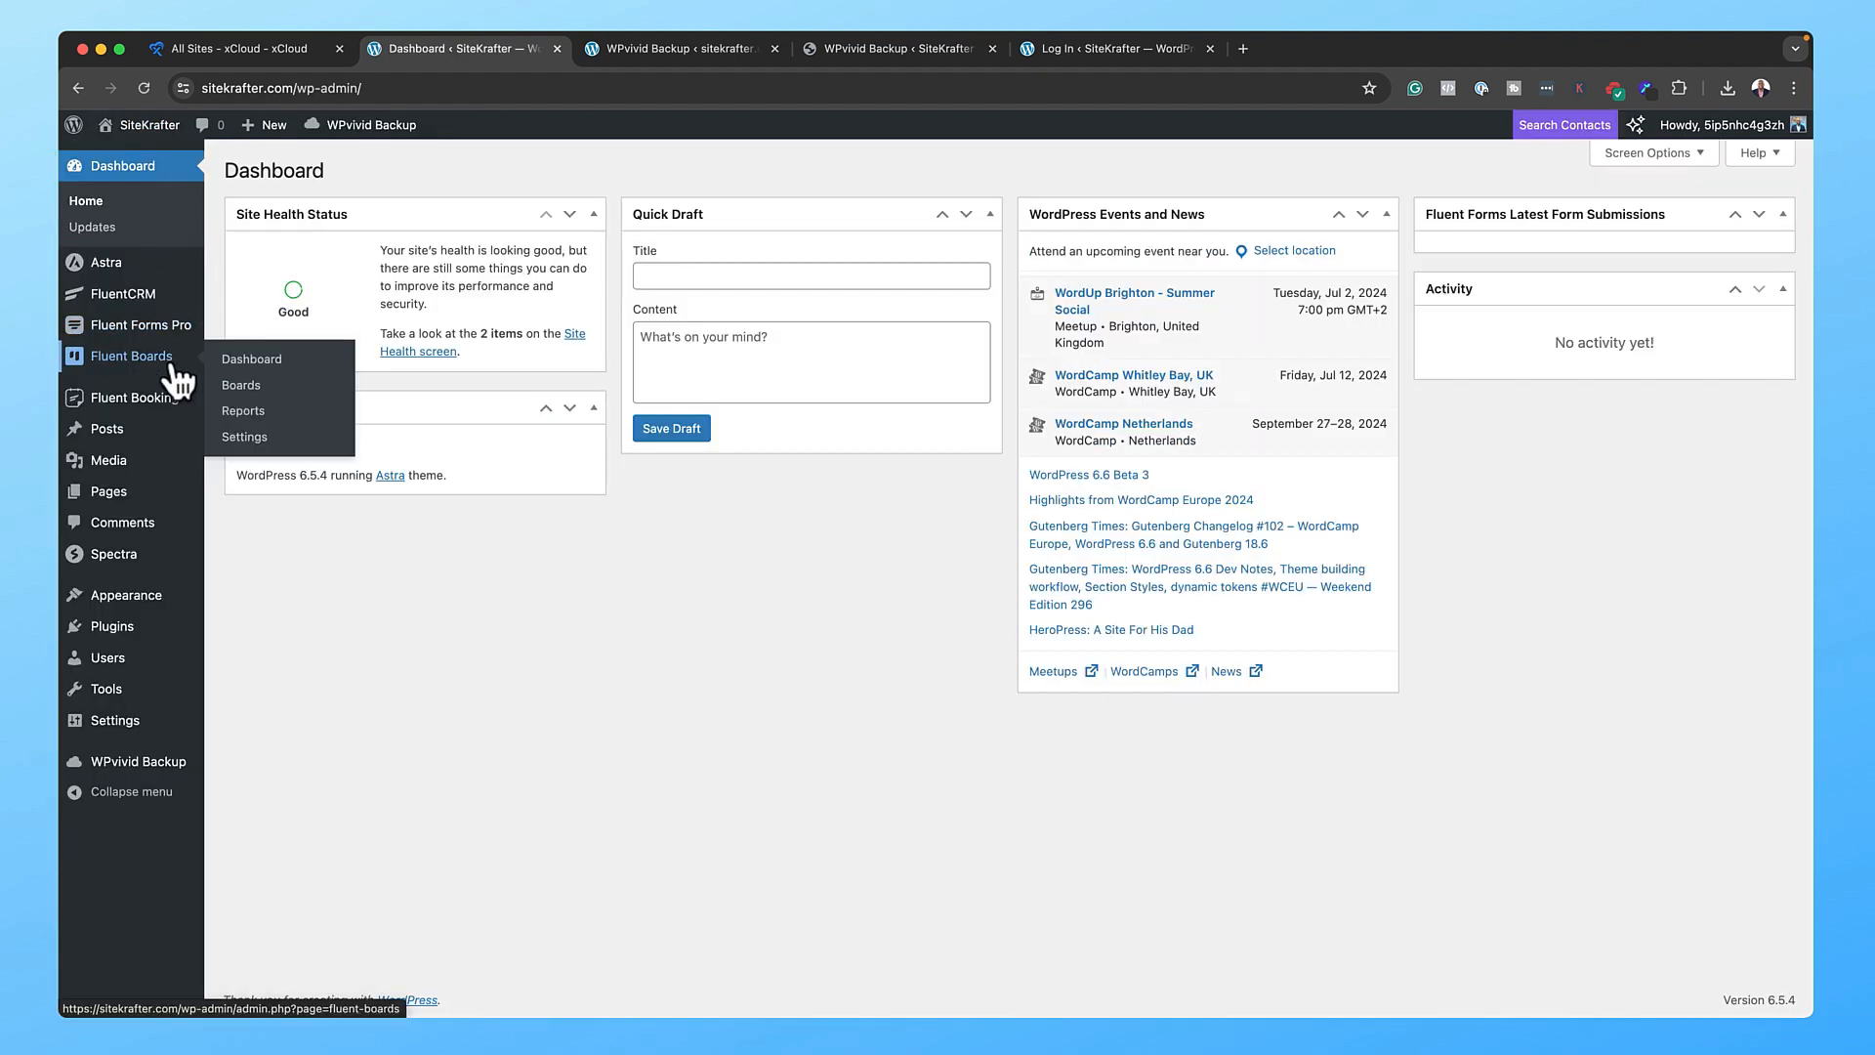
{"action": "left_click", "coordinate": [252, 359]}
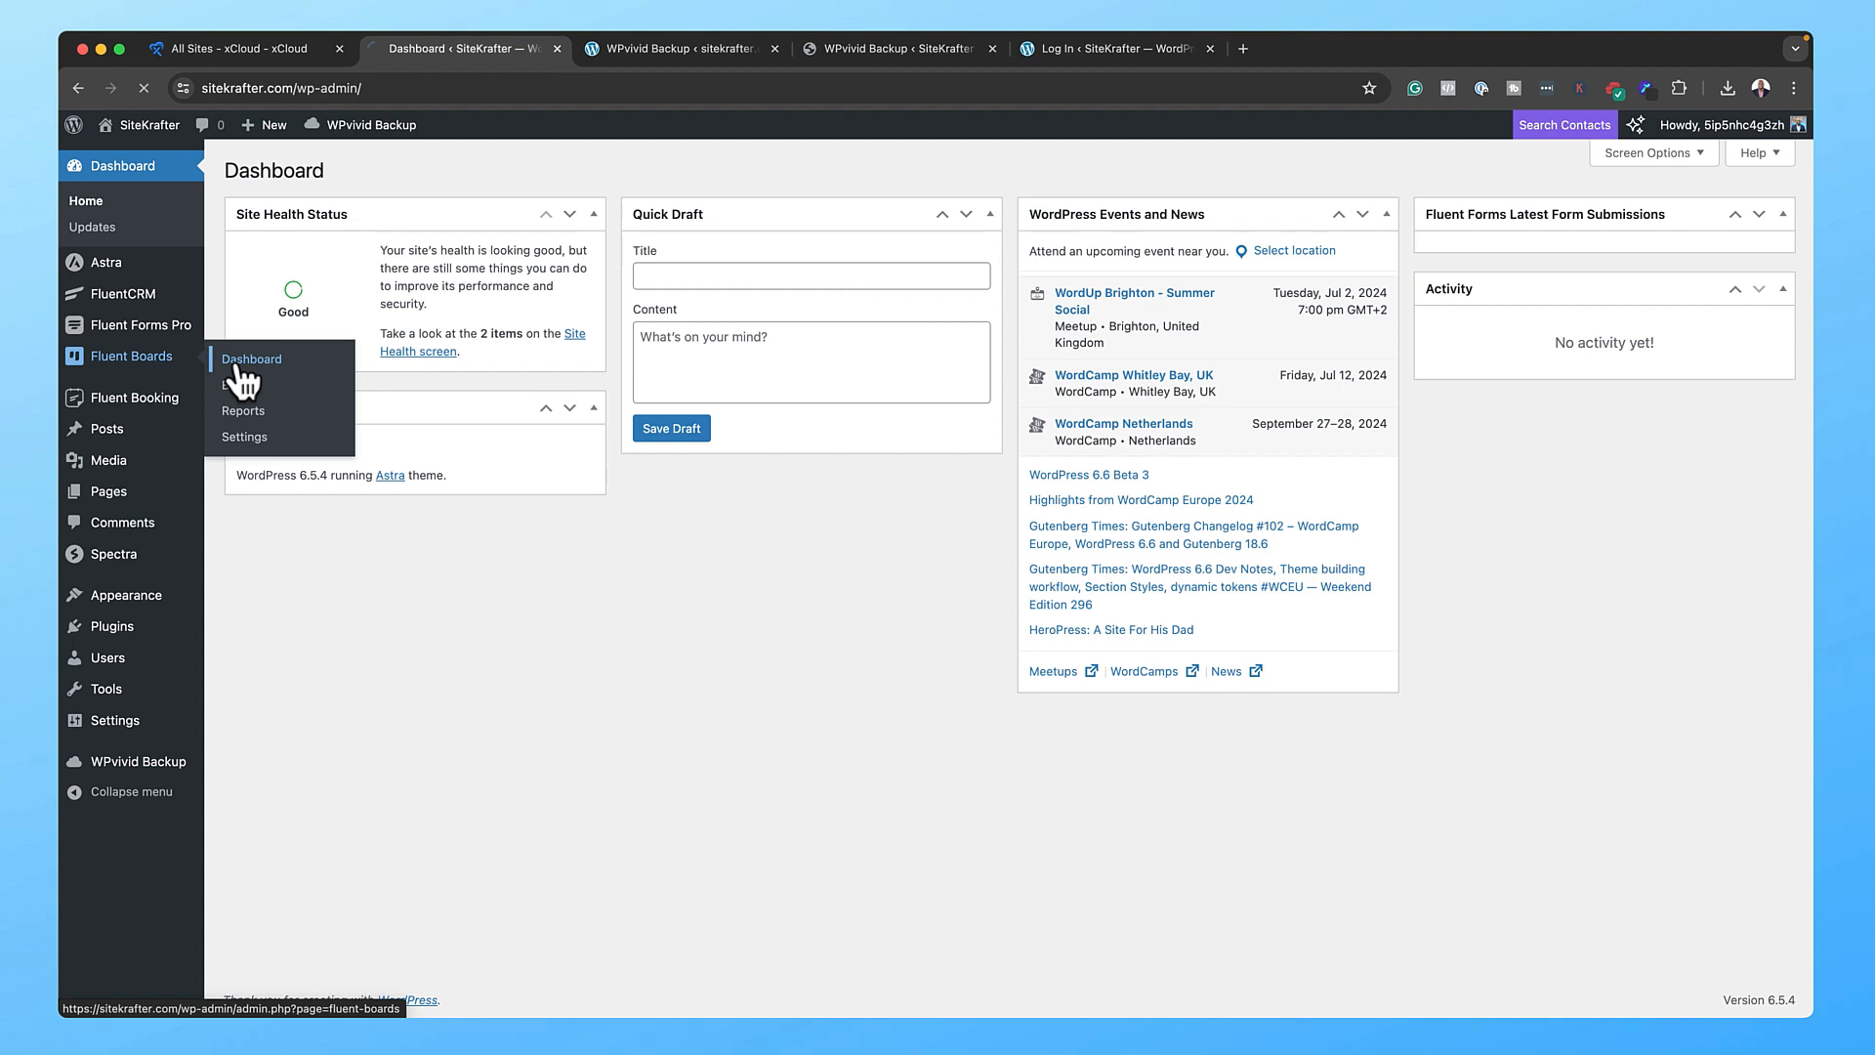
{"action": "left_click", "coordinate": [252, 359]}
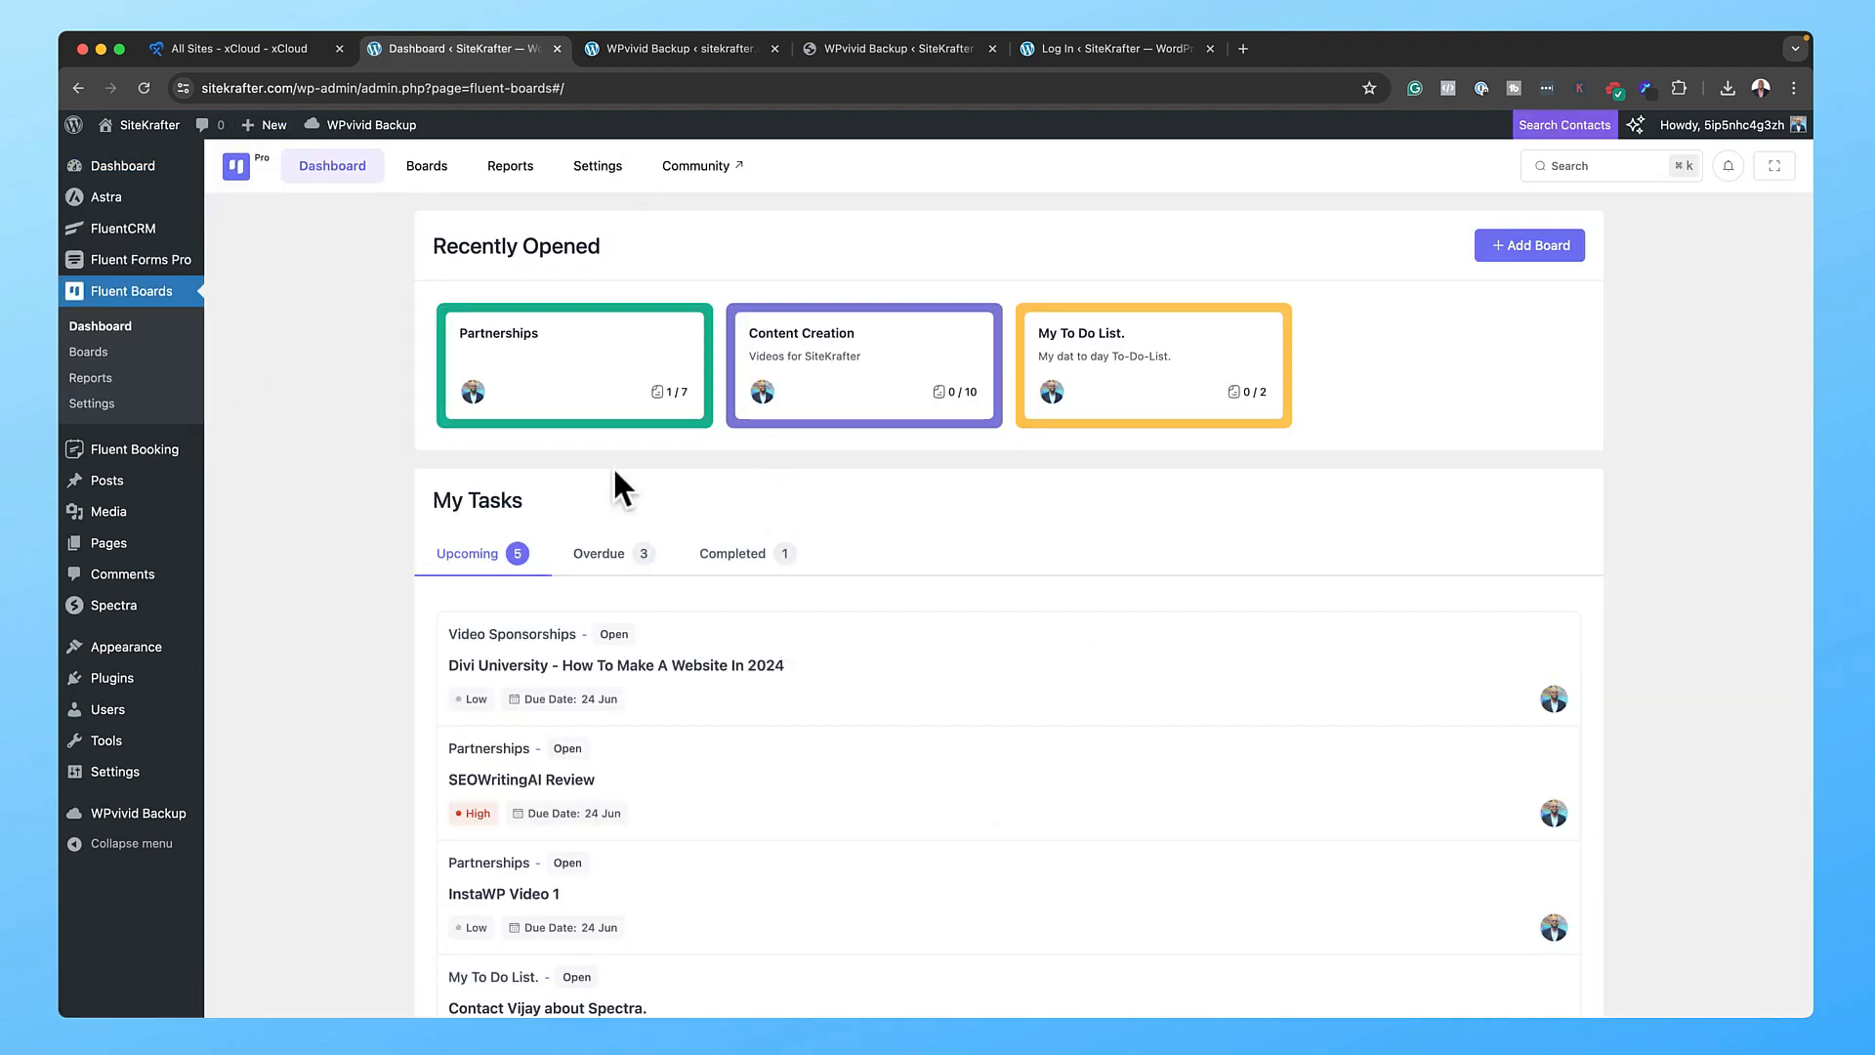
{"action": "mouse_move", "coordinate": [610, 358]}
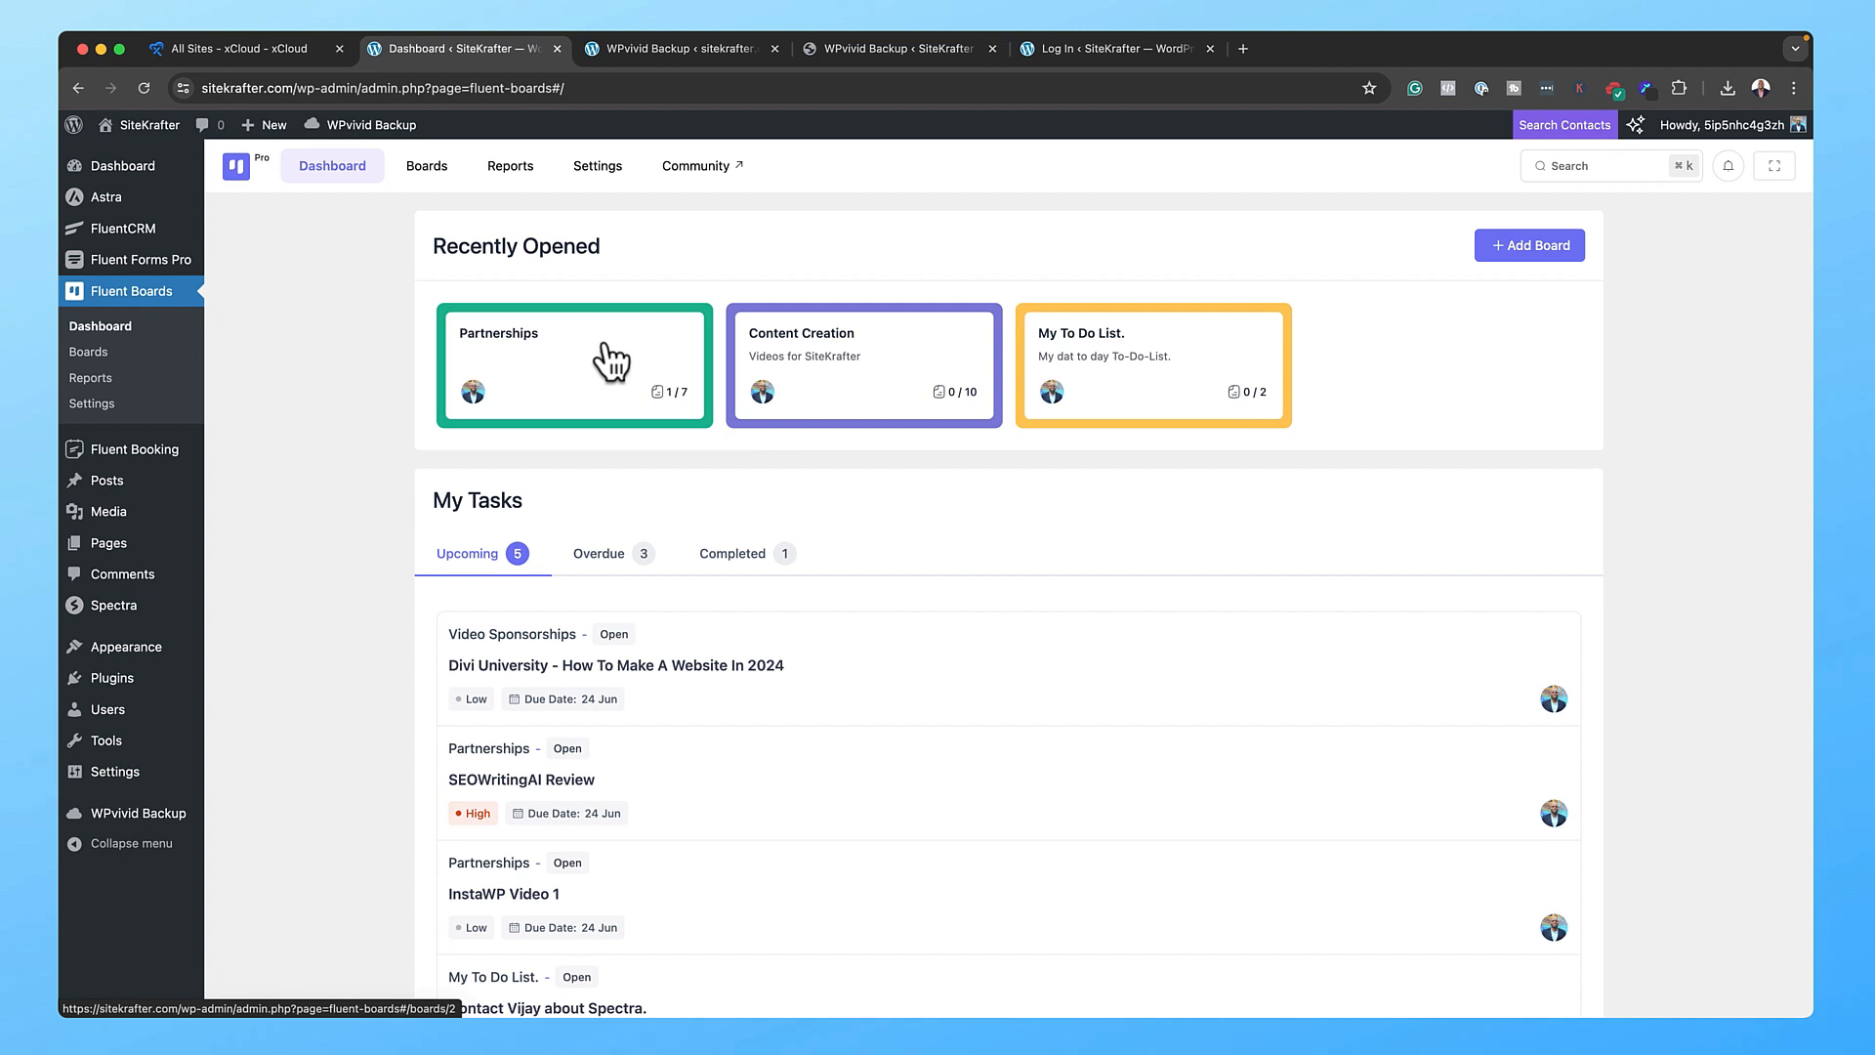
{"action": "left_click", "coordinate": [574, 365]}
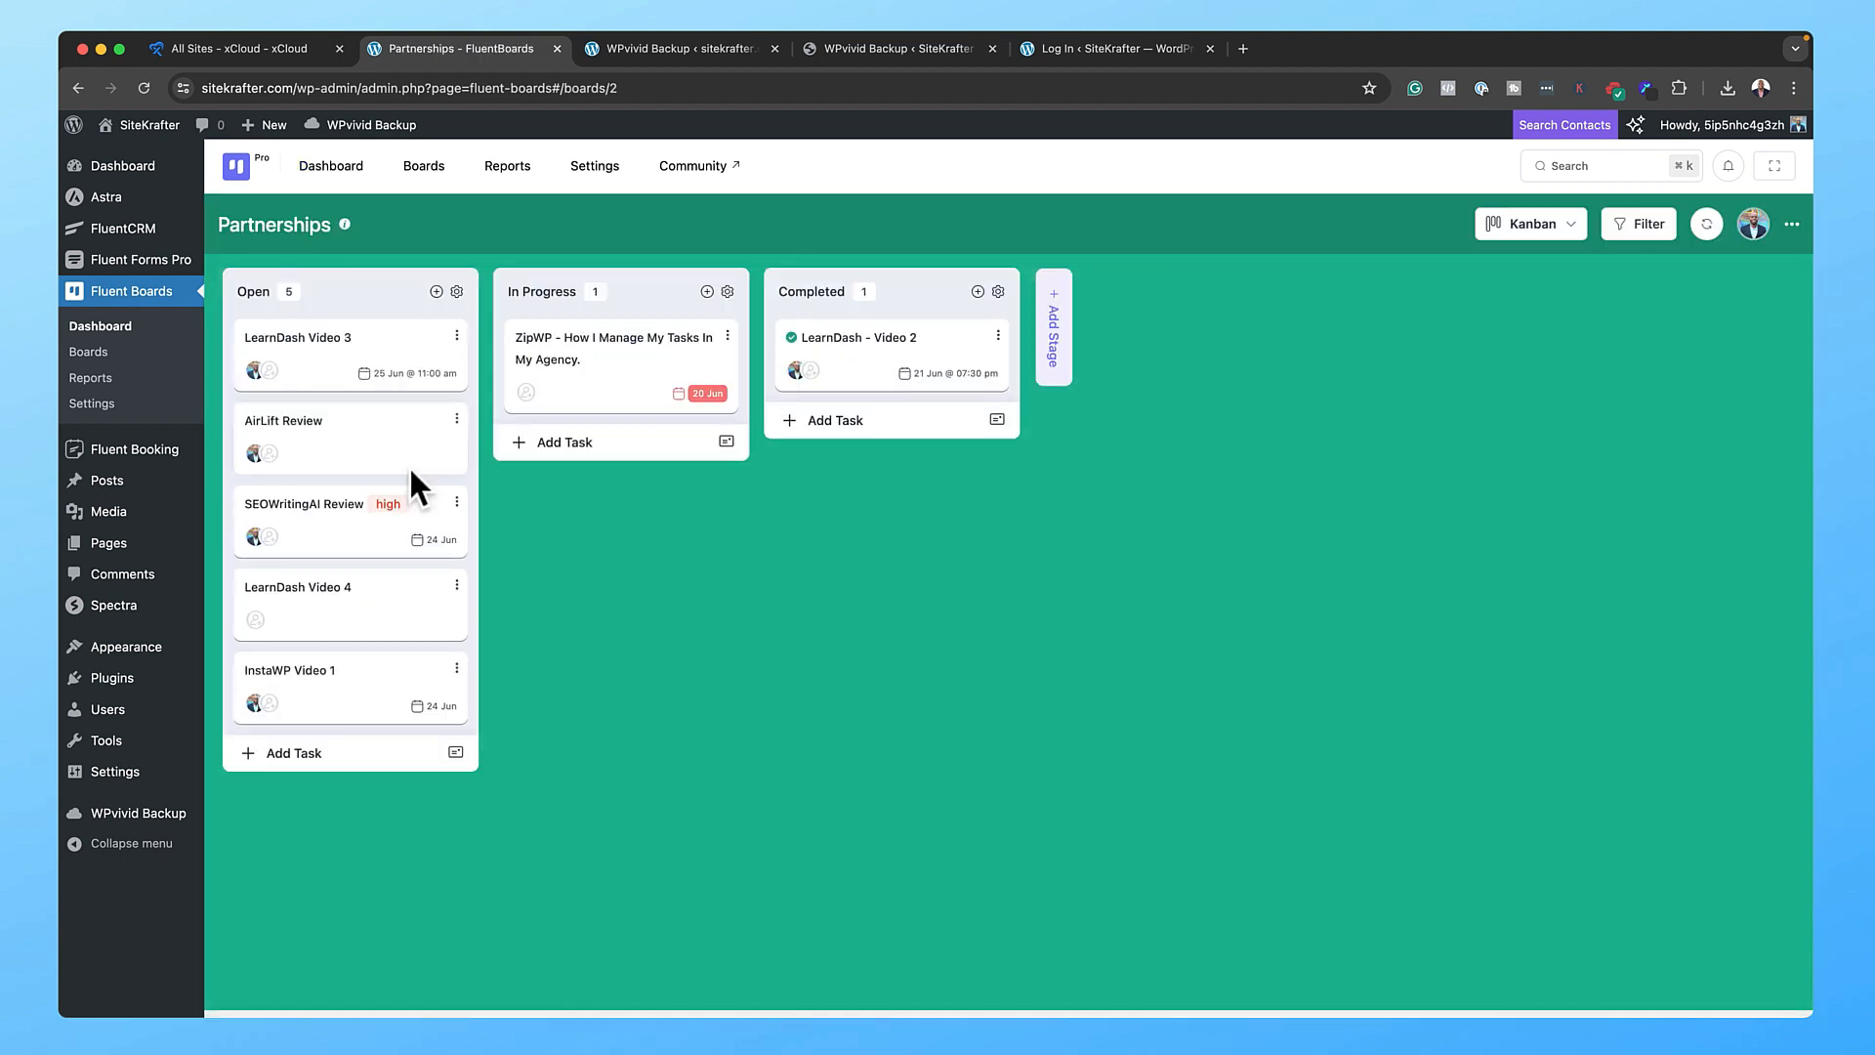
{"action": "mouse_move", "coordinate": [383, 377]}
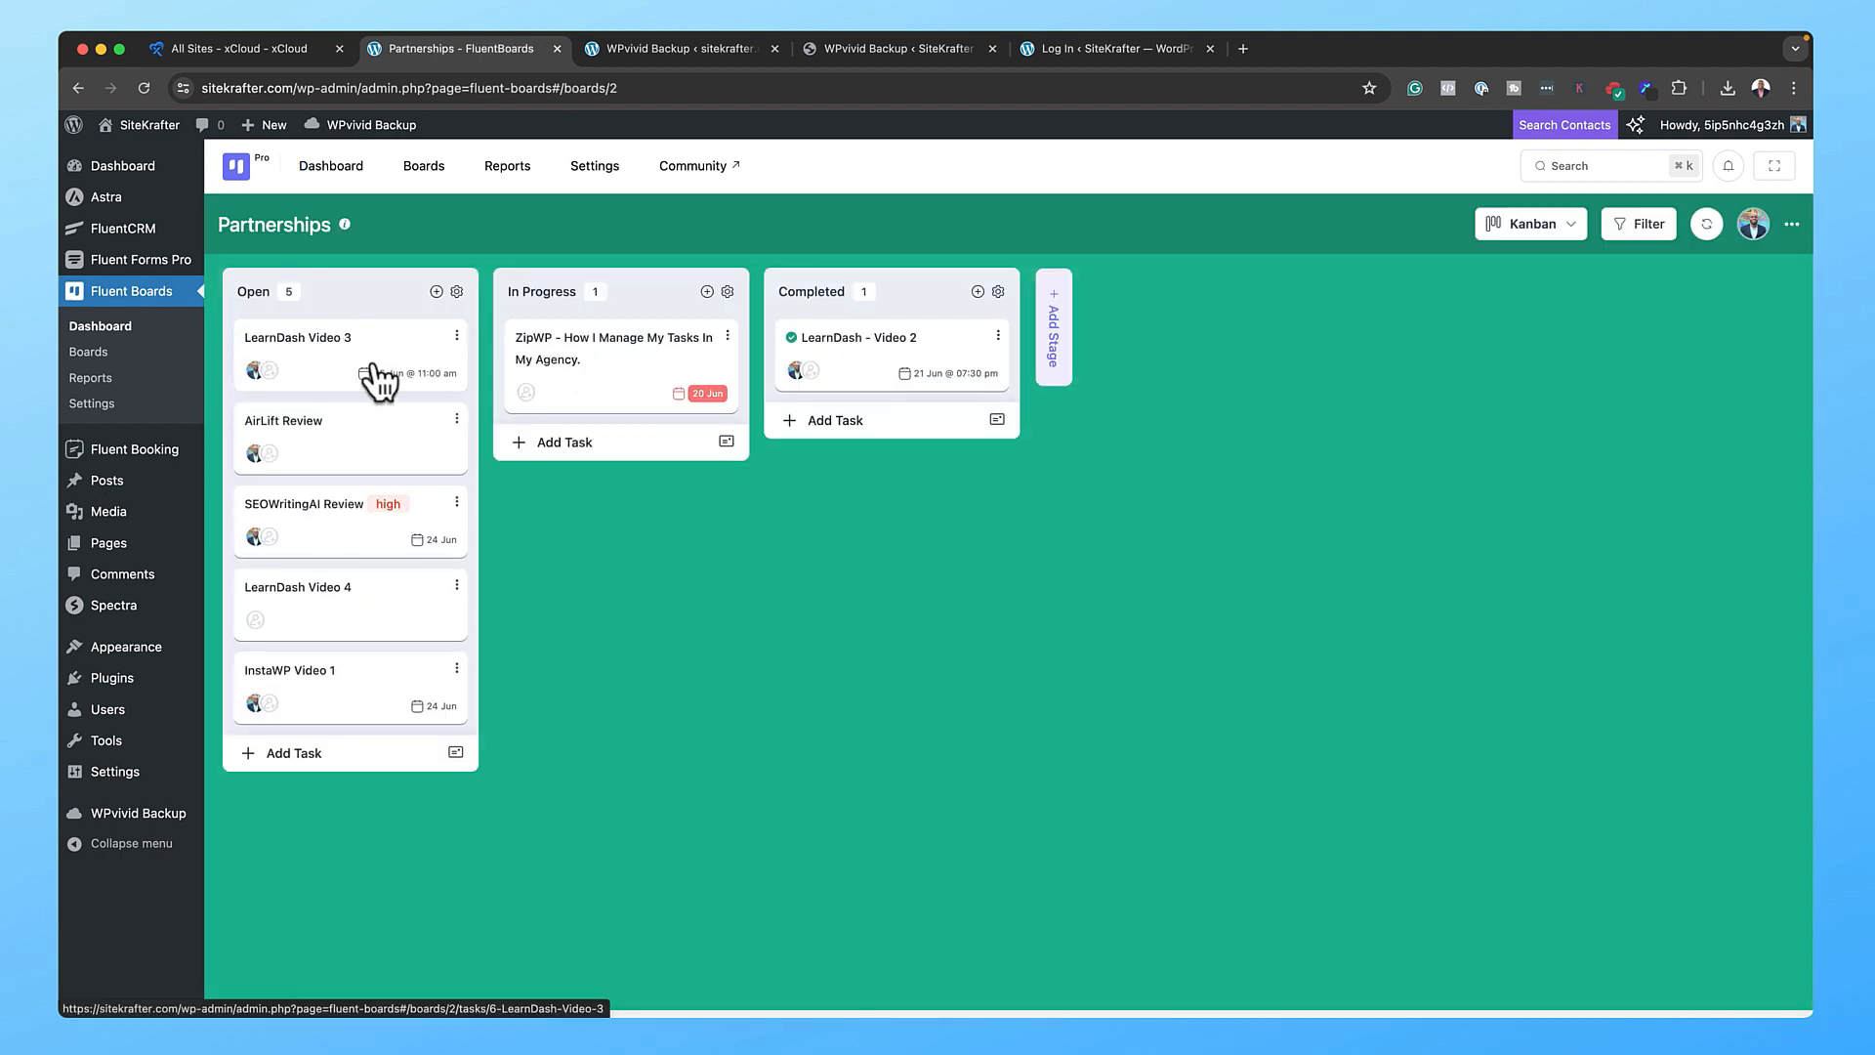
{"action": "mouse_move", "coordinate": [292, 542]}
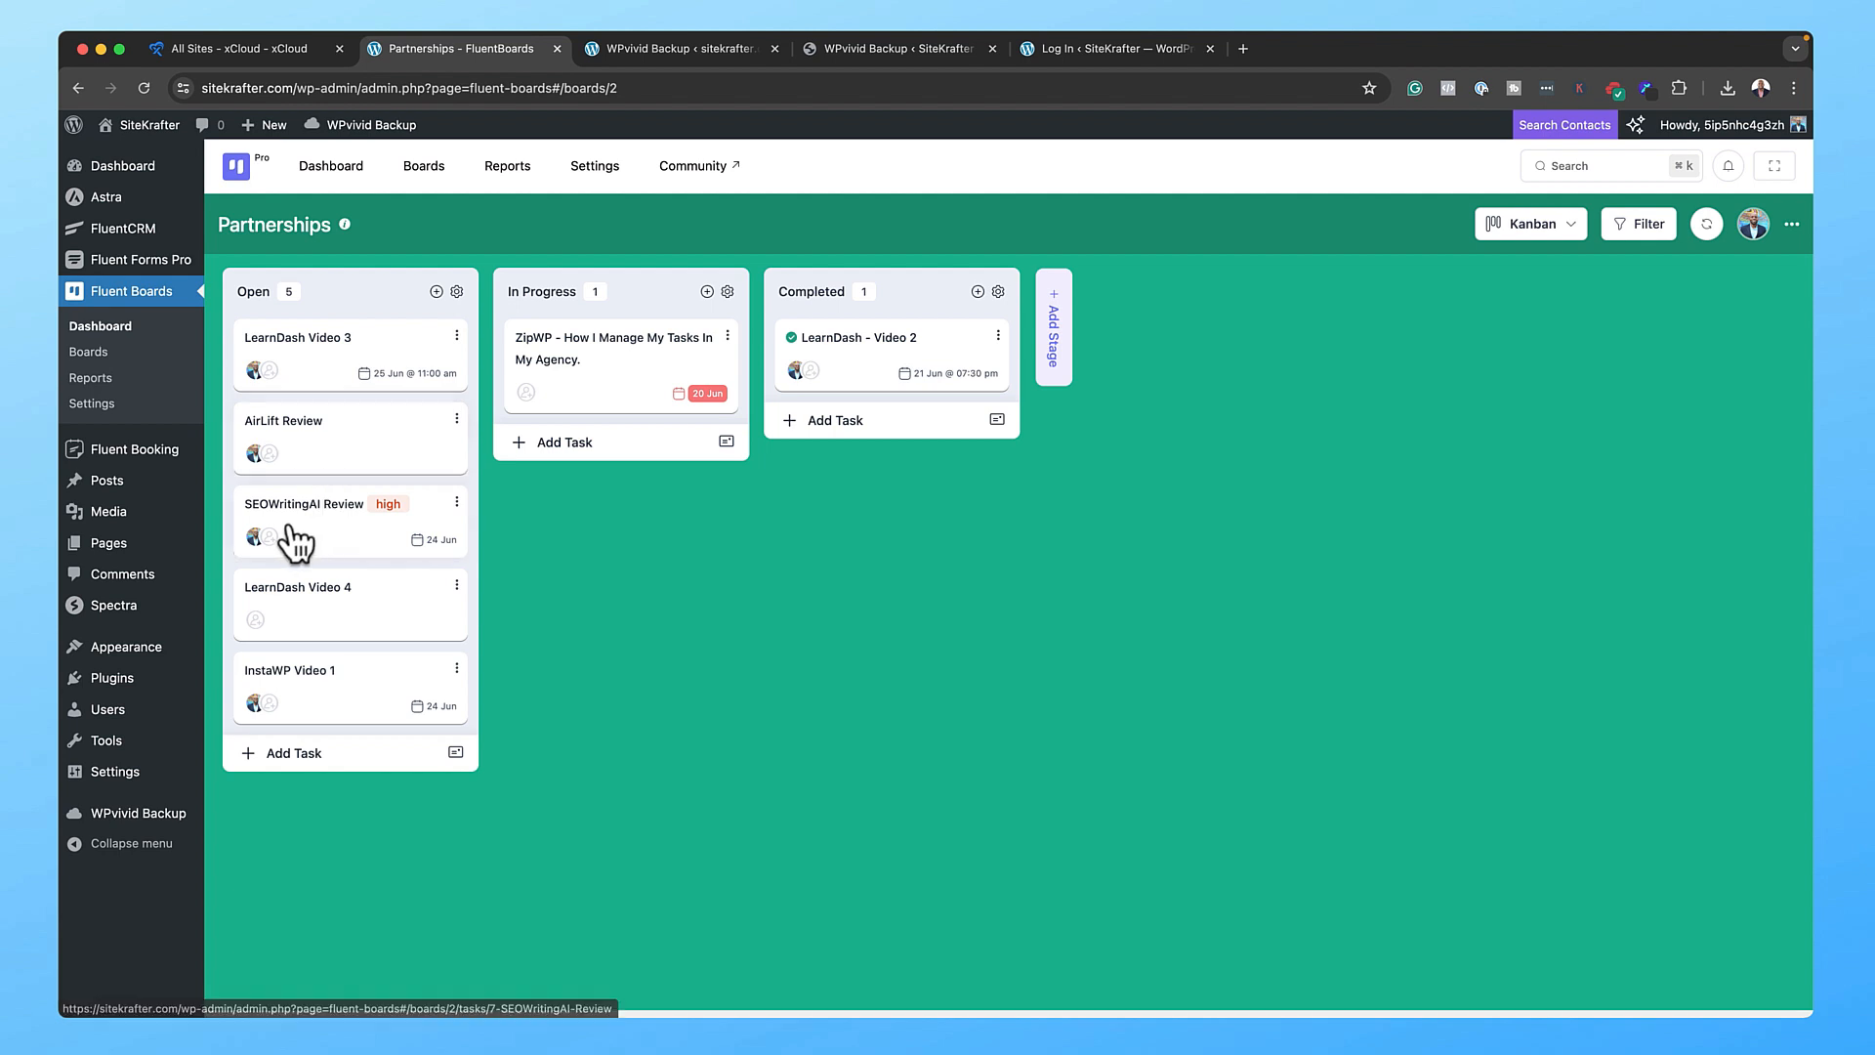
{"action": "mouse_move", "coordinate": [374, 548]}
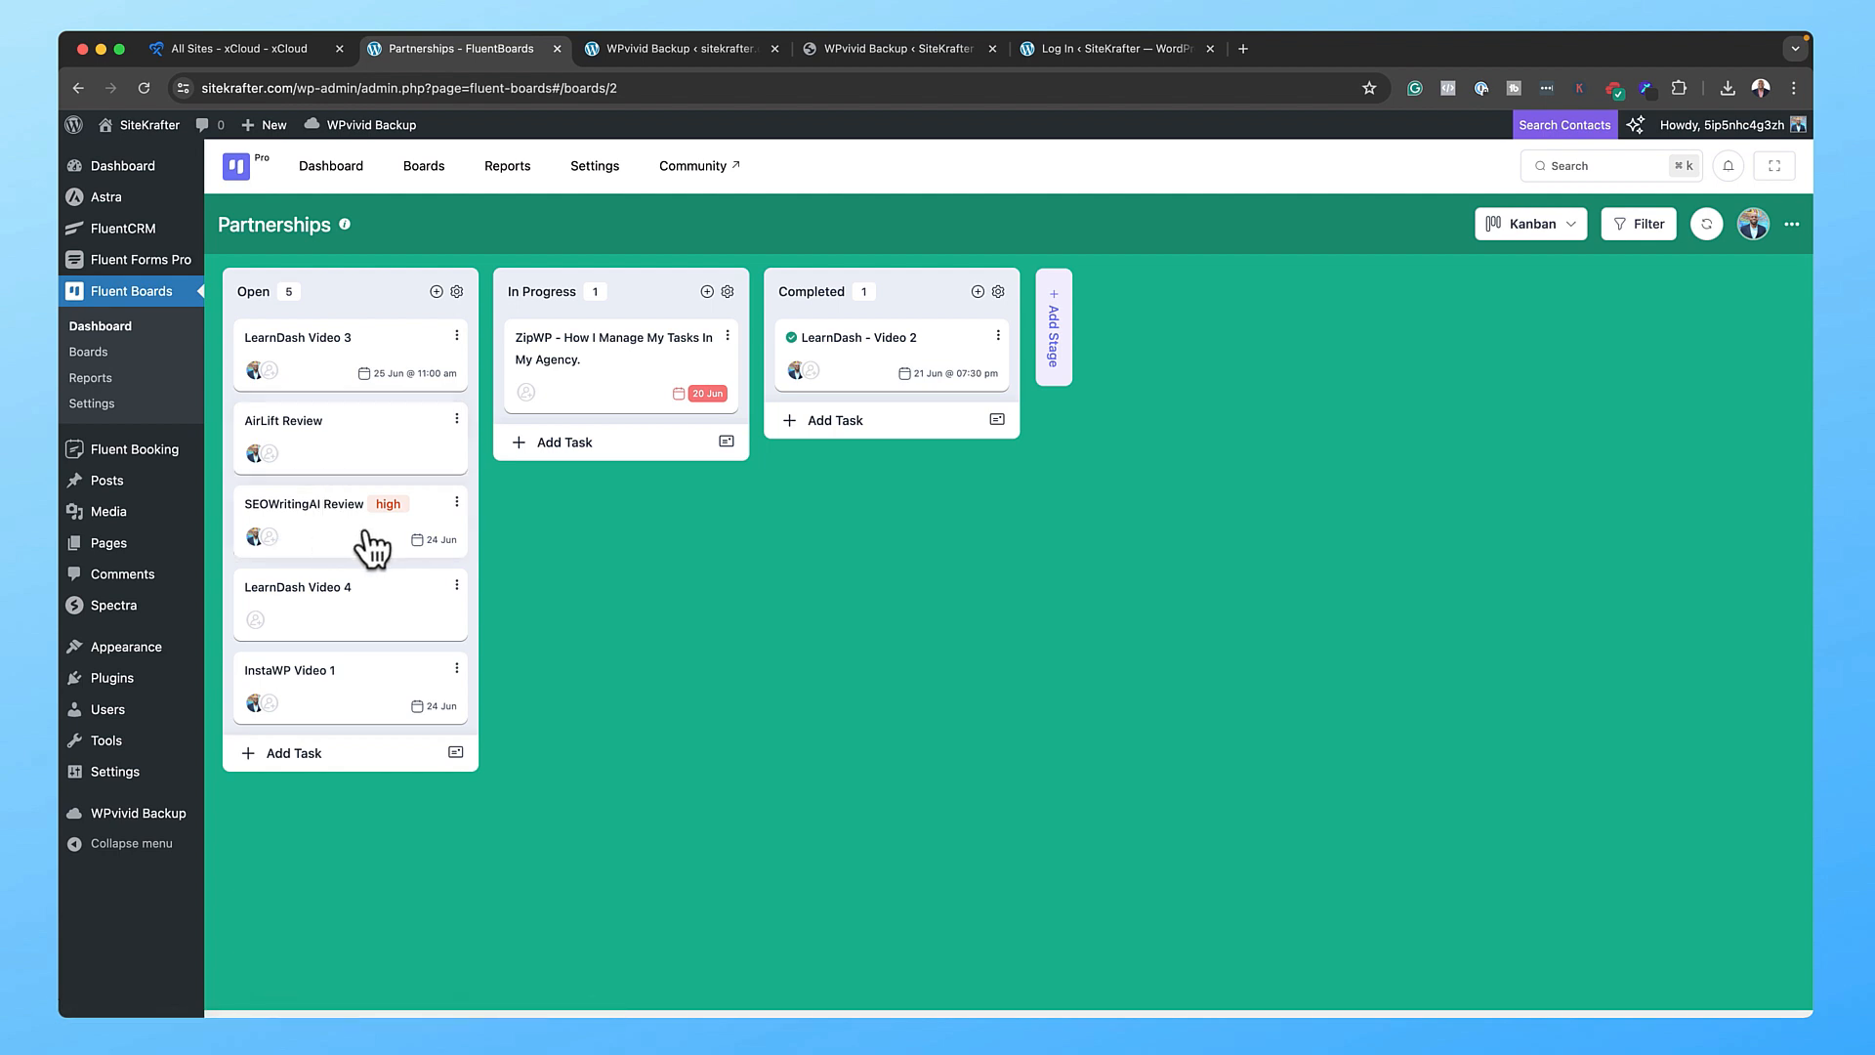
{"action": "mouse_move", "coordinate": [377, 670]}
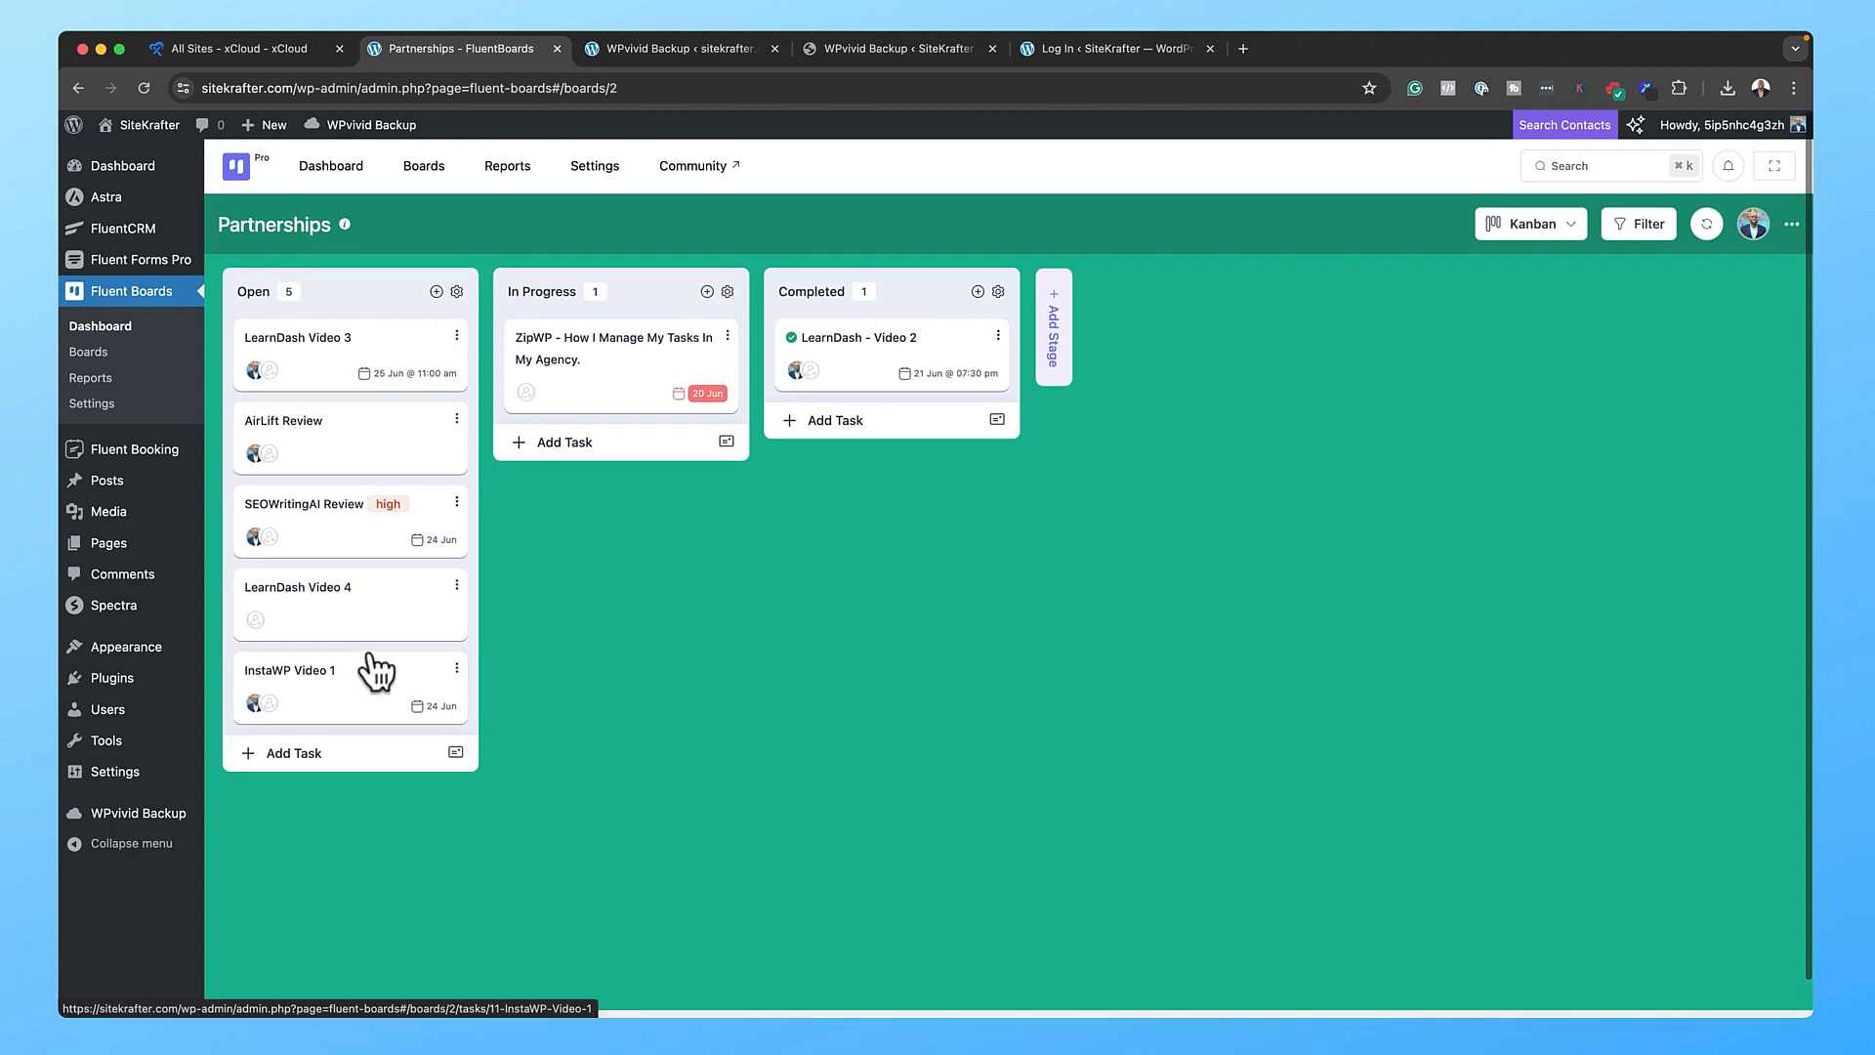
{"action": "mouse_move", "coordinate": [144, 124]}
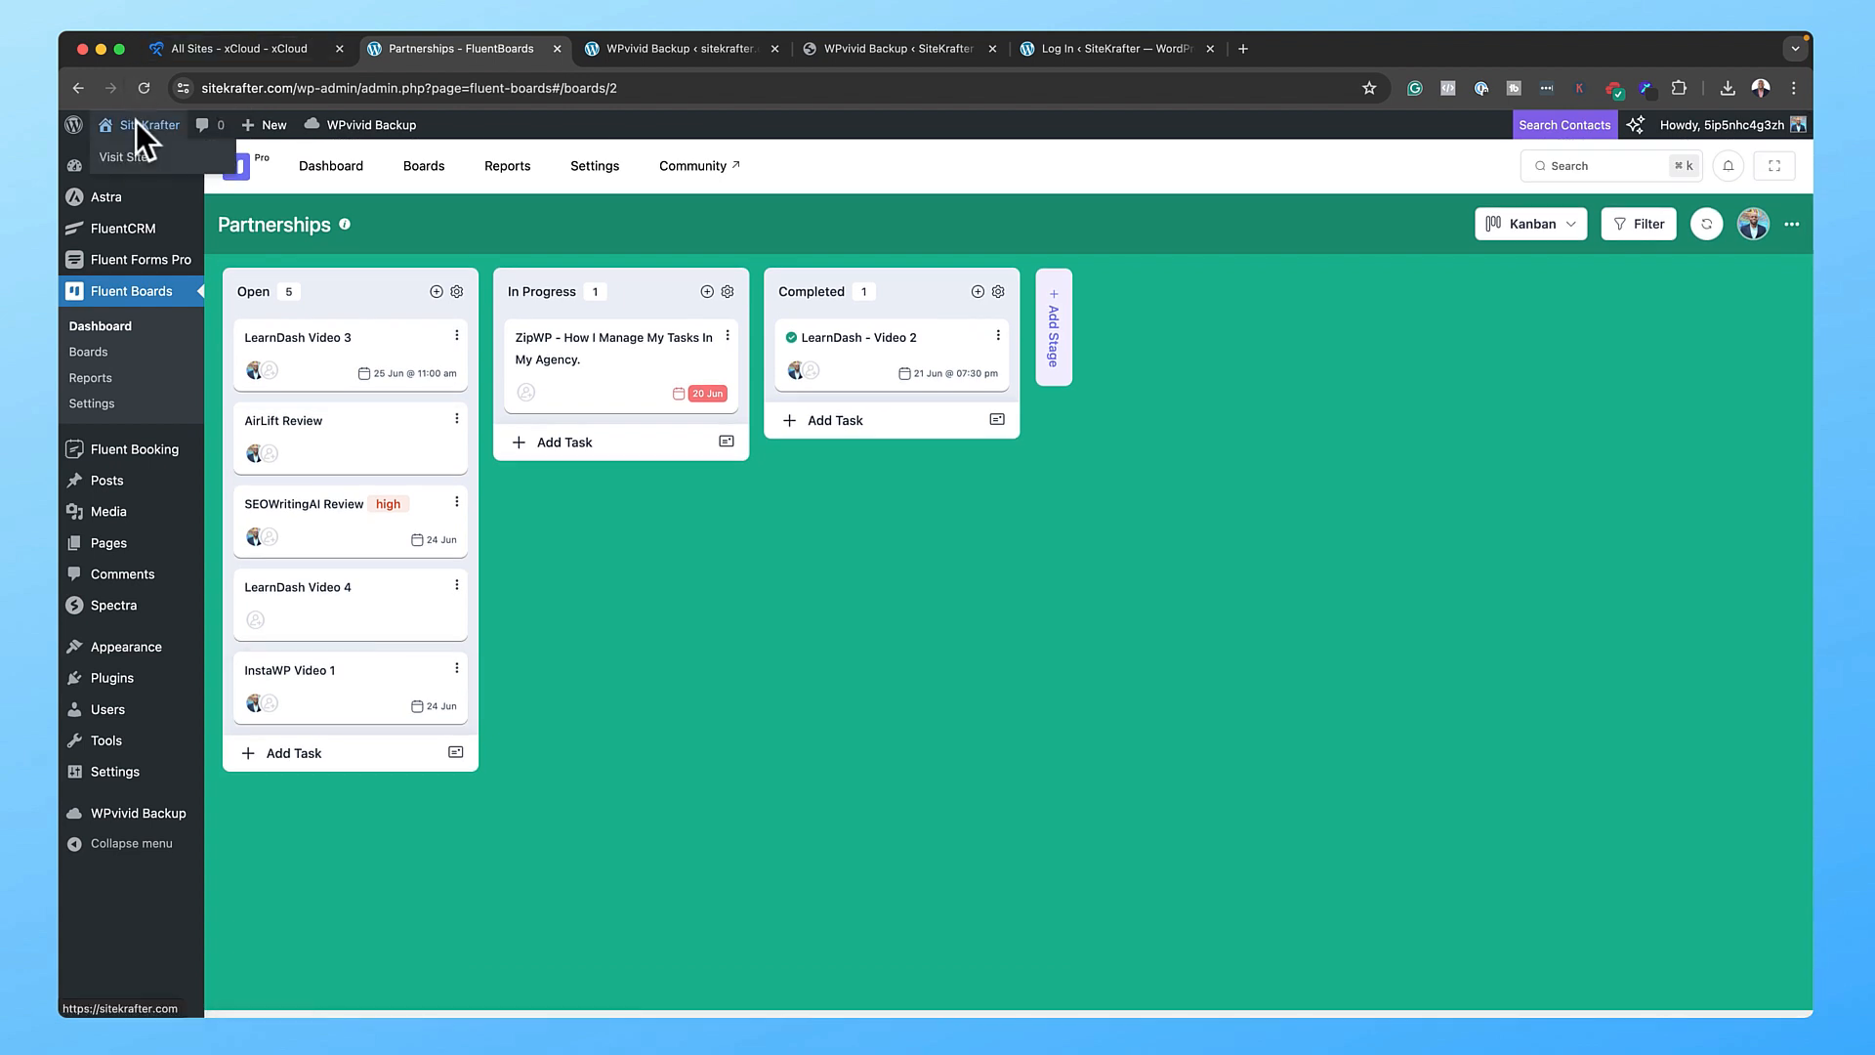